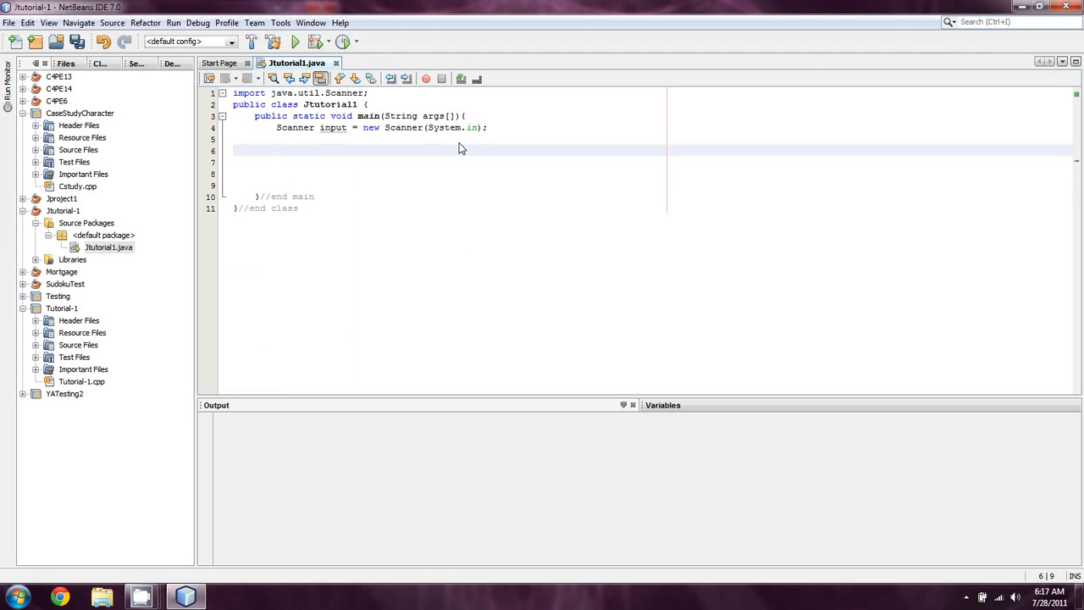
Declare int total=0, countDown=0; on line 6 below the Scanner line
click(277, 149)
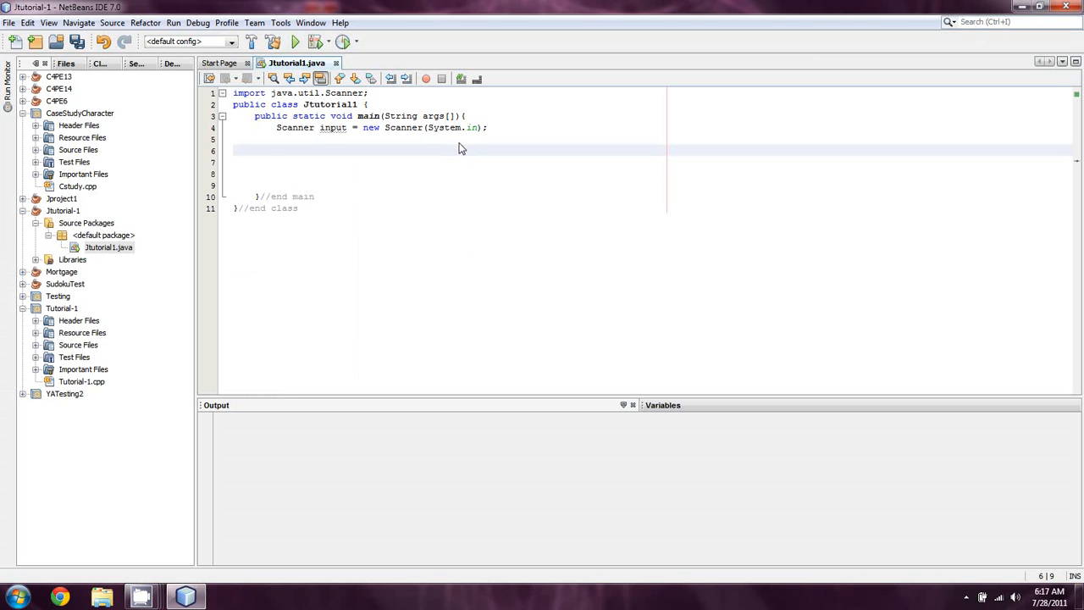
click(277, 150)
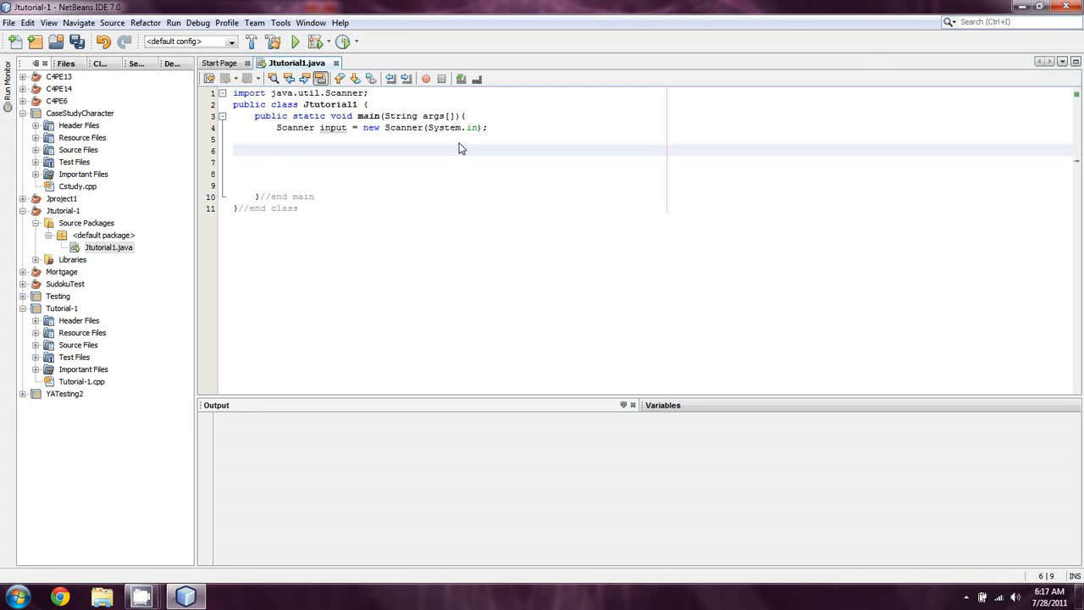
click(277, 150)
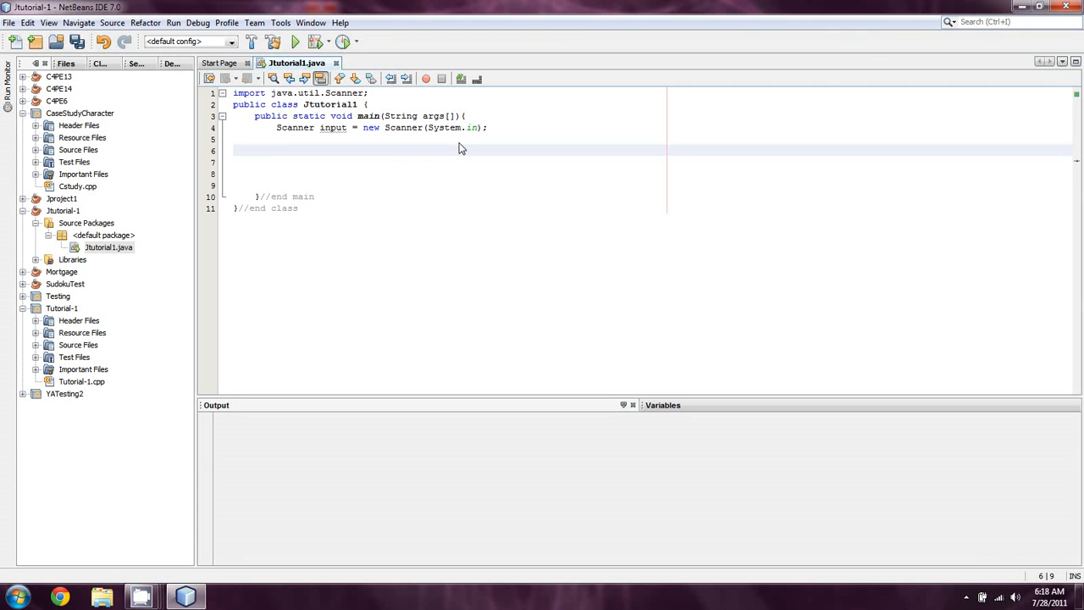
click(277, 150)
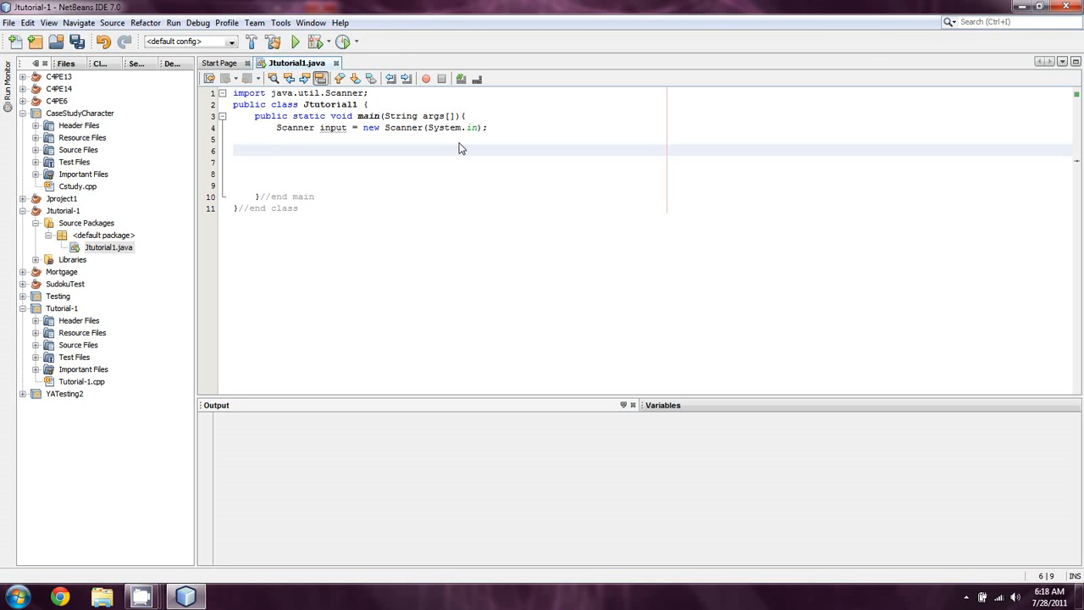
click(277, 150)
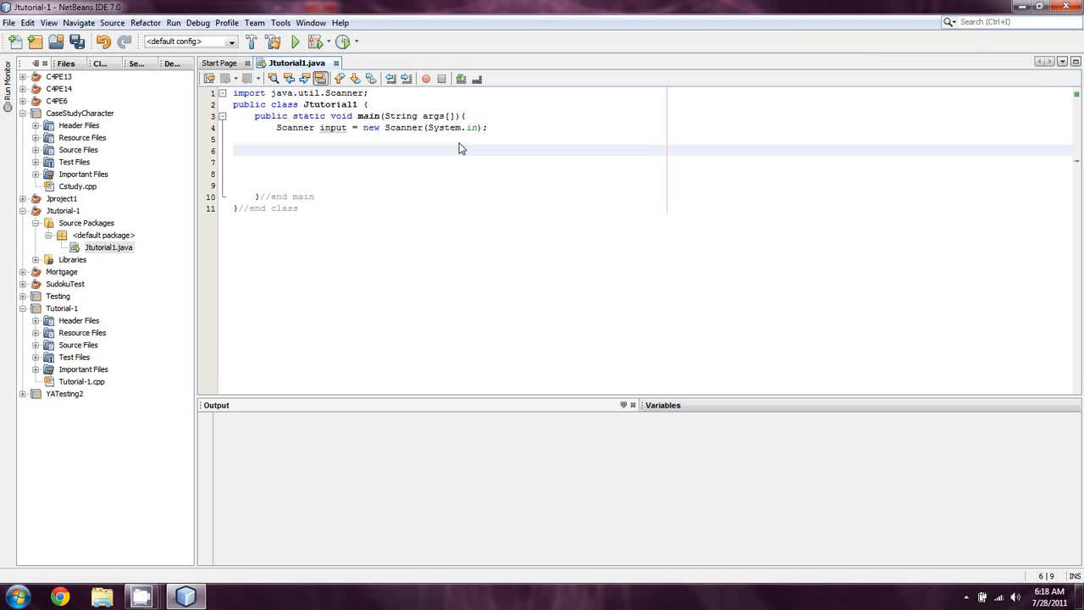
click(277, 150)
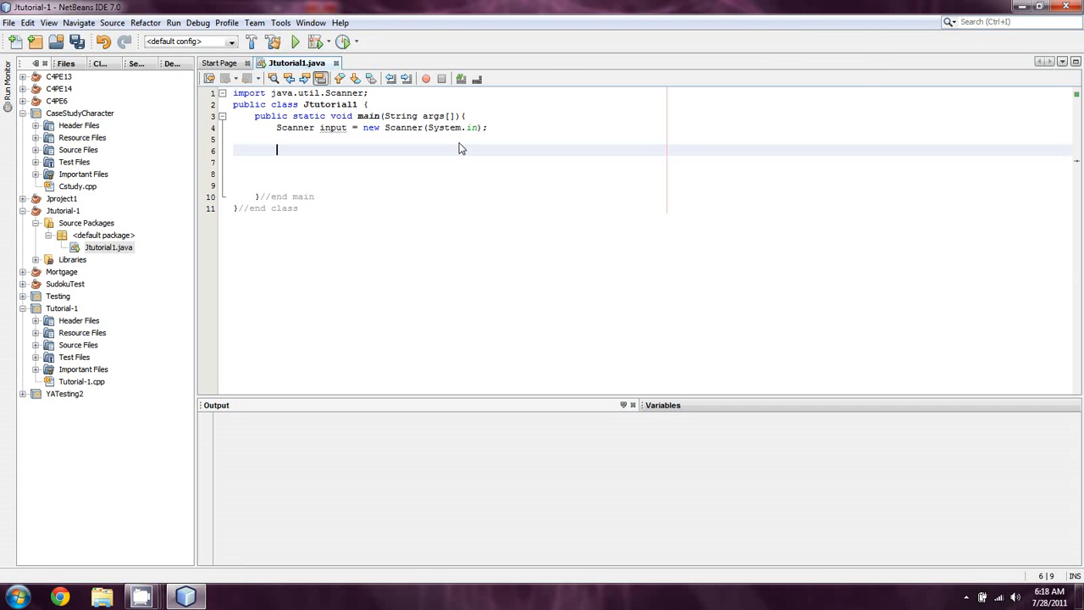
mouse_move(399, 170)
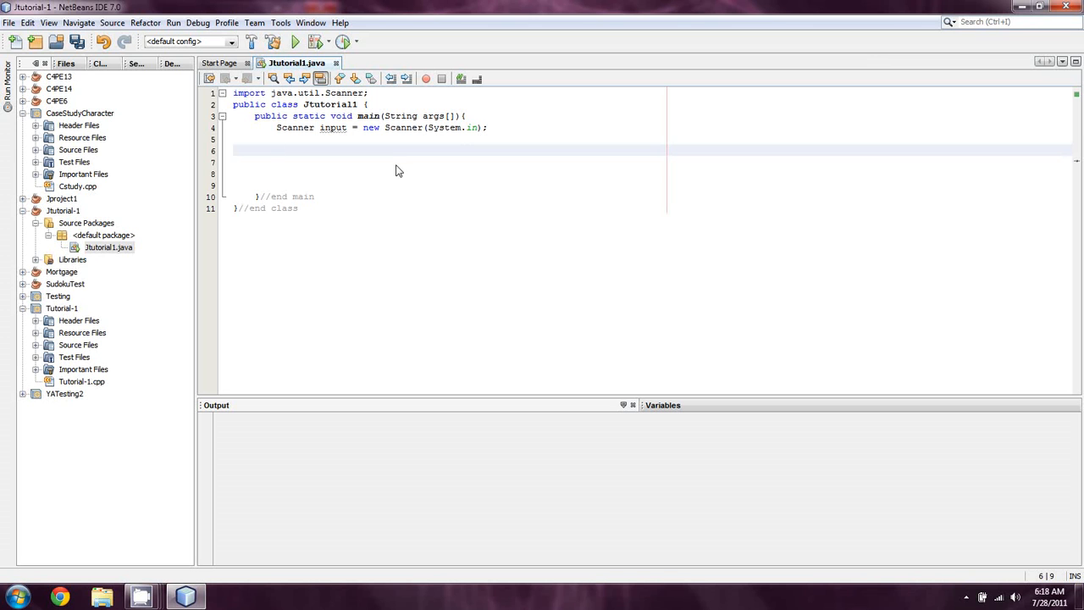
click(277, 149)
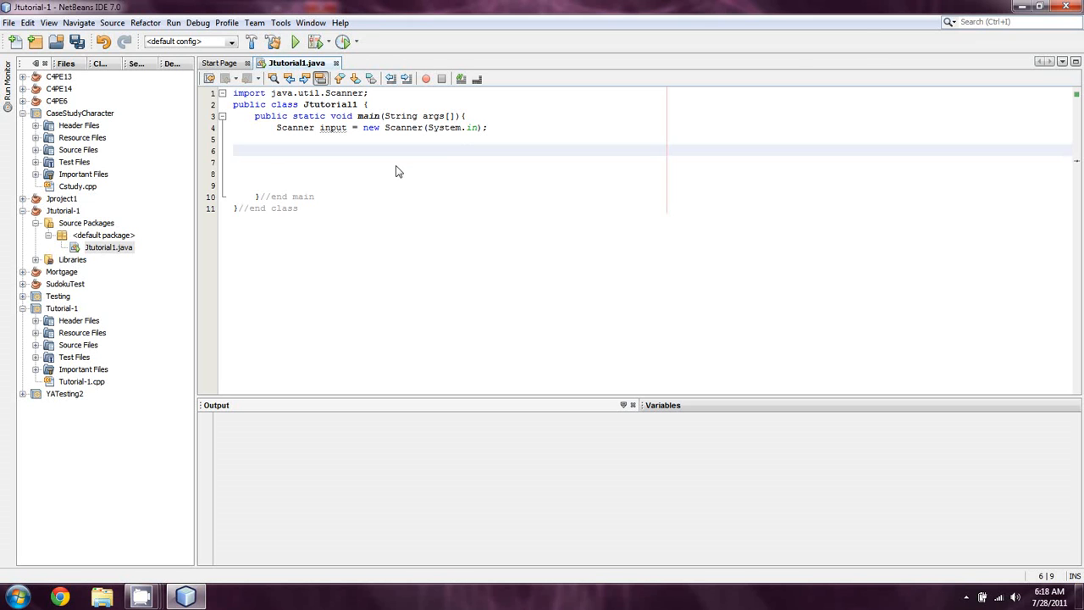
text(int)
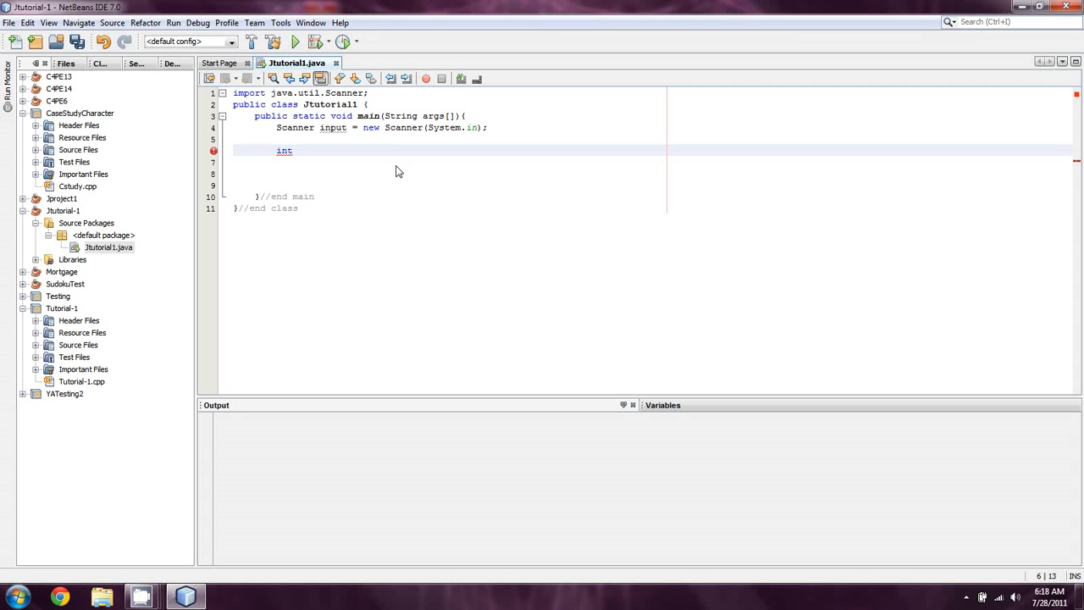
text(total)
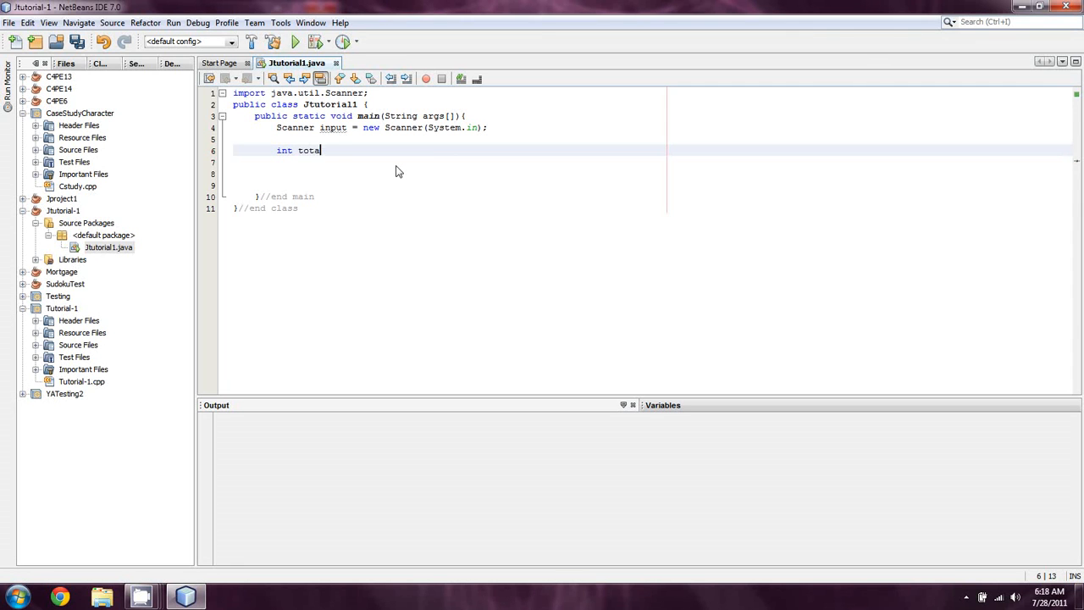
text(l, countd)
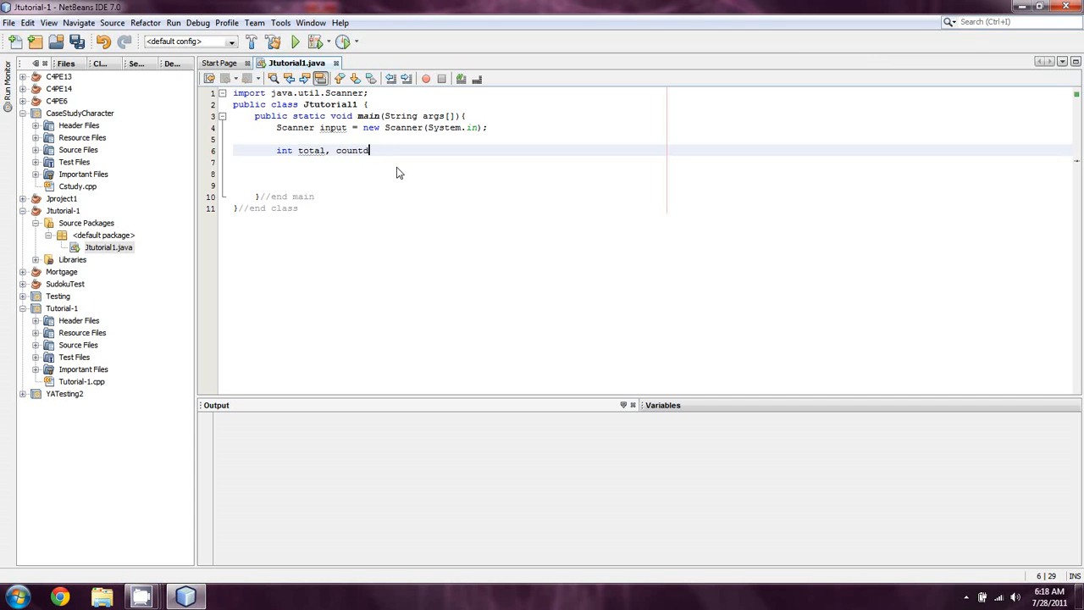
text(own)
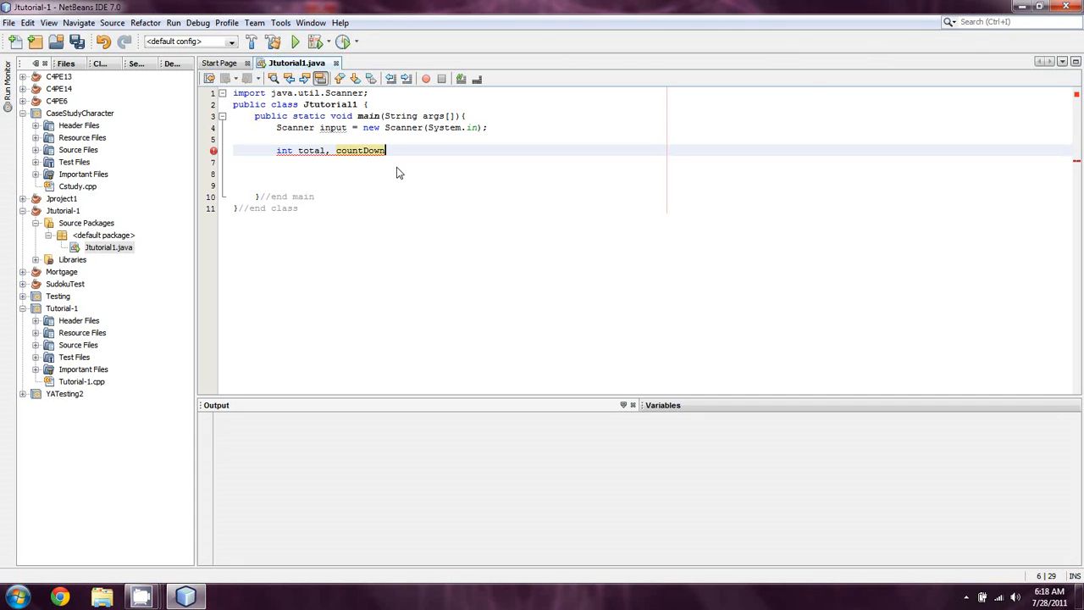
text(=0;)
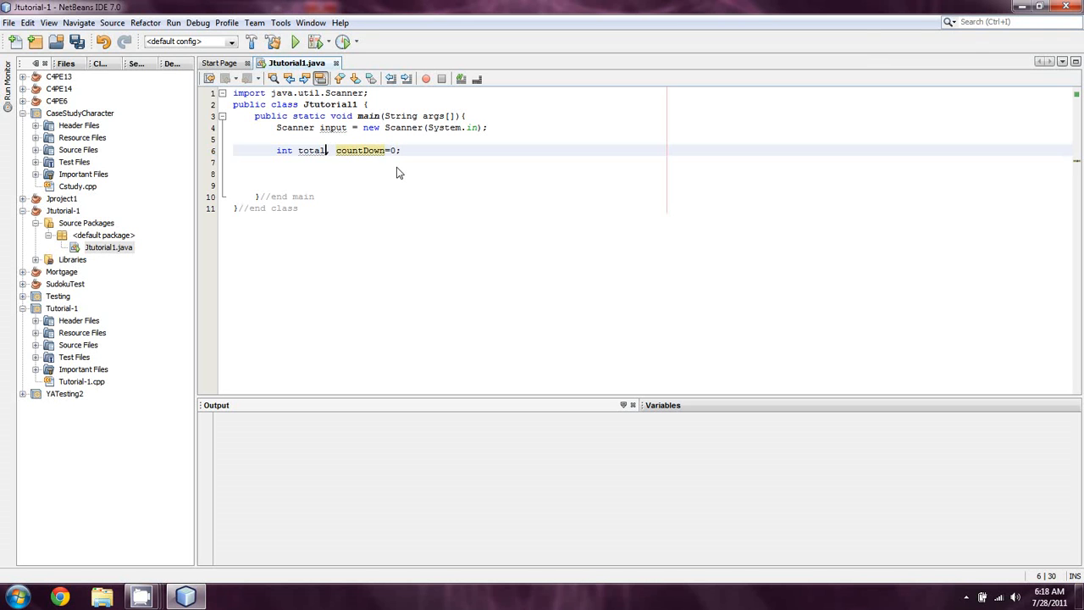
text(=0,)
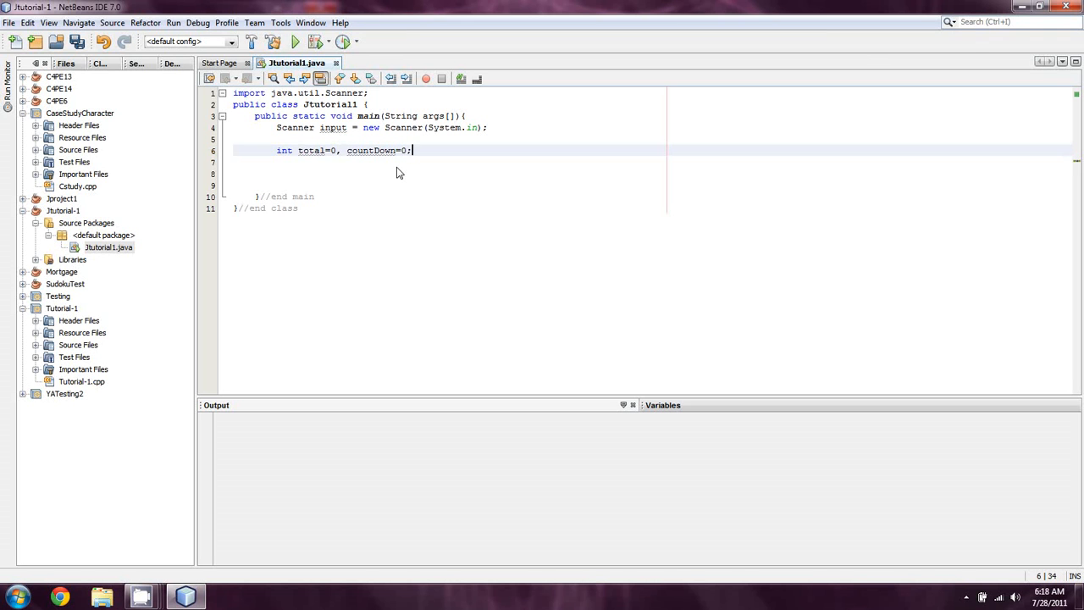
key(Backspace)
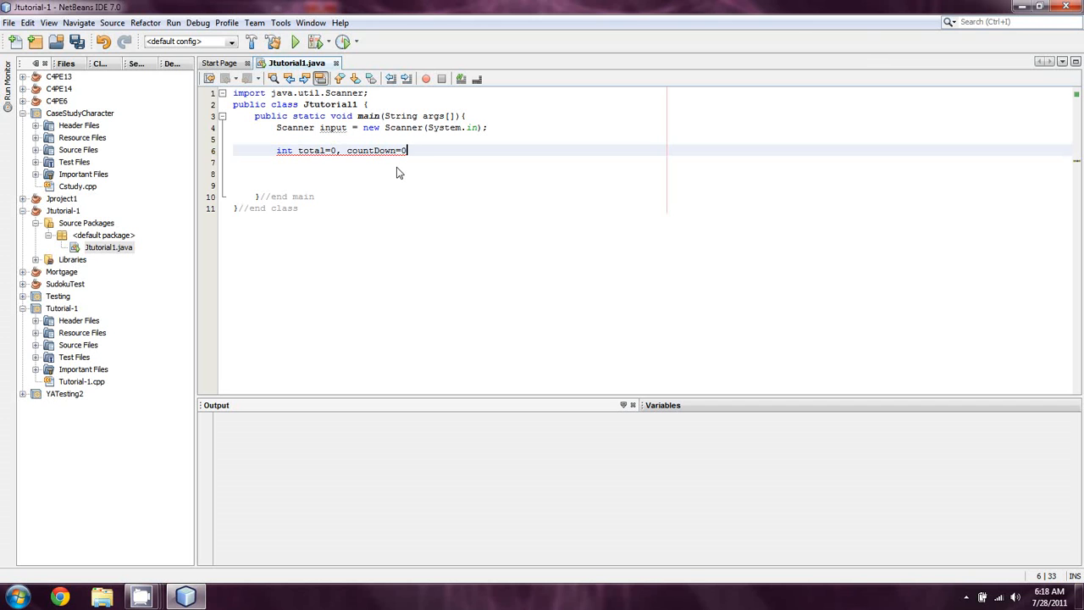
text(;)
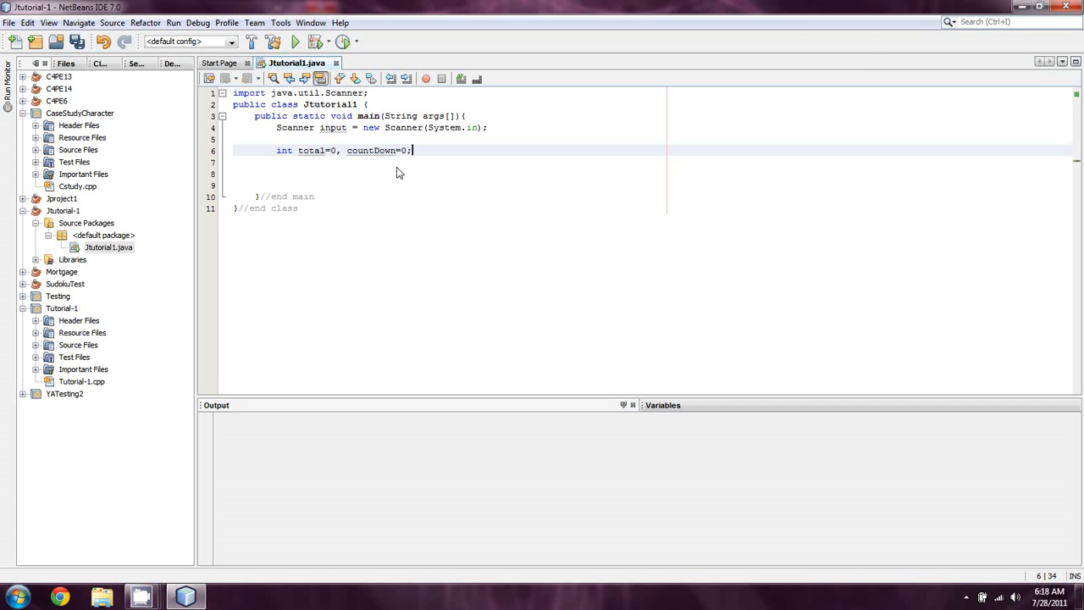
key(enter)
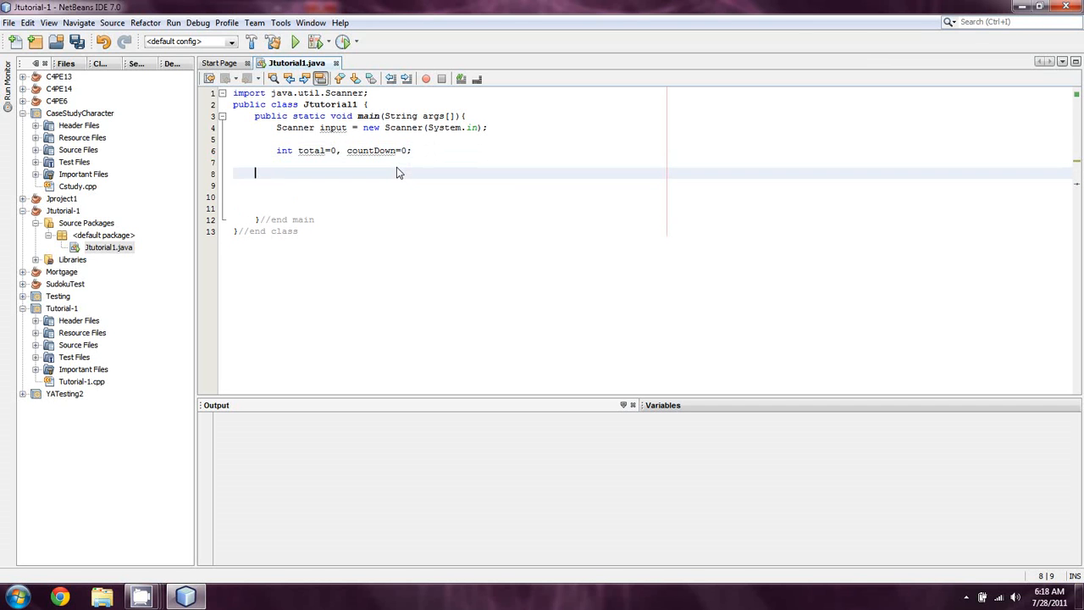
Declare double average=0; on the next line, followed by blank lines
key(Backspace)
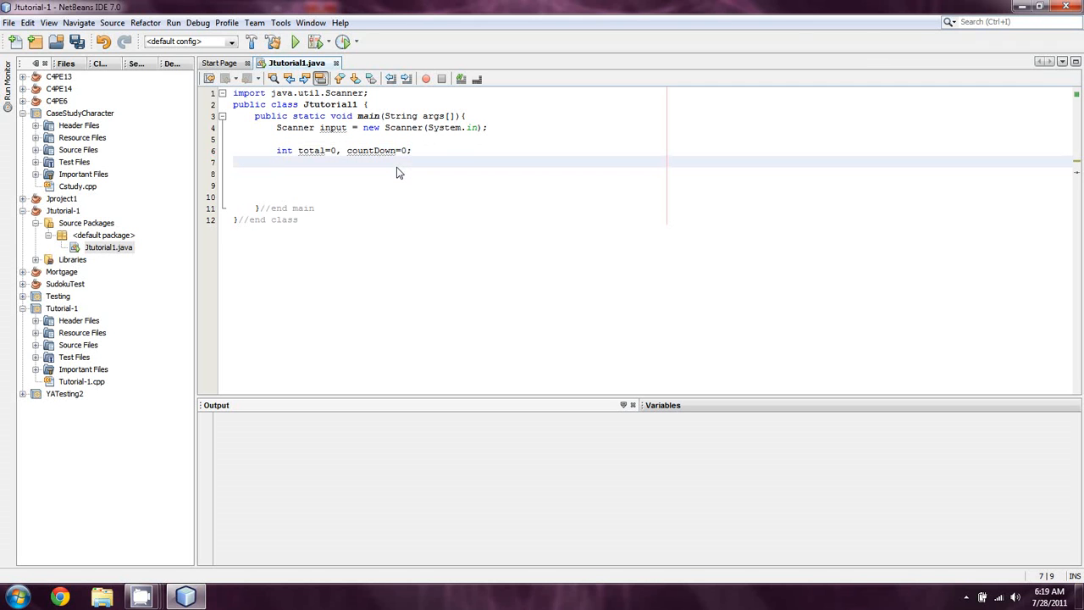
text(double)
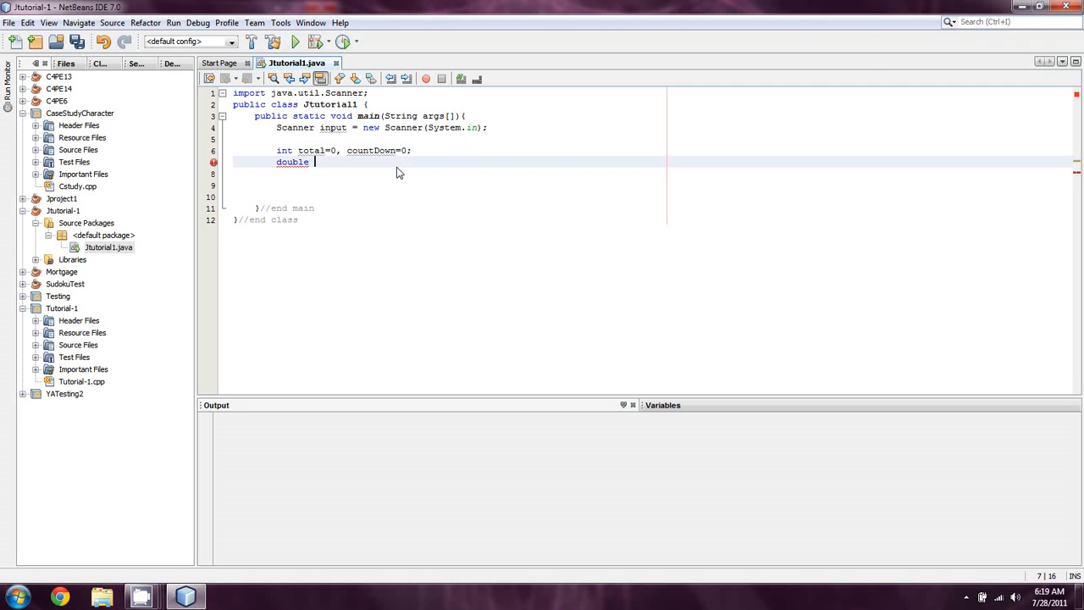
text(average)
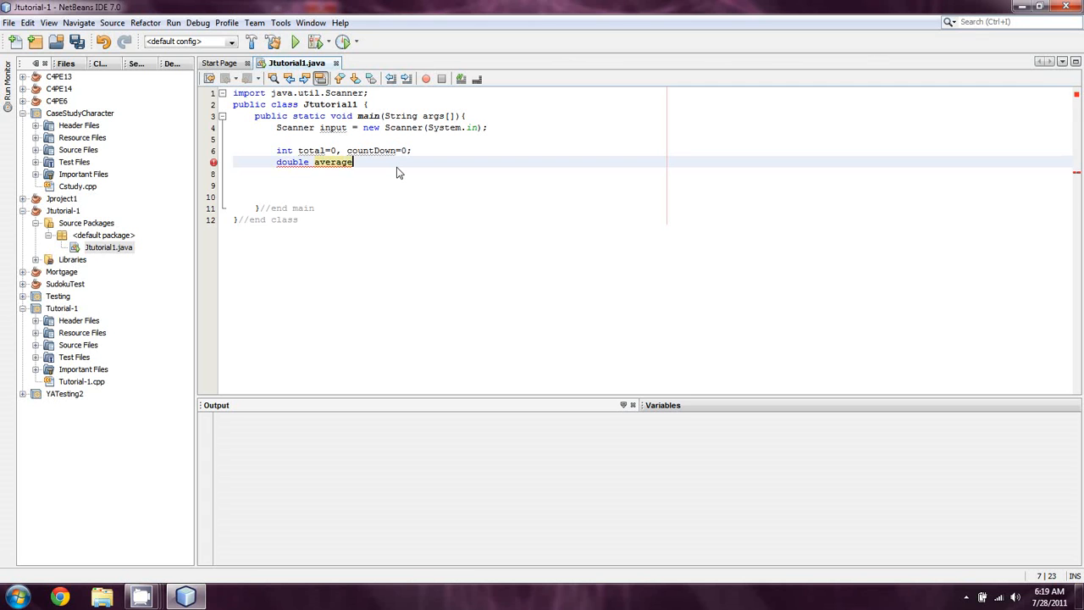
text(=0;)
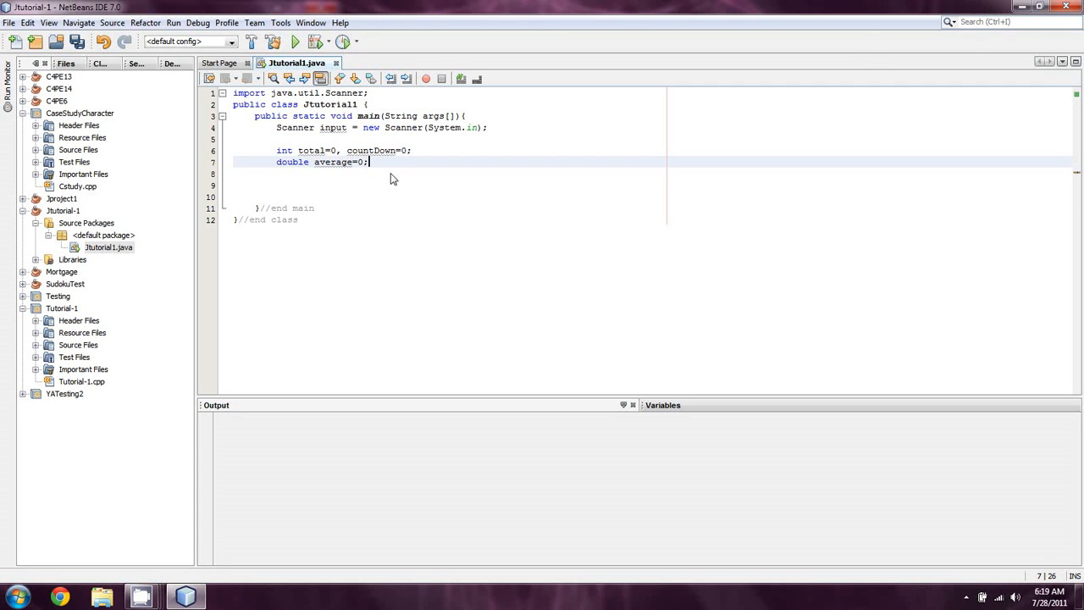
key(enter)
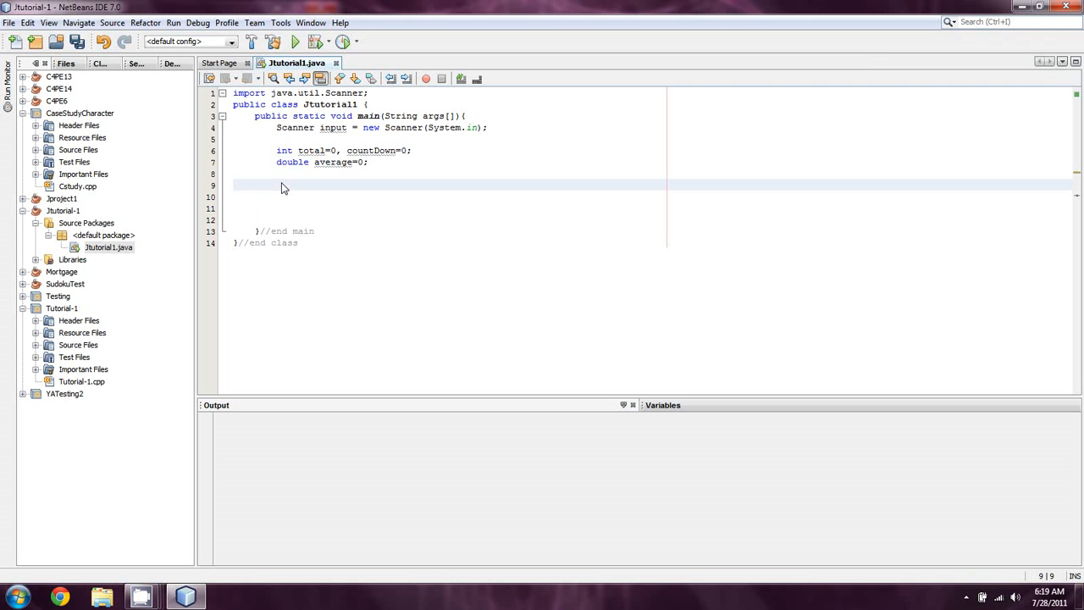
Add a System.out.println prompt "Enter a number between 1 and 1000: "
text(System.out.printl)
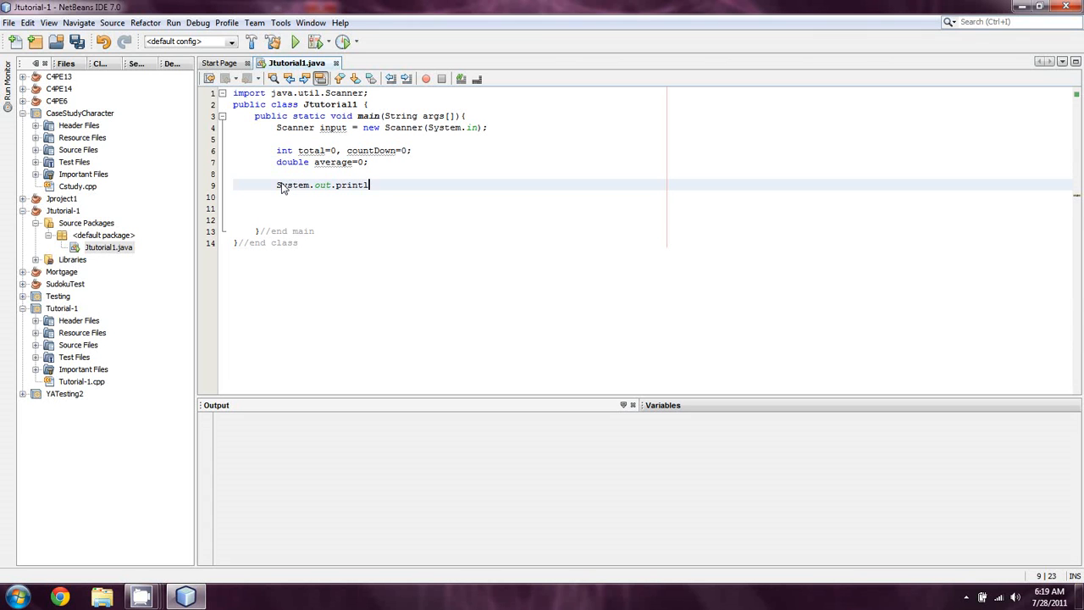
text((""))
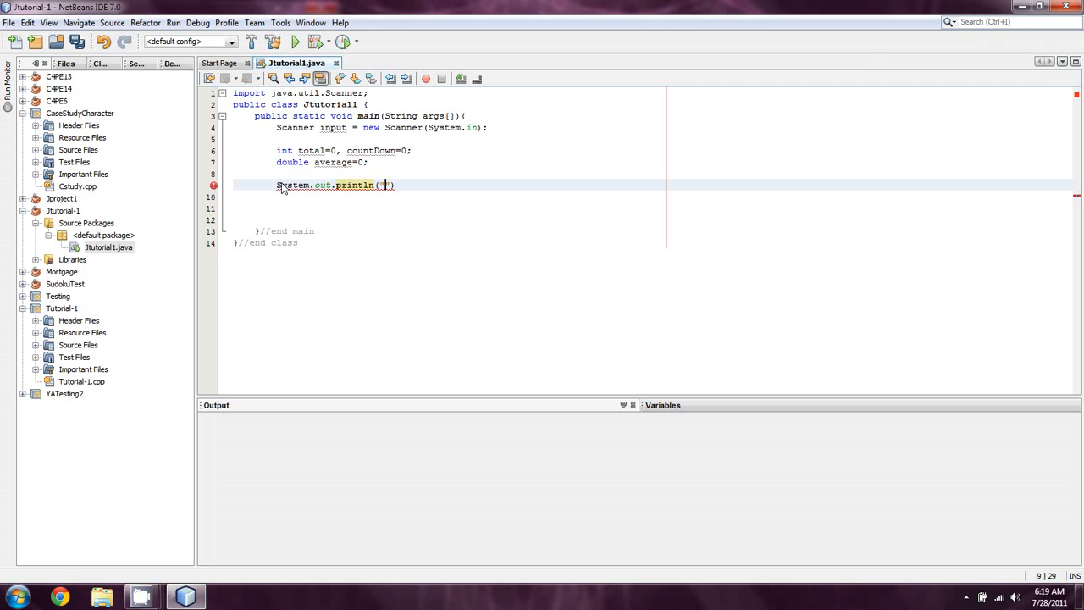
text(")
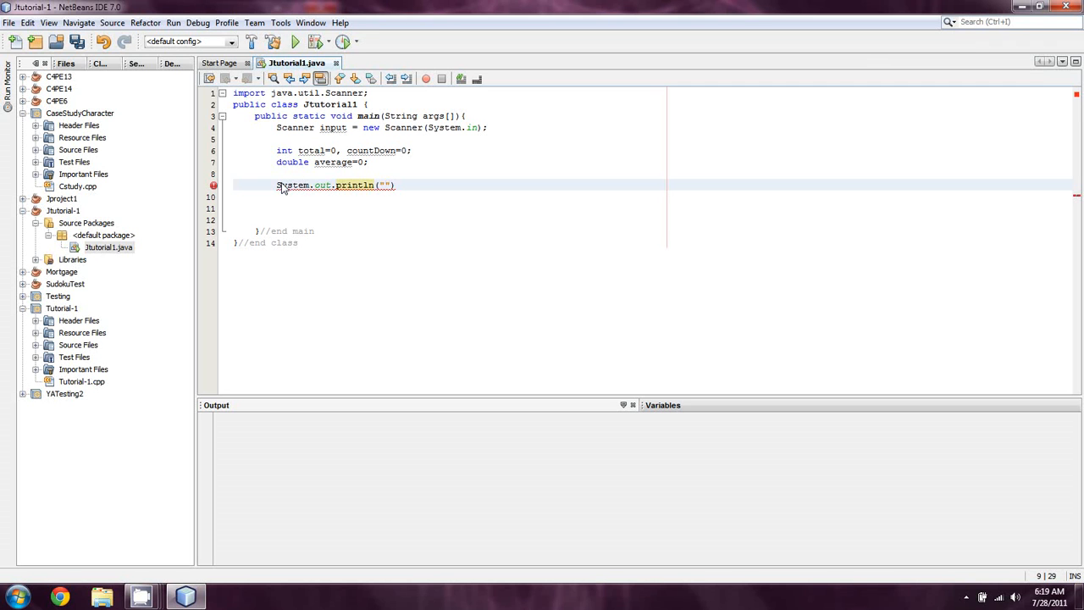
text(Enter a number between 1 and 1000:)
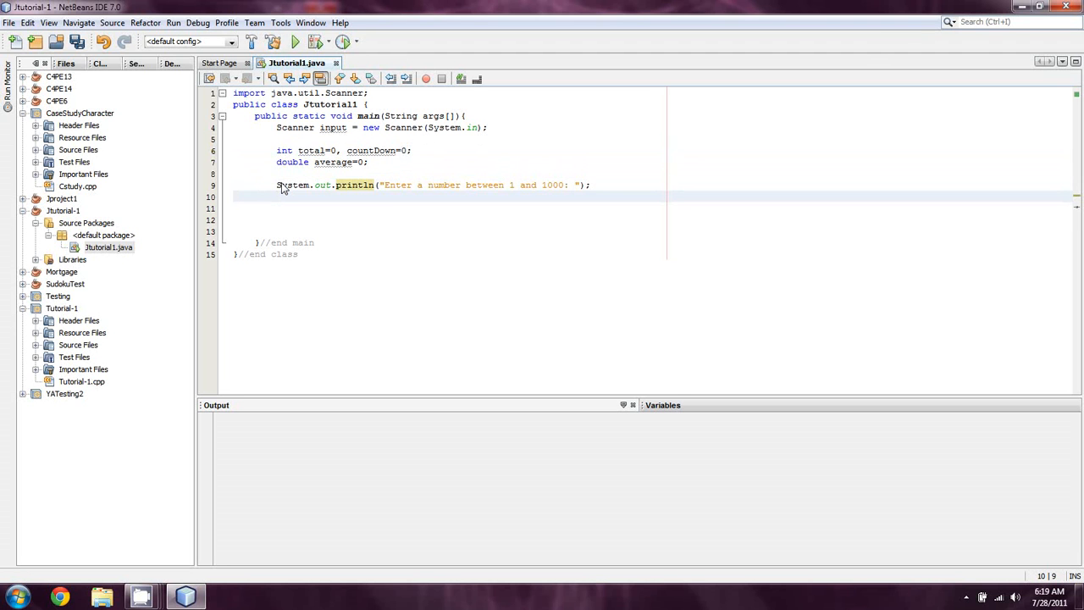
Read the entered number into countDown with input.nextInt()
text(input.nextInt();)
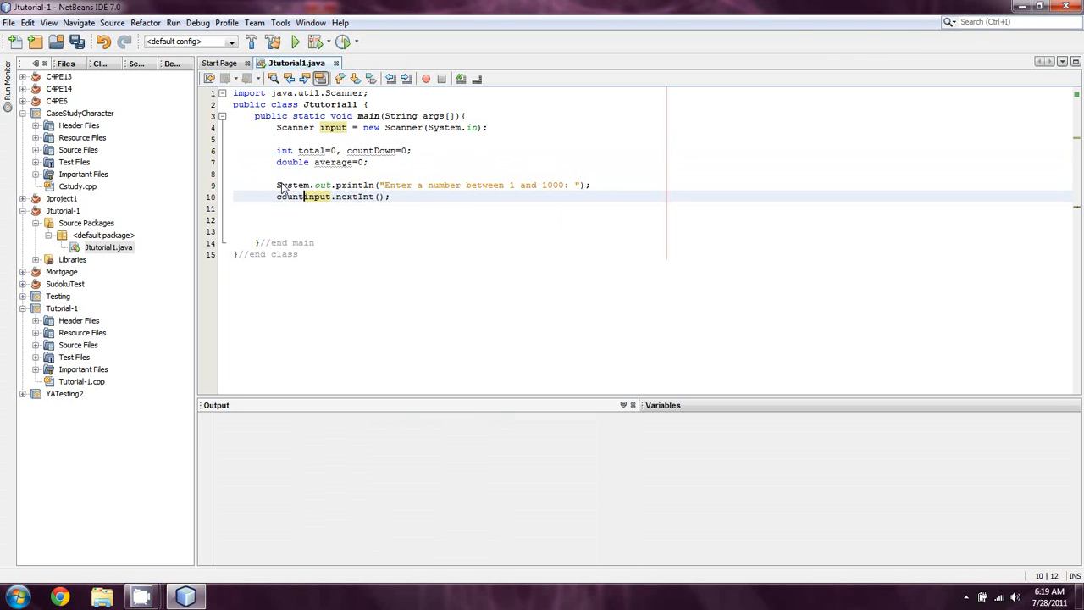
text(Down=)
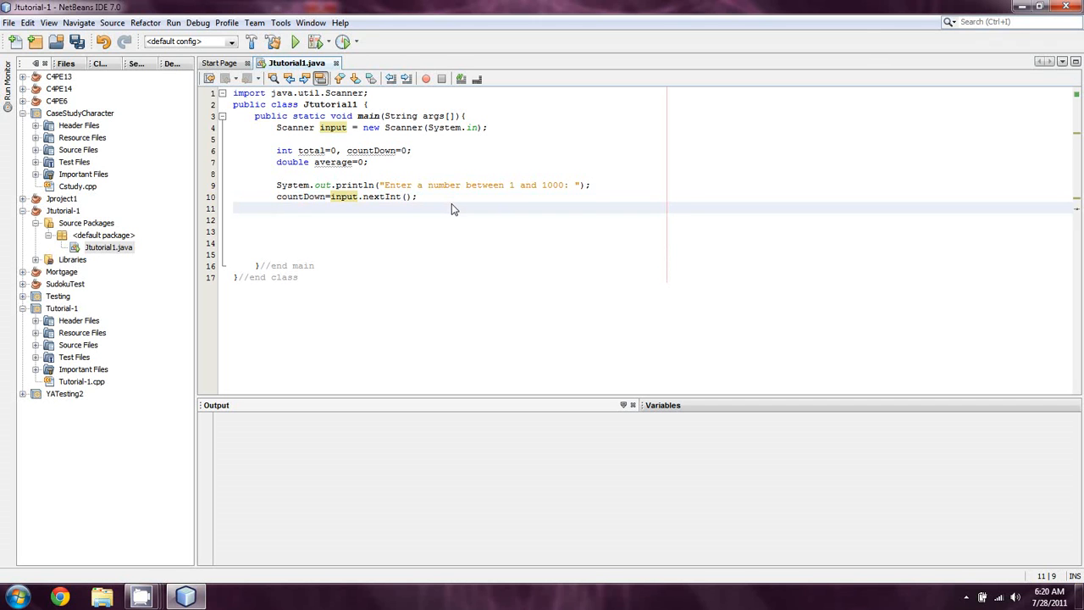
click(276, 208)
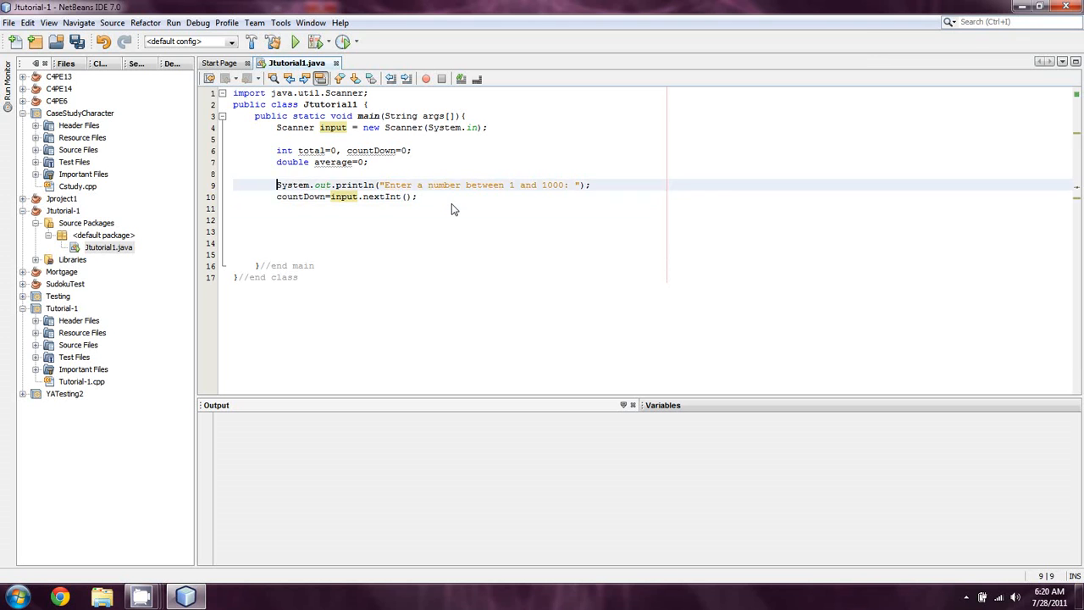
Wrap the prompt and read in do{ ... }while(countDown < 1 || countDown > 1000);
key(enter)
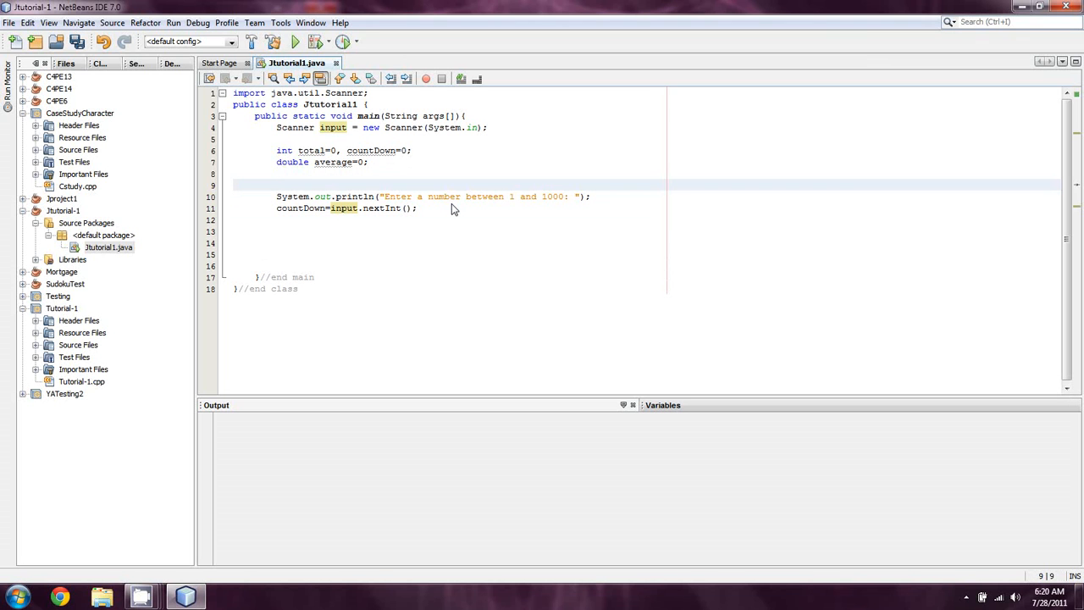
text(do)
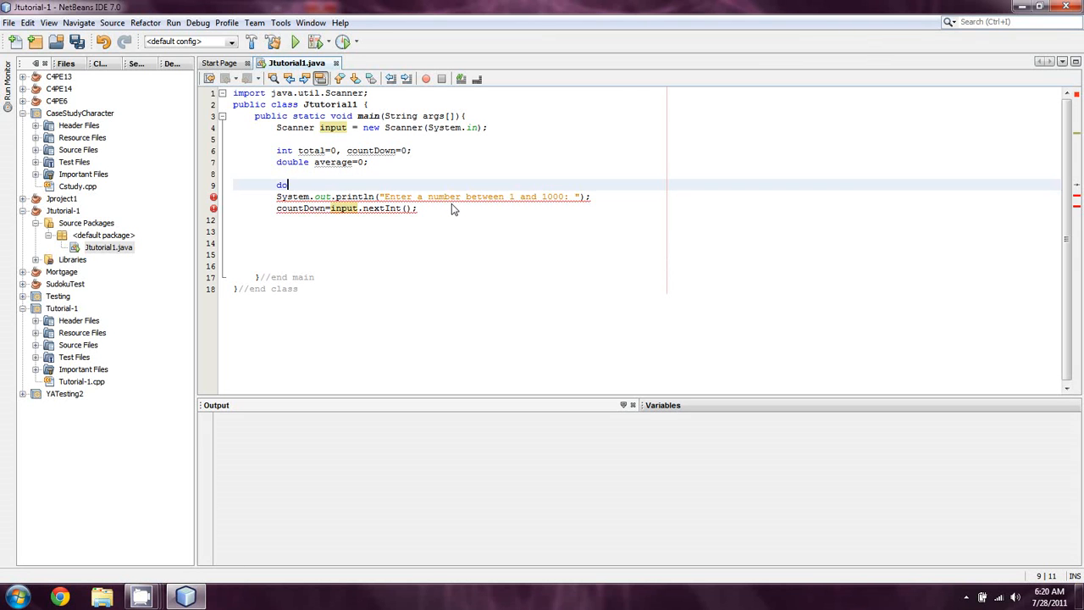
text({)
click(643, 208)
text(})
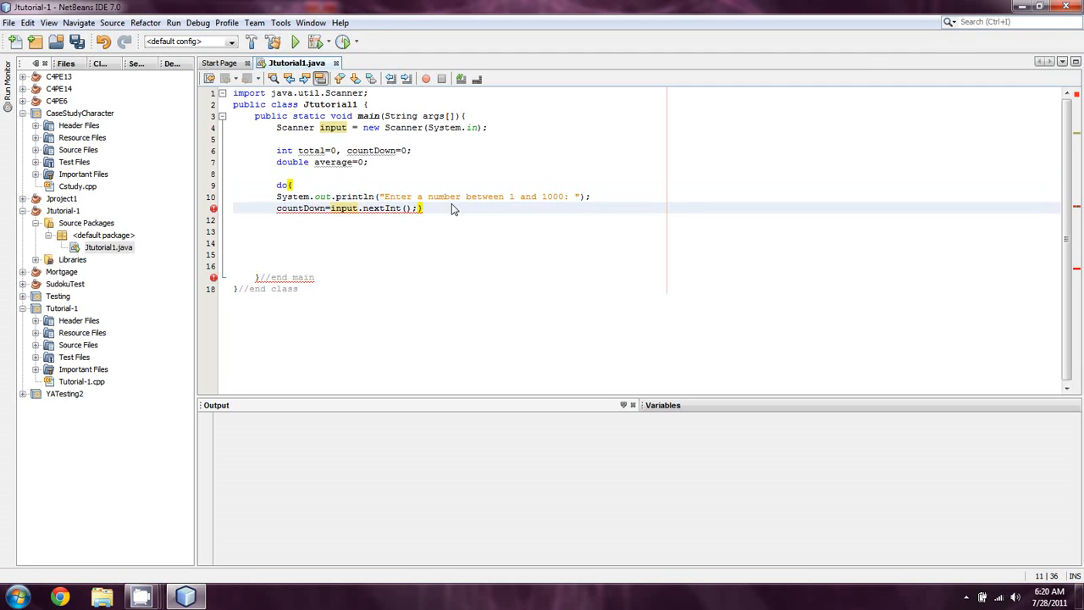
key(enter)
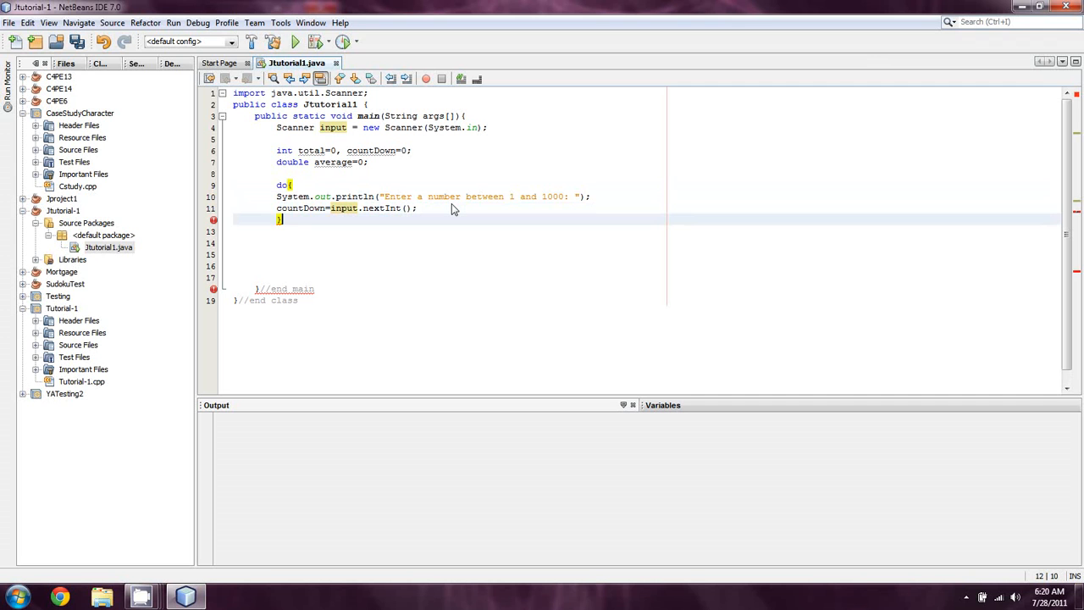
text(while()
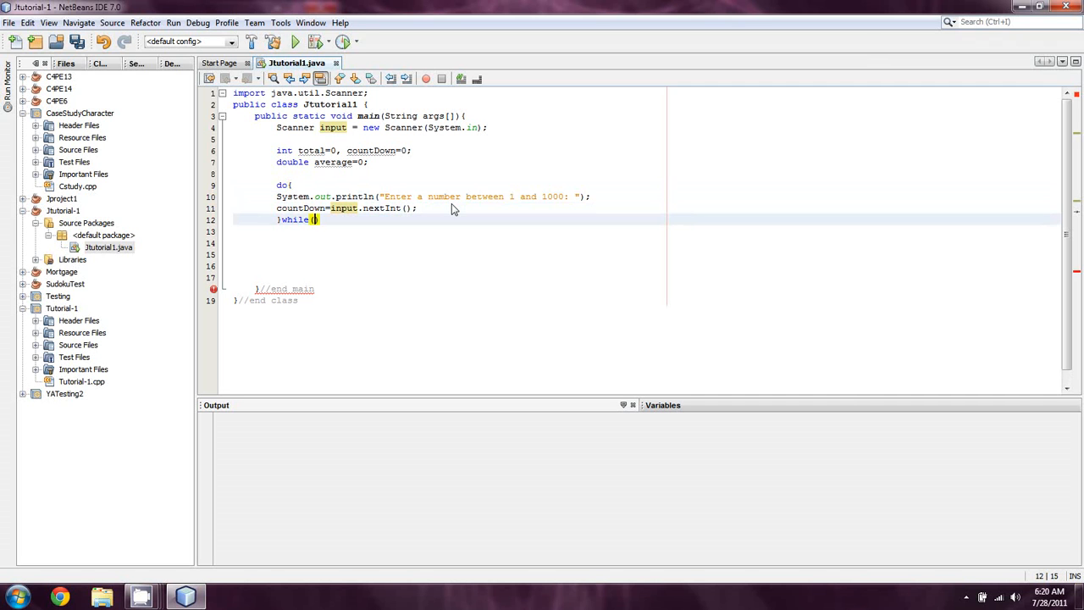
text(()
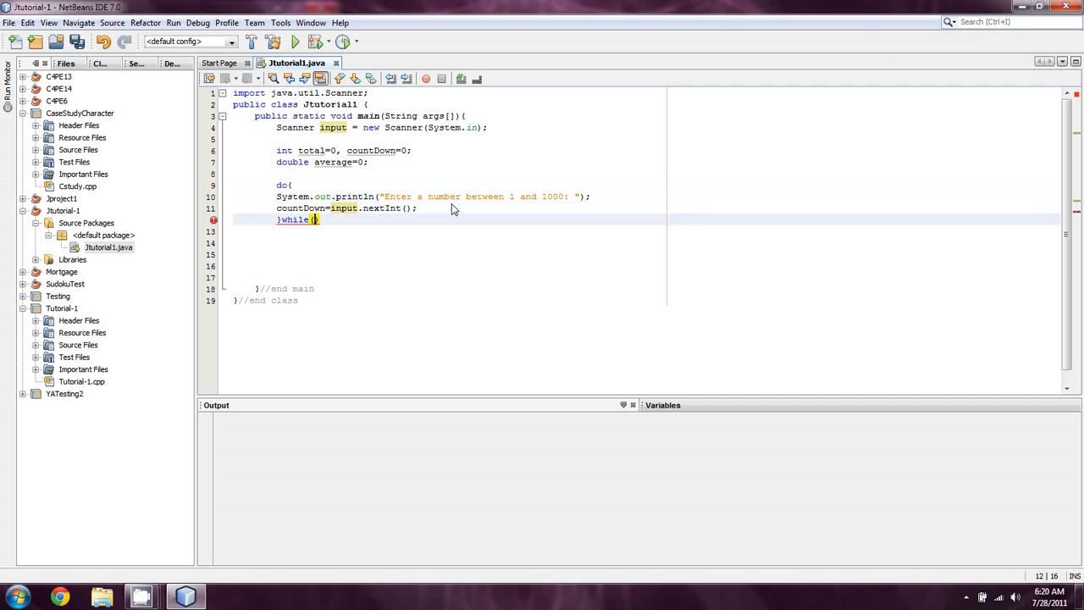
text(count)
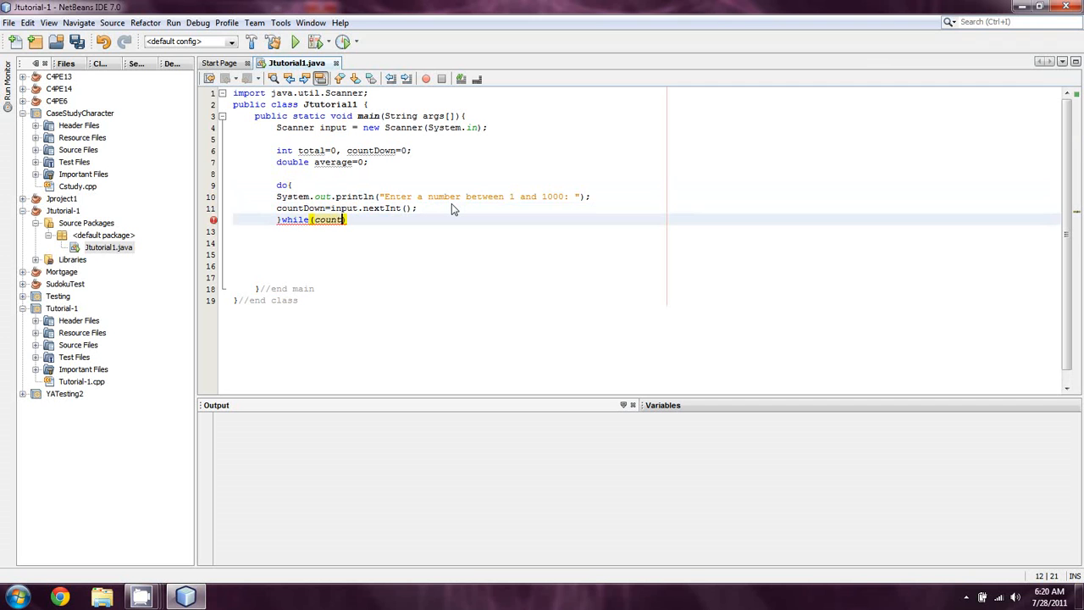
text(Down < 0))
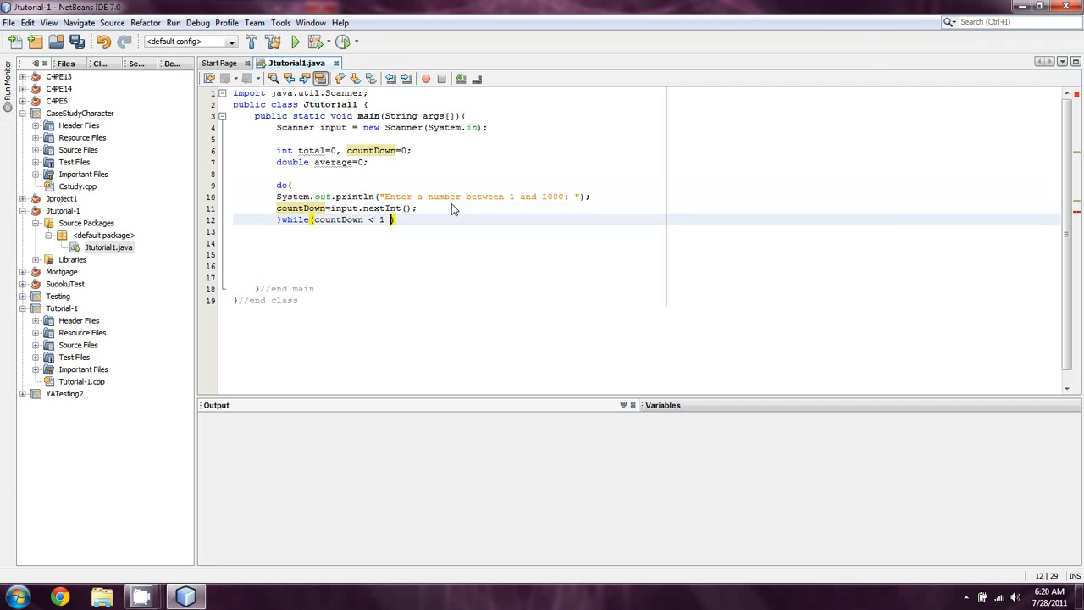
text(|| count)
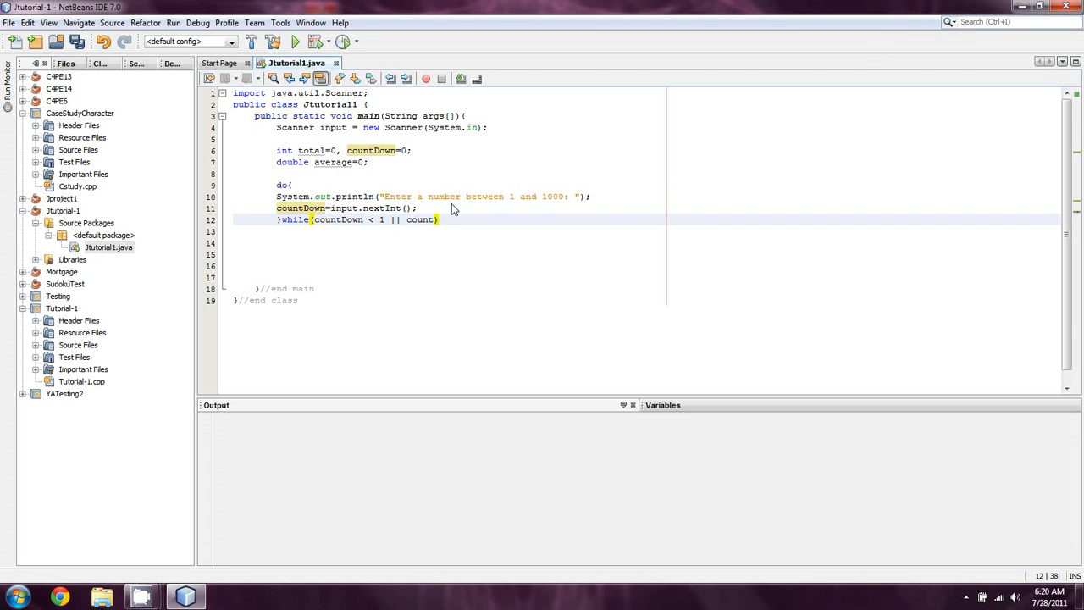
text(Down >)
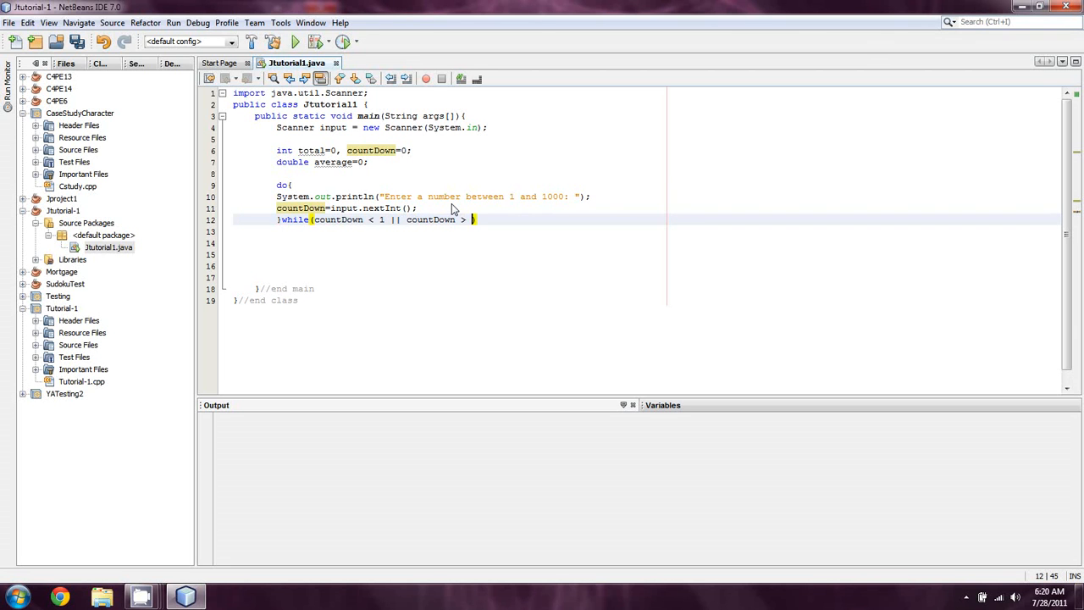
text(1000))
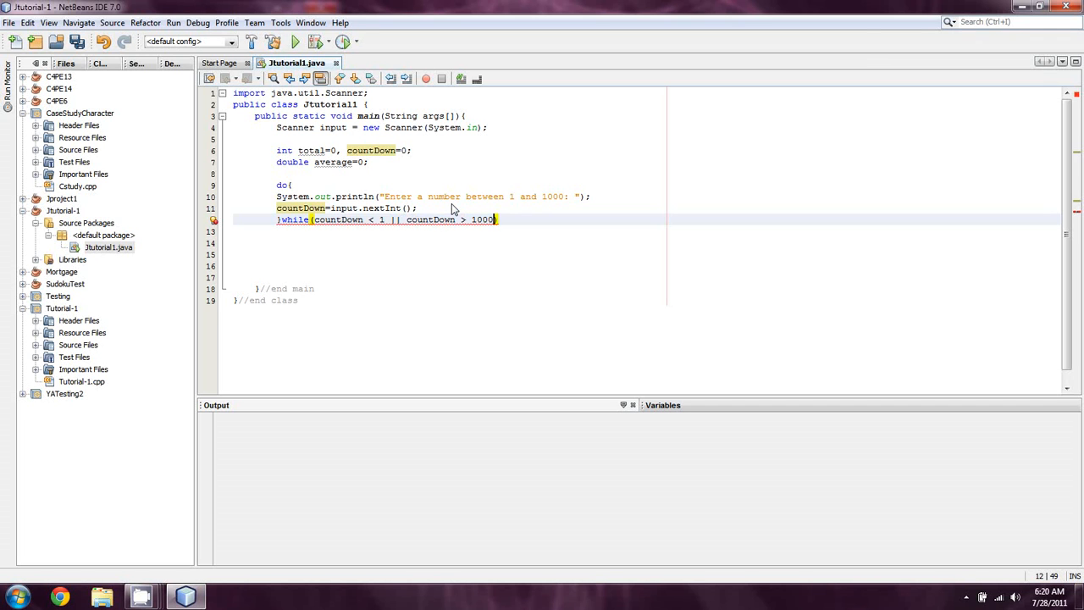
text();)
click(645, 254)
text(f)
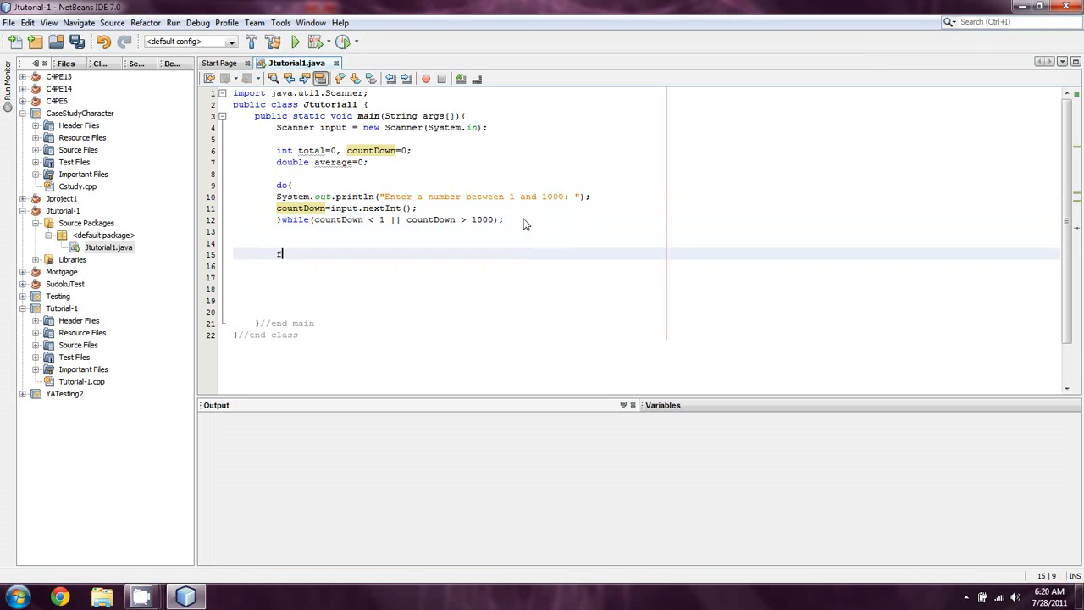
Add the loop header for(int i=0; i< countDown; i++){ below the do-while
text(or(in))
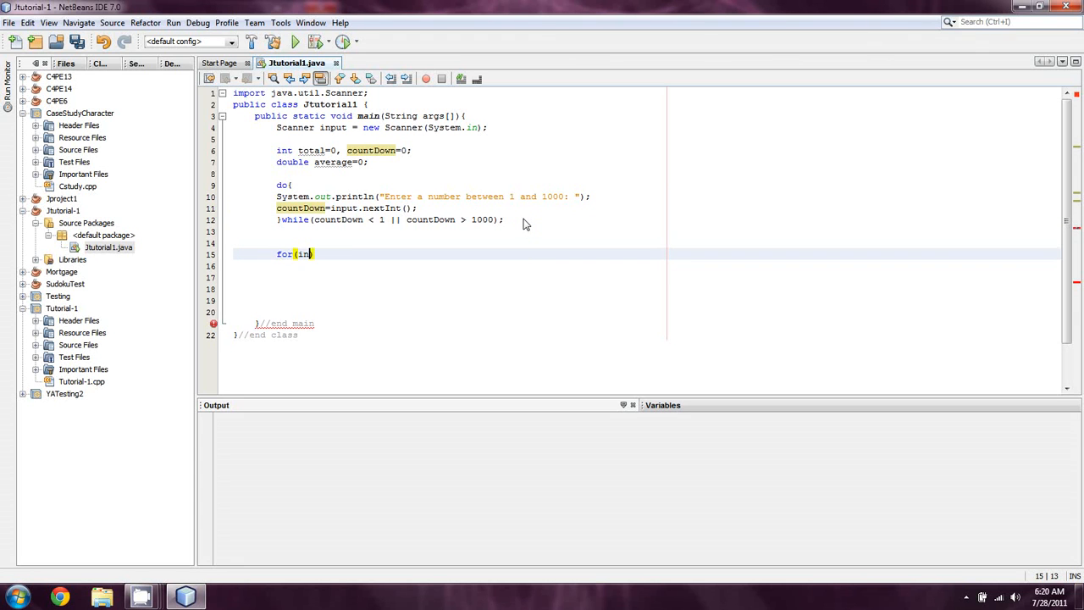
text(t i=)
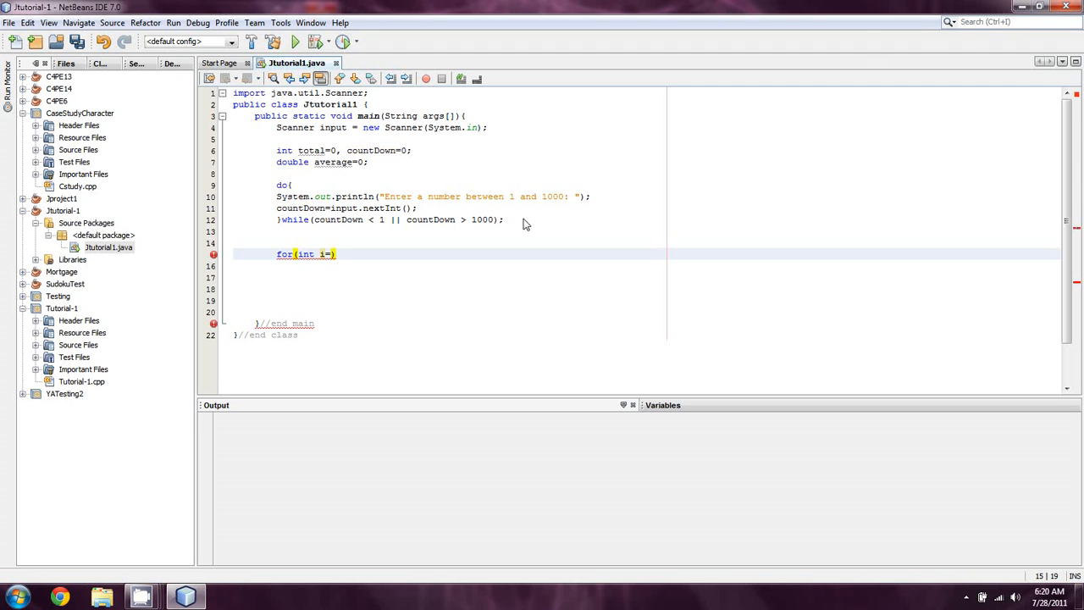
text(0)
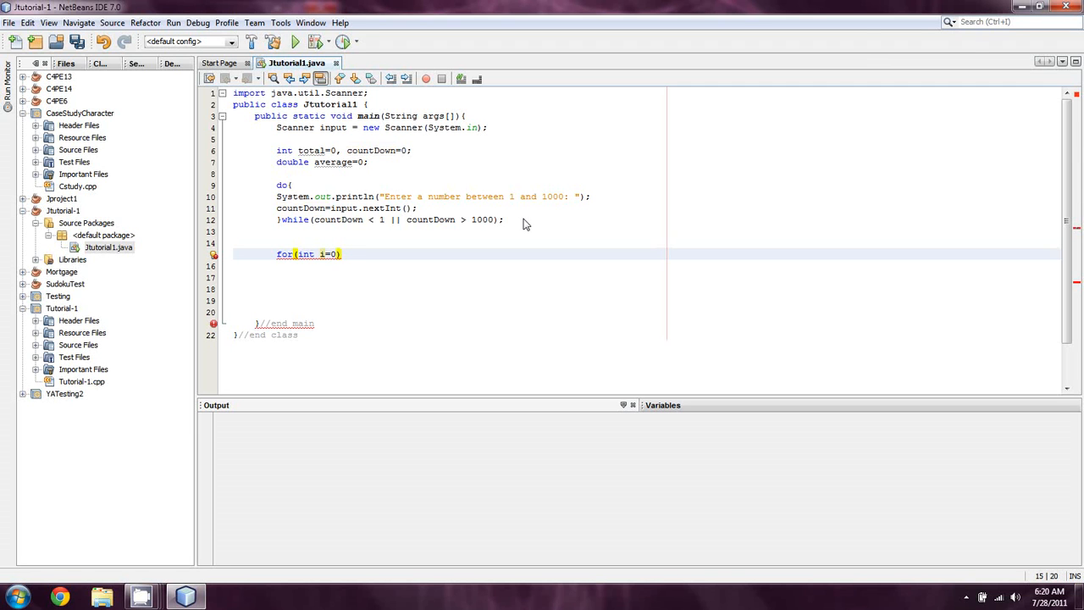
text(; i<)
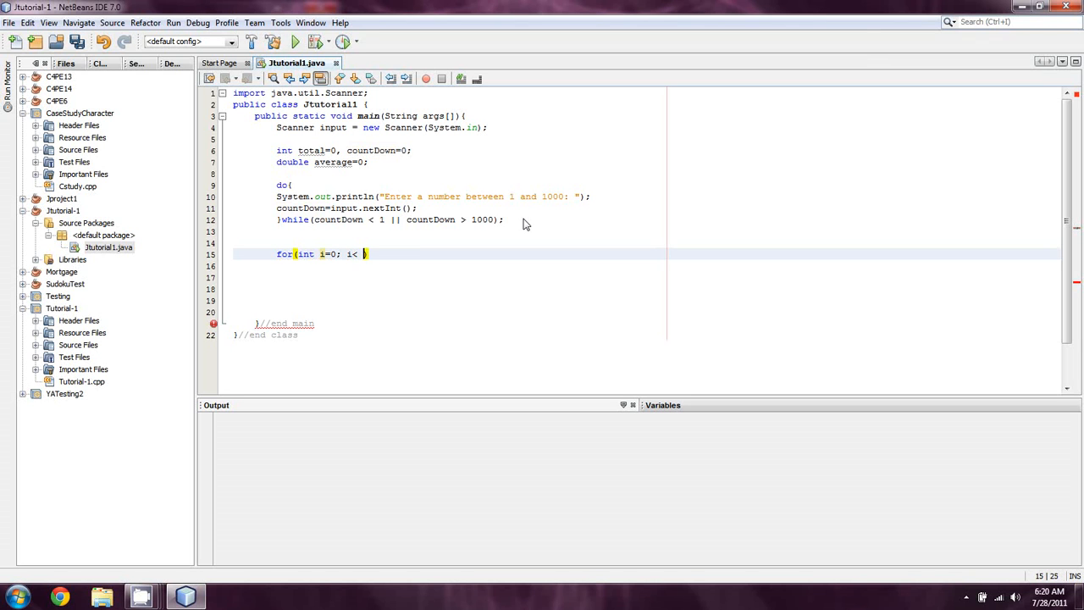
text(countDown)
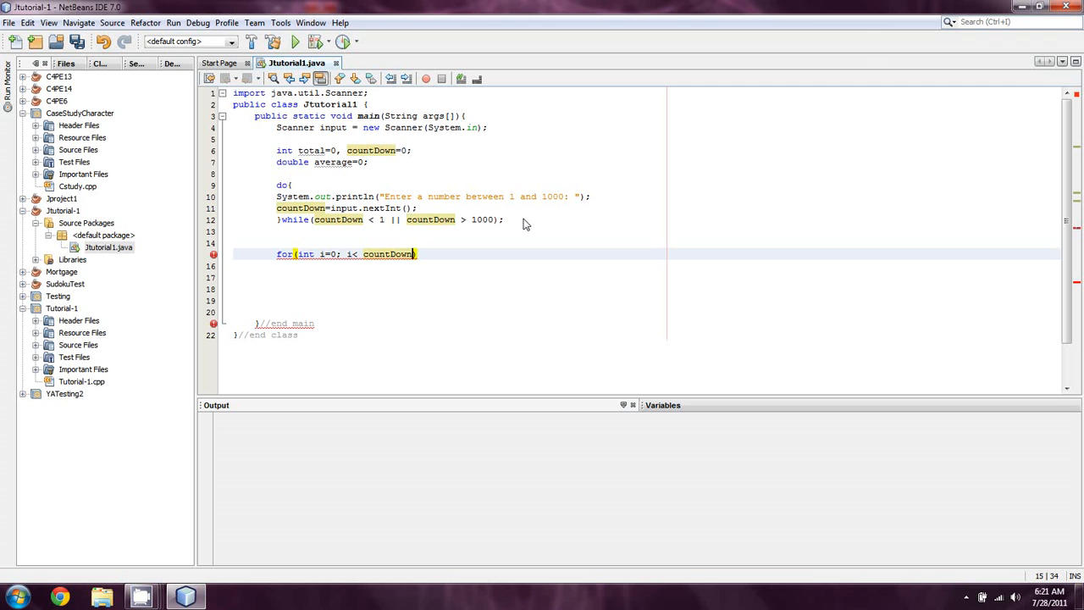
text(; i++))
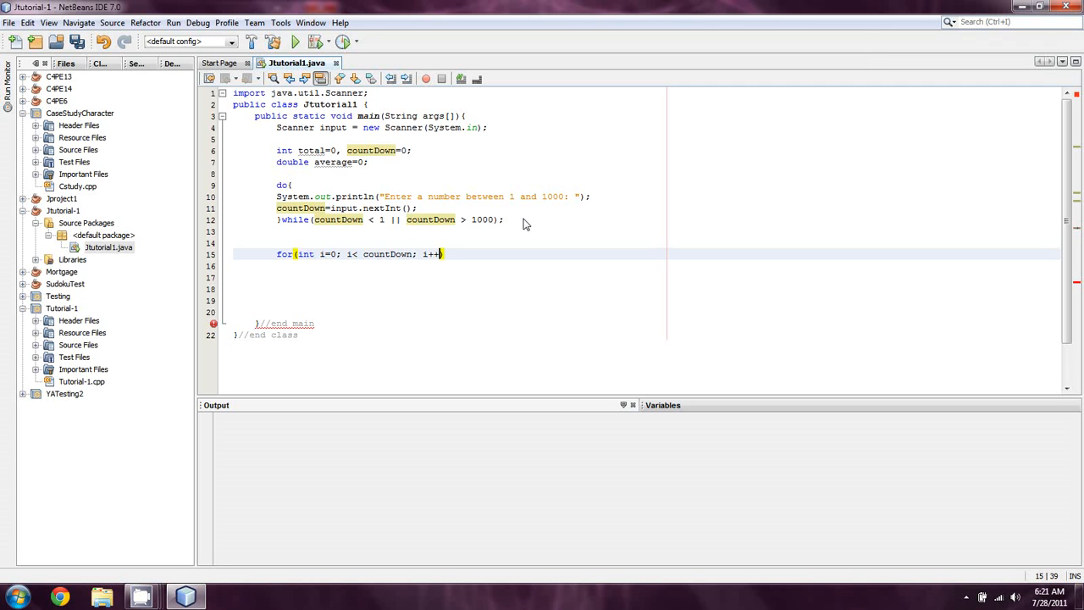
text({)
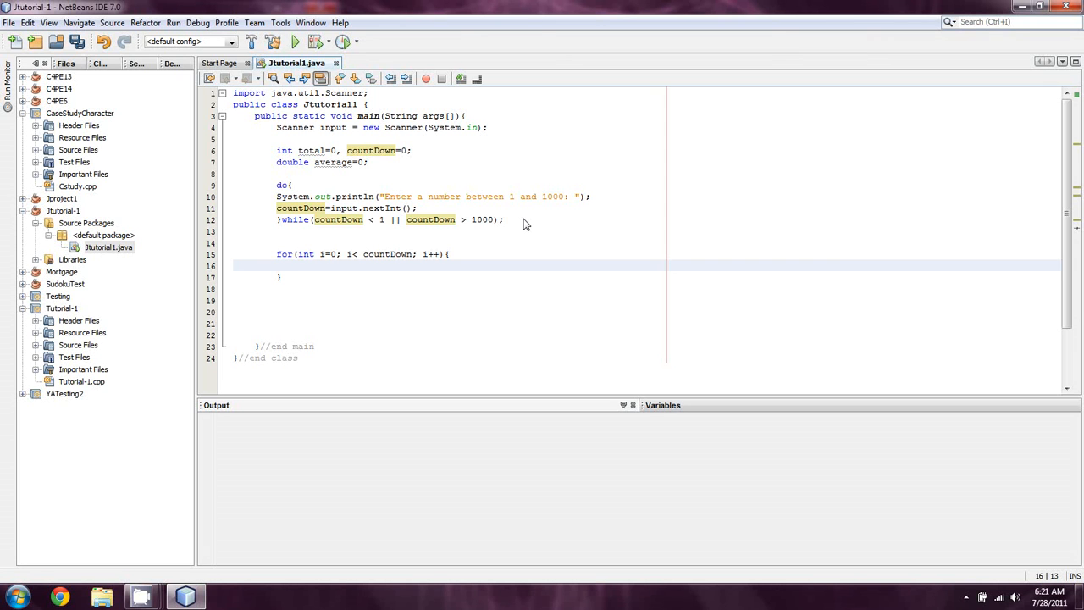
Fill the for loop body with total += i; and System.out.println(i);
click(298, 265)
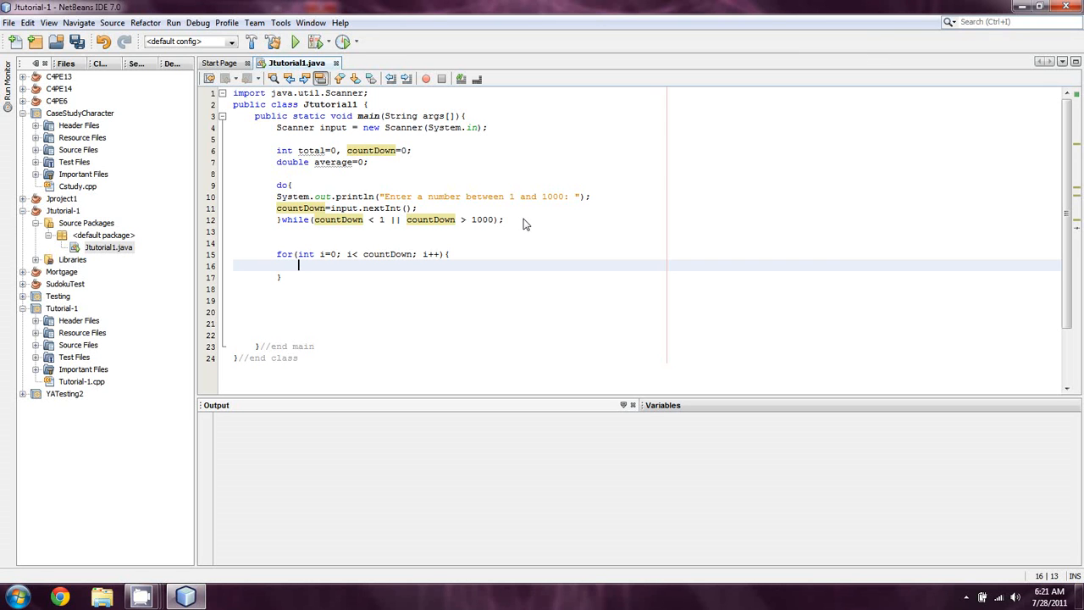
mouse_move(339, 261)
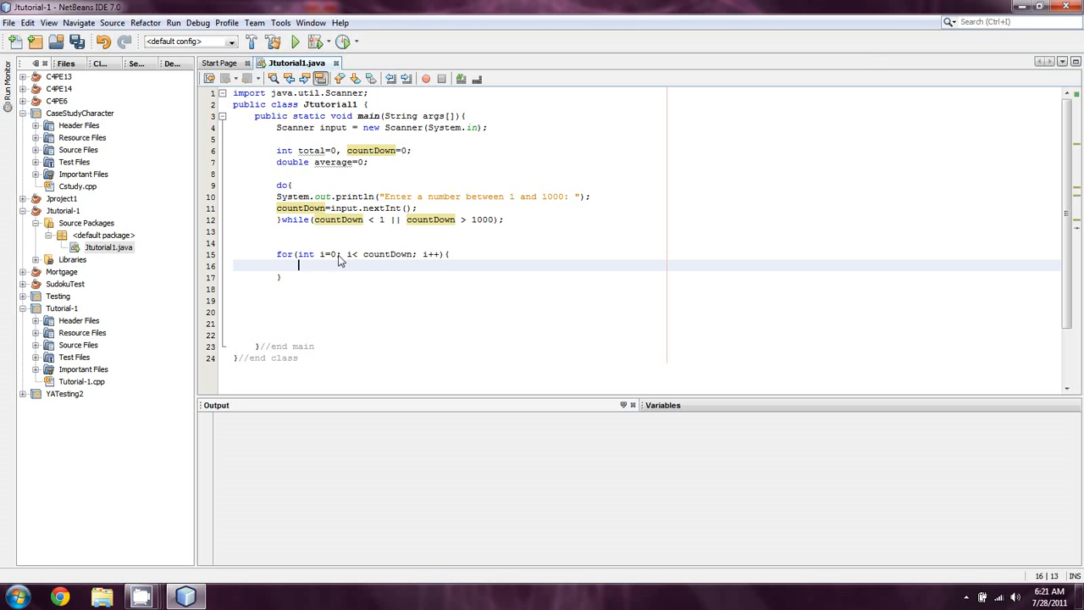
mouse_move(356, 261)
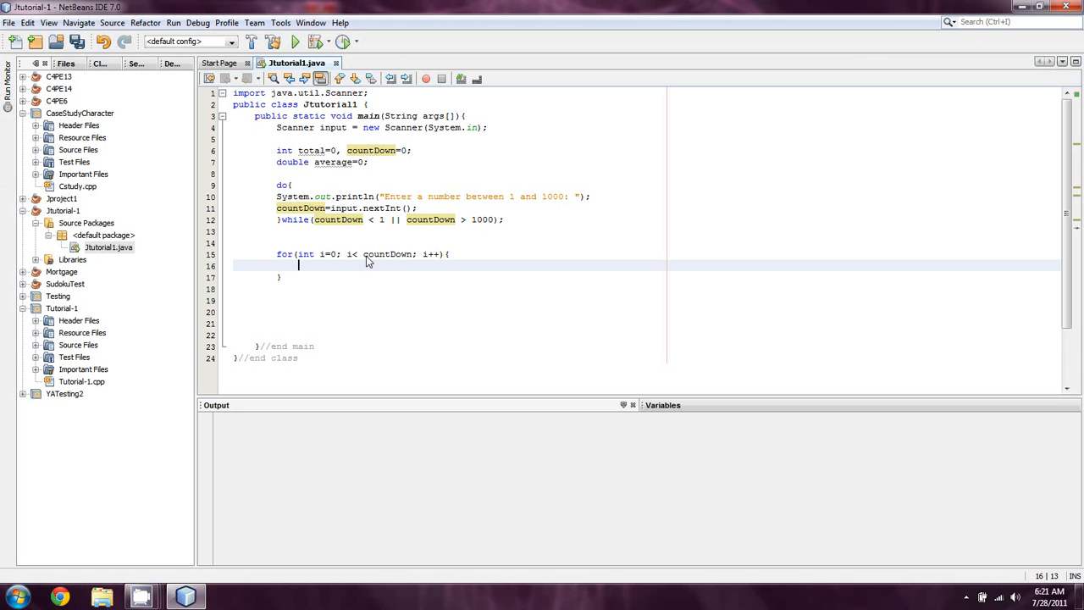
mouse_move(312, 283)
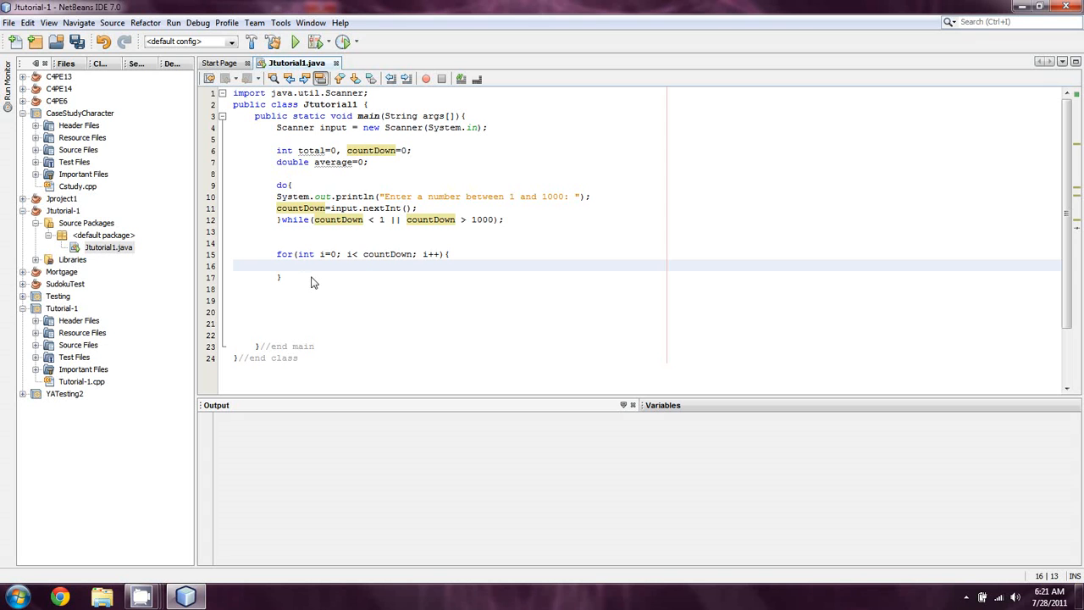
text(total +)
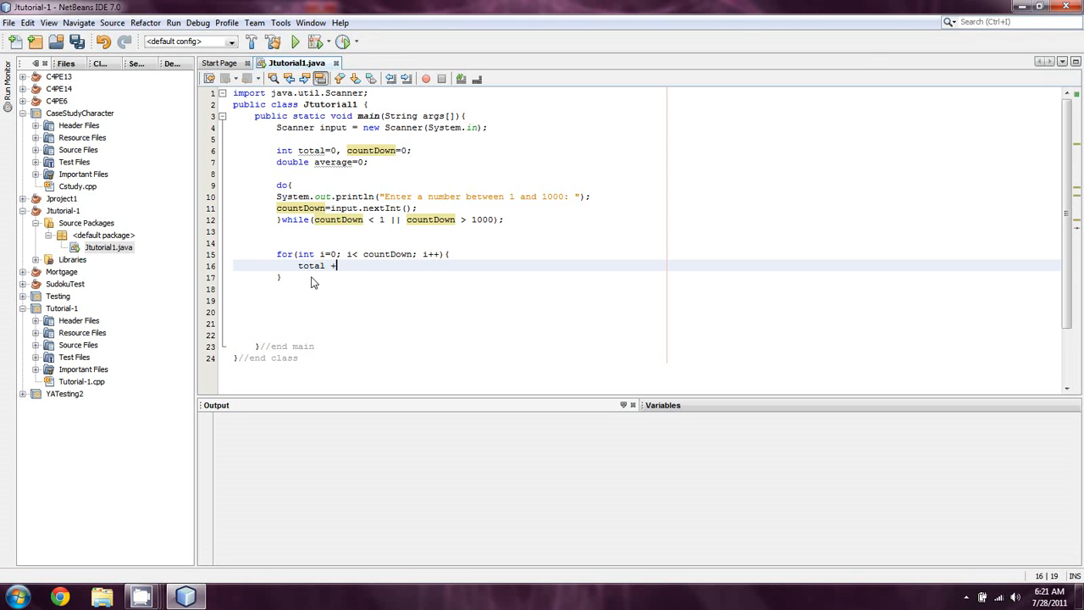
text(= i;)
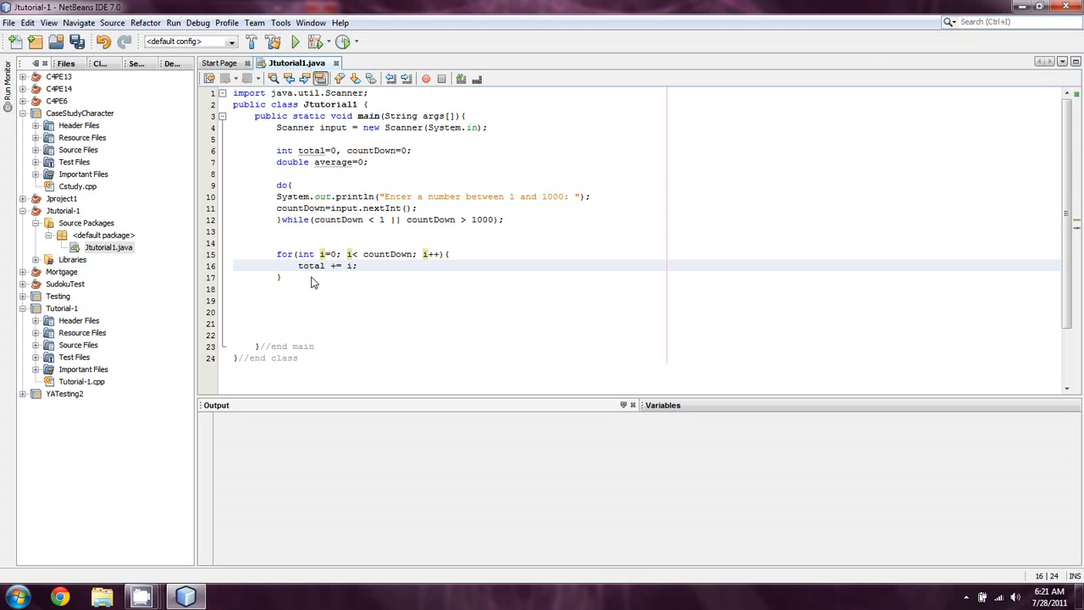
key(enter)
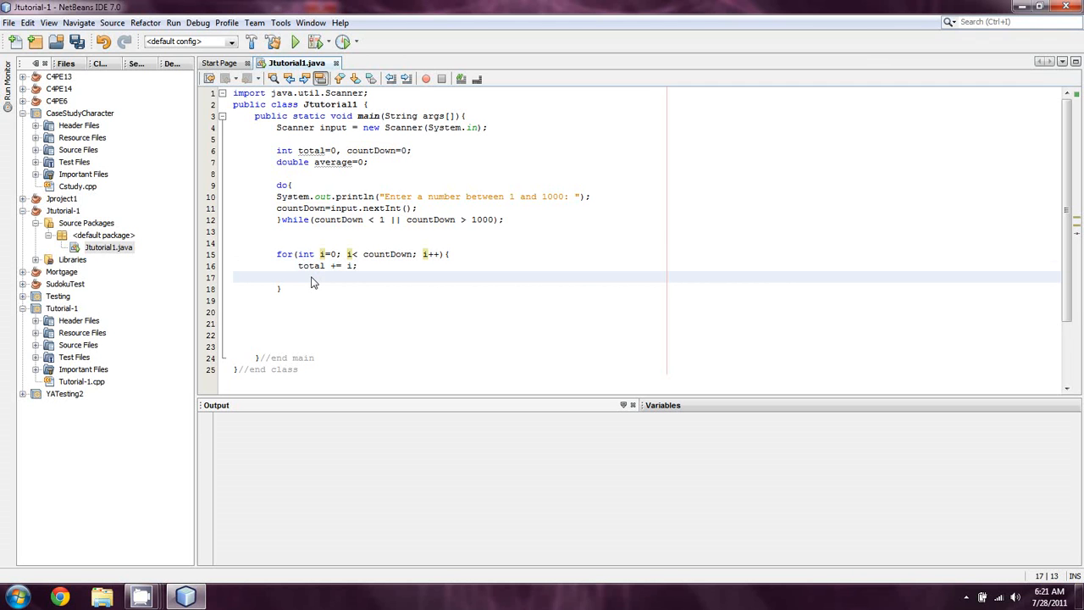
text(System)
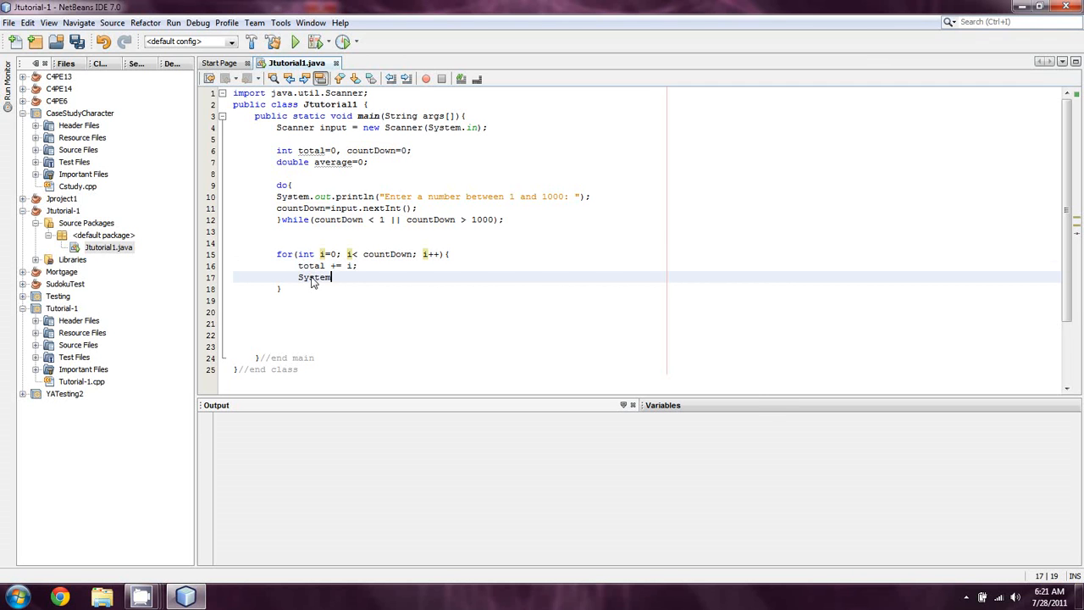
text(.out.)
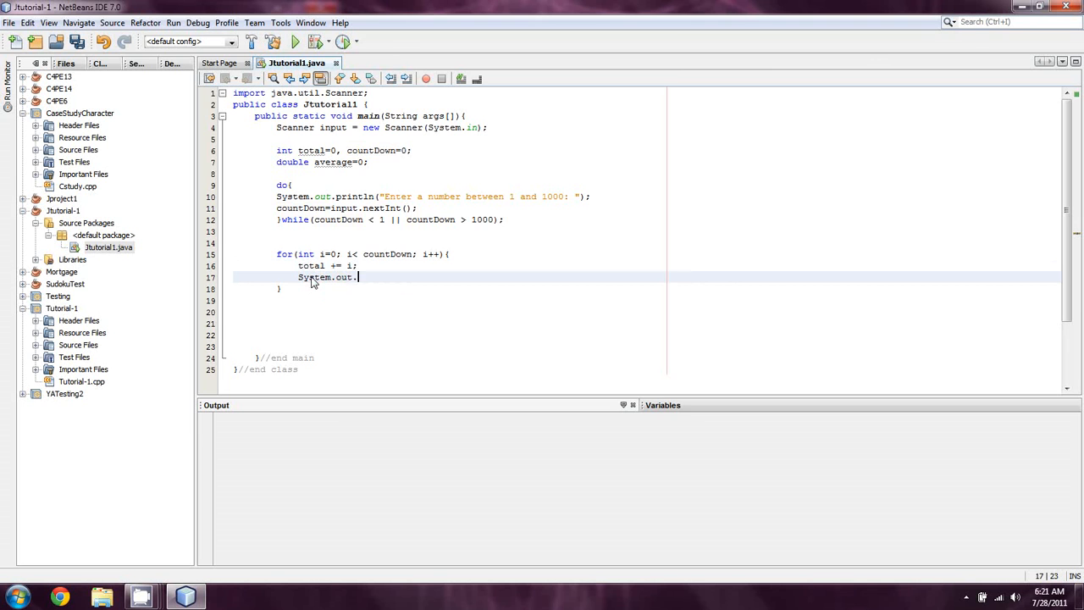
text(println(i)
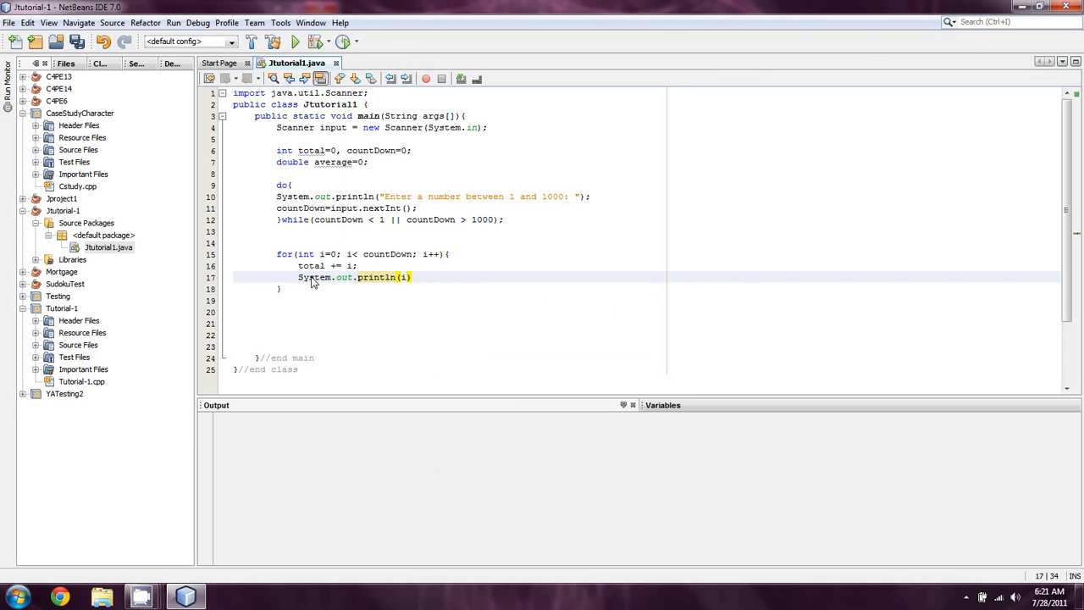
text(;)
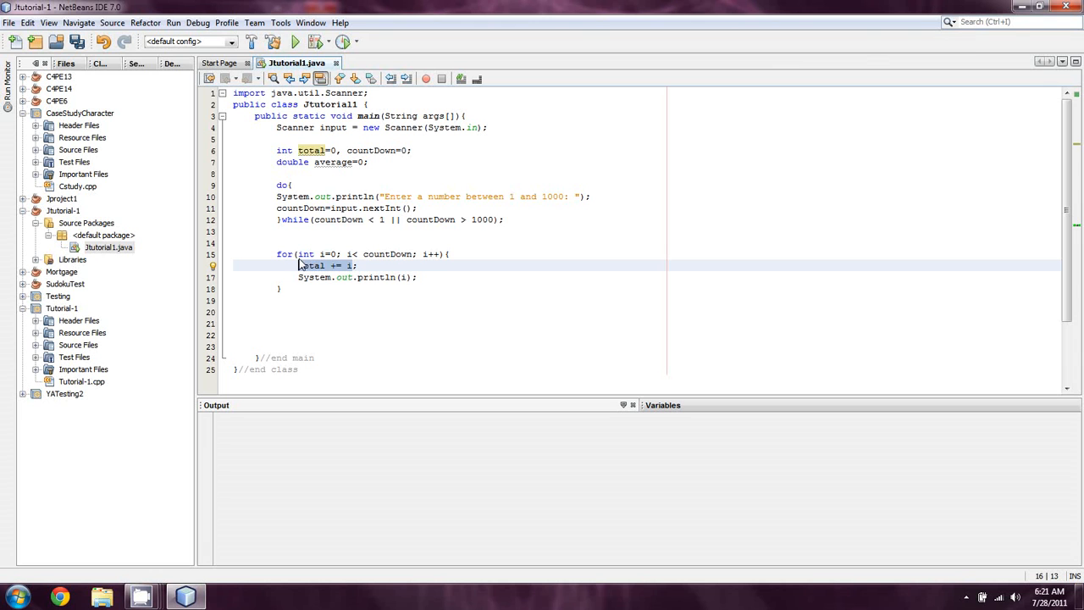
Indent total += i inside the loop and add blank lines, moving to line 20
double_click(334, 265)
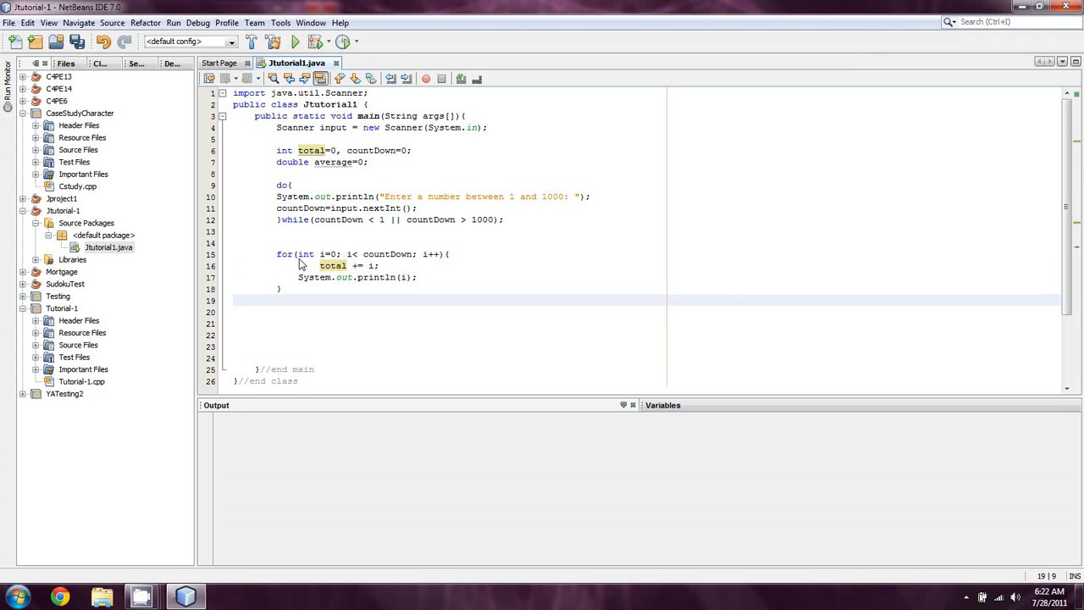
key(enter)
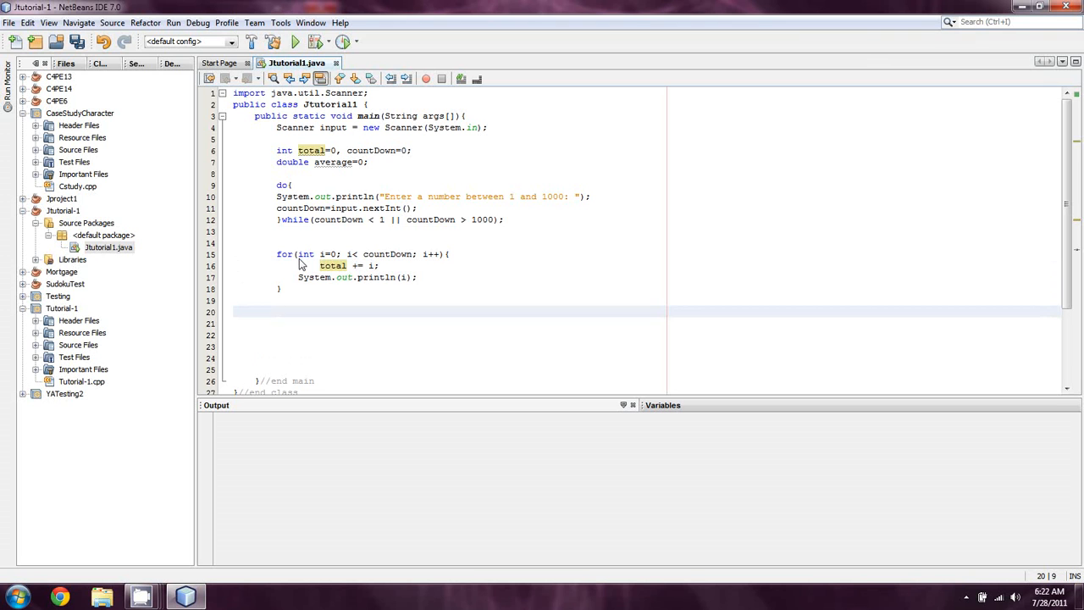
click(356, 277)
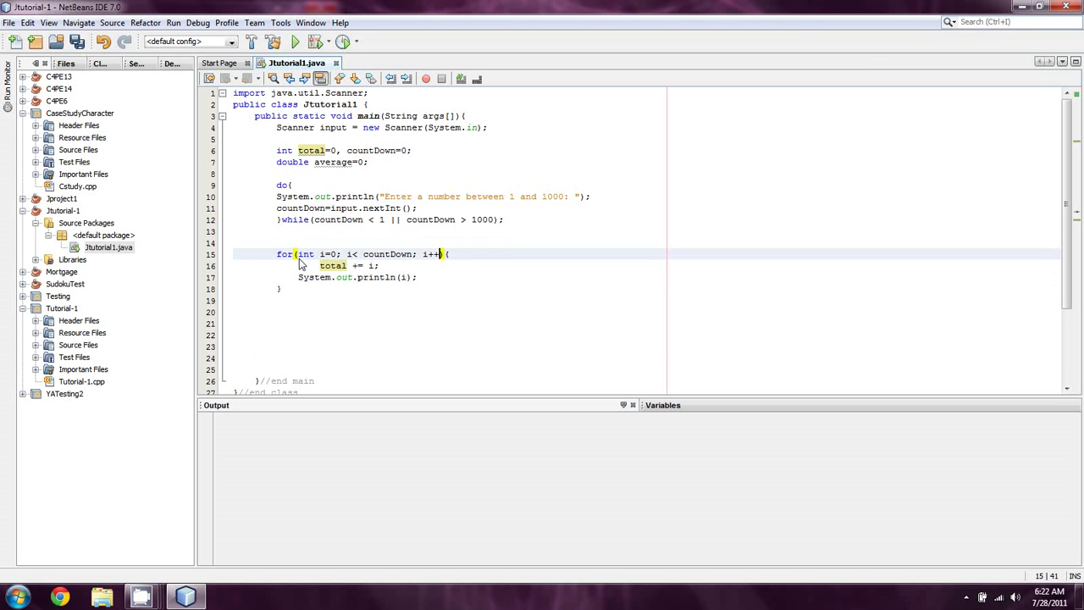
click(322, 265)
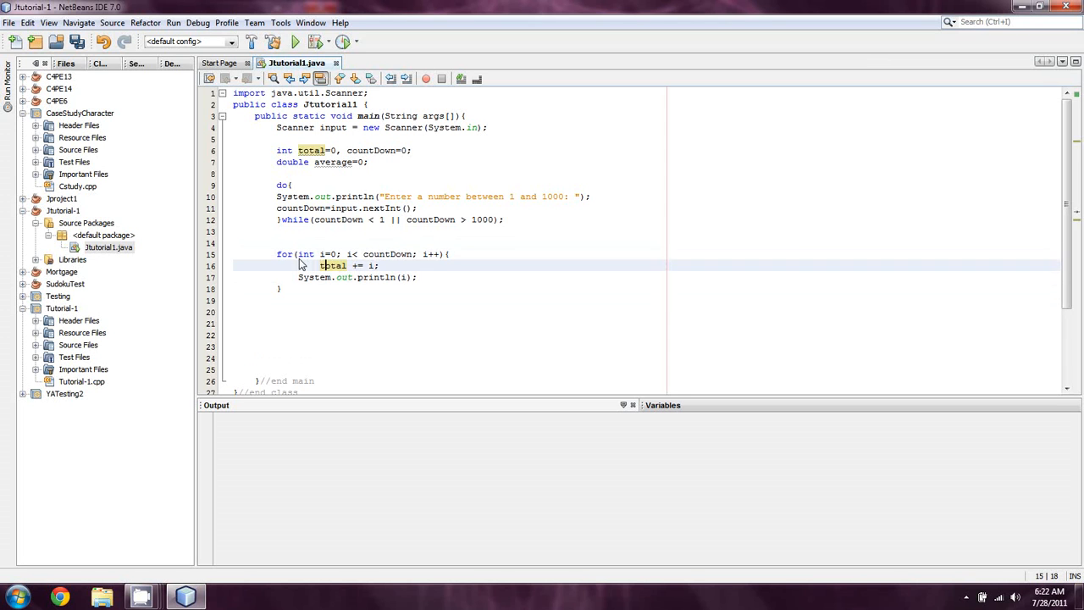
click(245, 311)
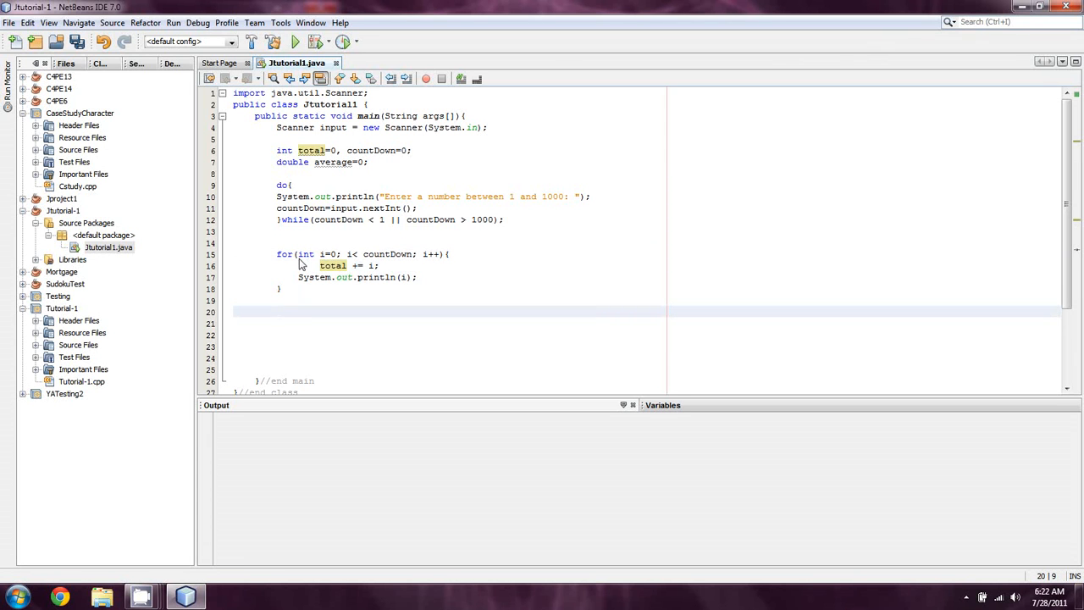
click(277, 311)
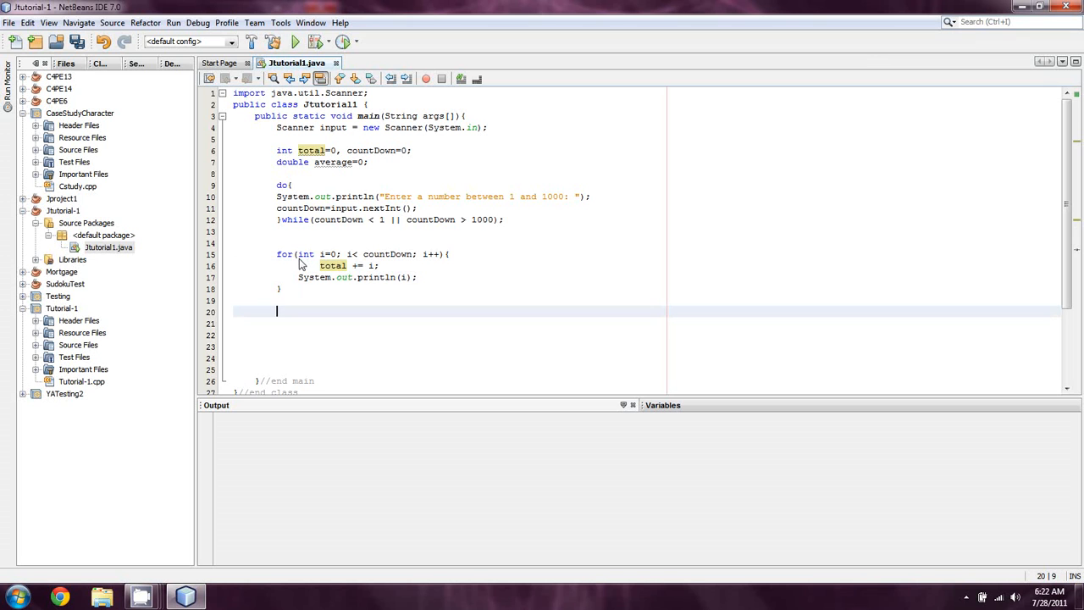
Type average = total / countDown; on line 20 and add new lines below
text(aver)
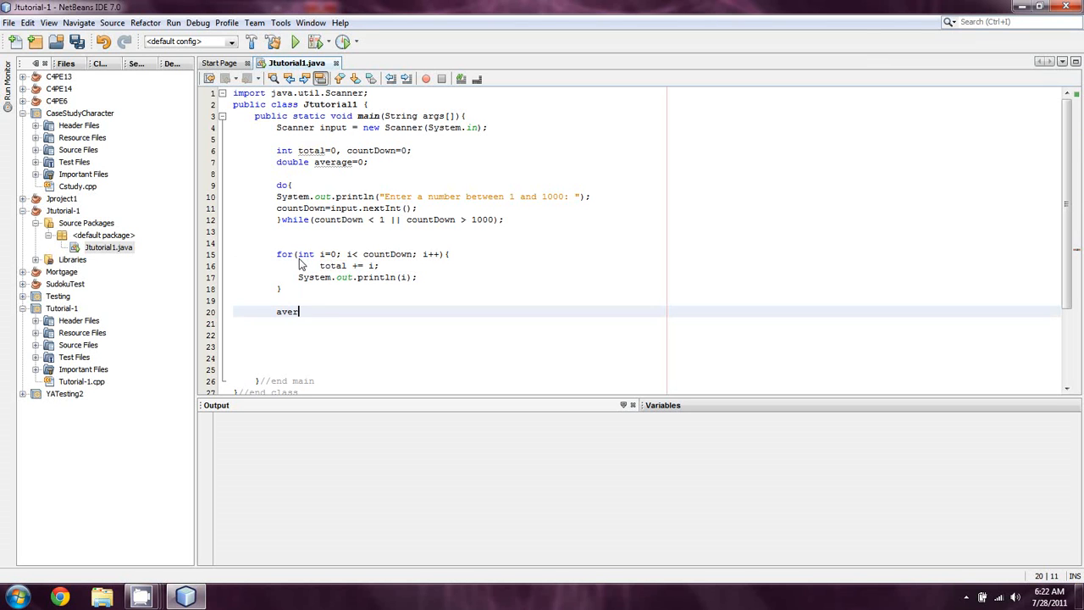
text(age =)
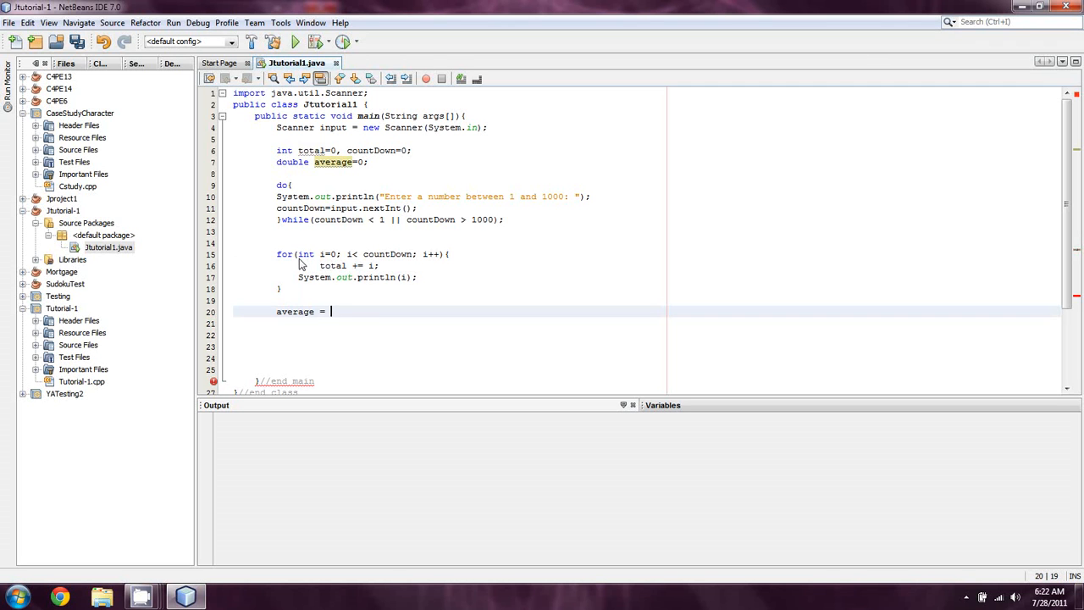
text(total /)
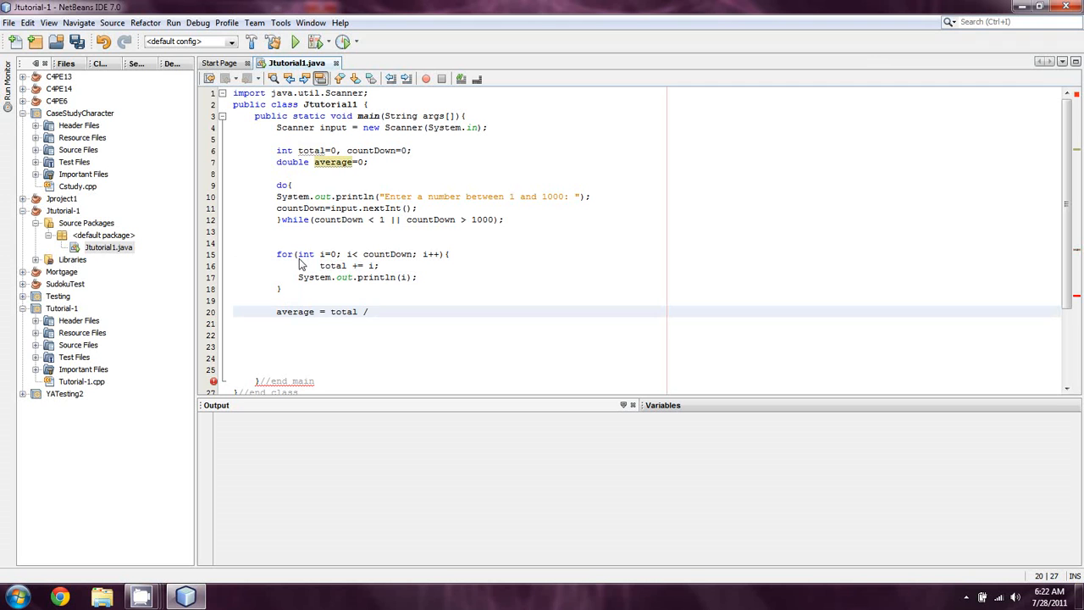
text(countDown;)
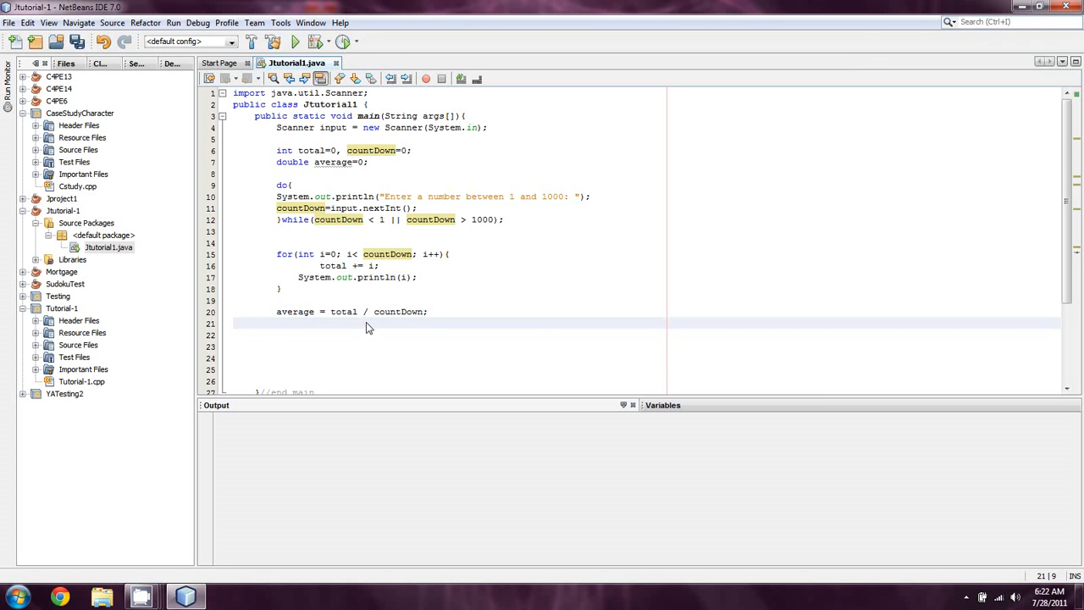
key(enter)
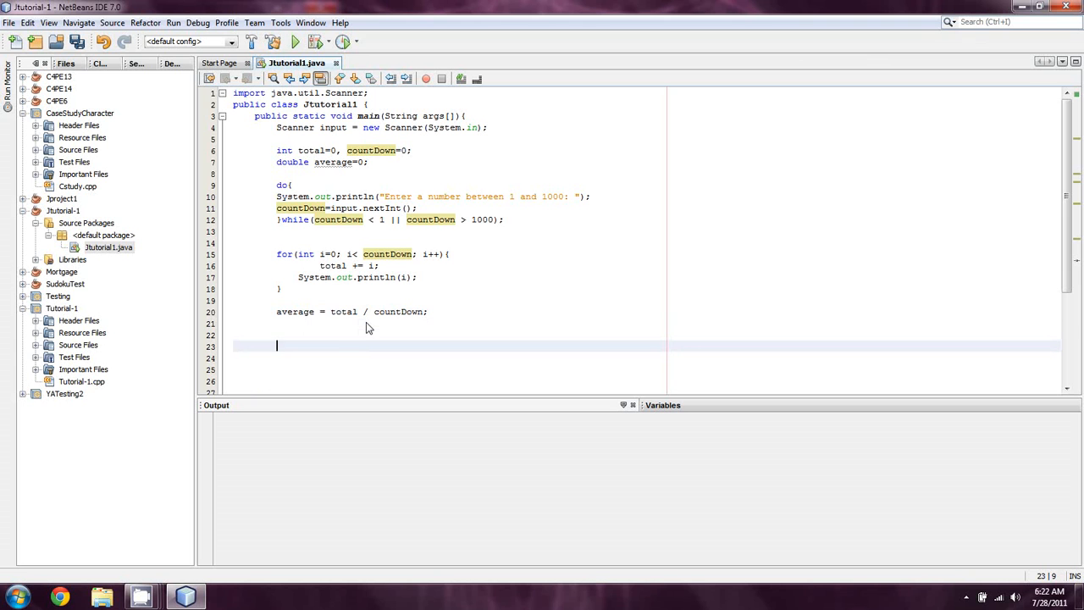
Print "The total of the ..." with countDown, total and "and the average is: " + average
text(System.out.println)
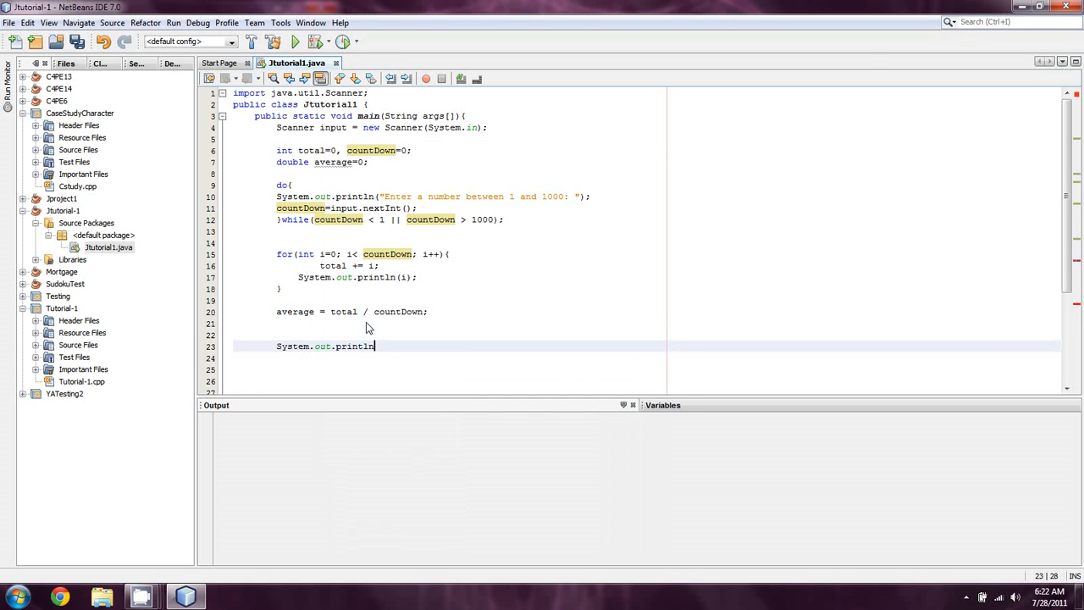
text(()
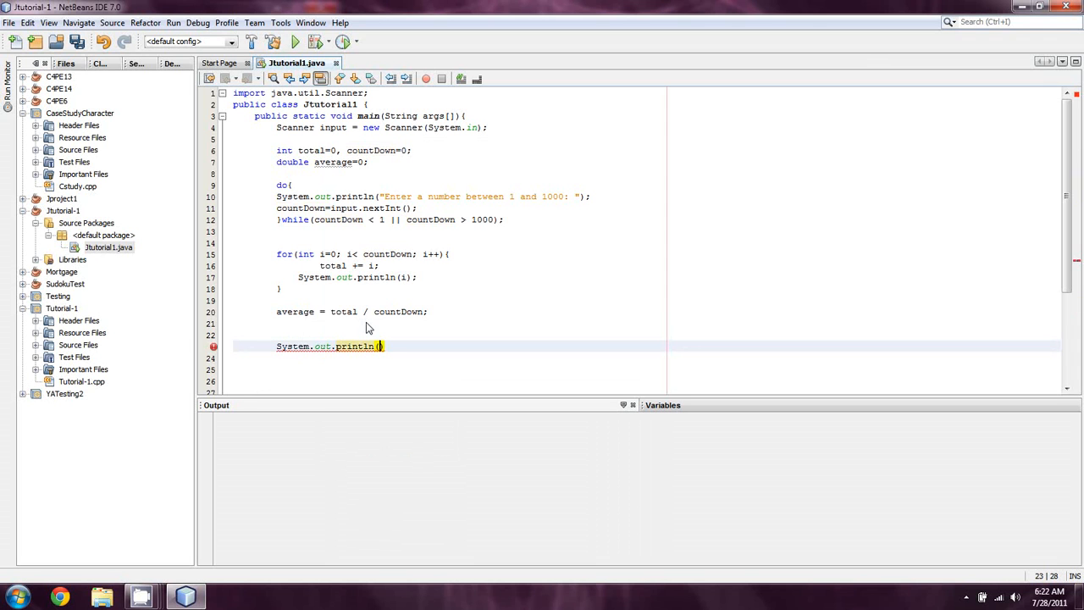
text("The ")
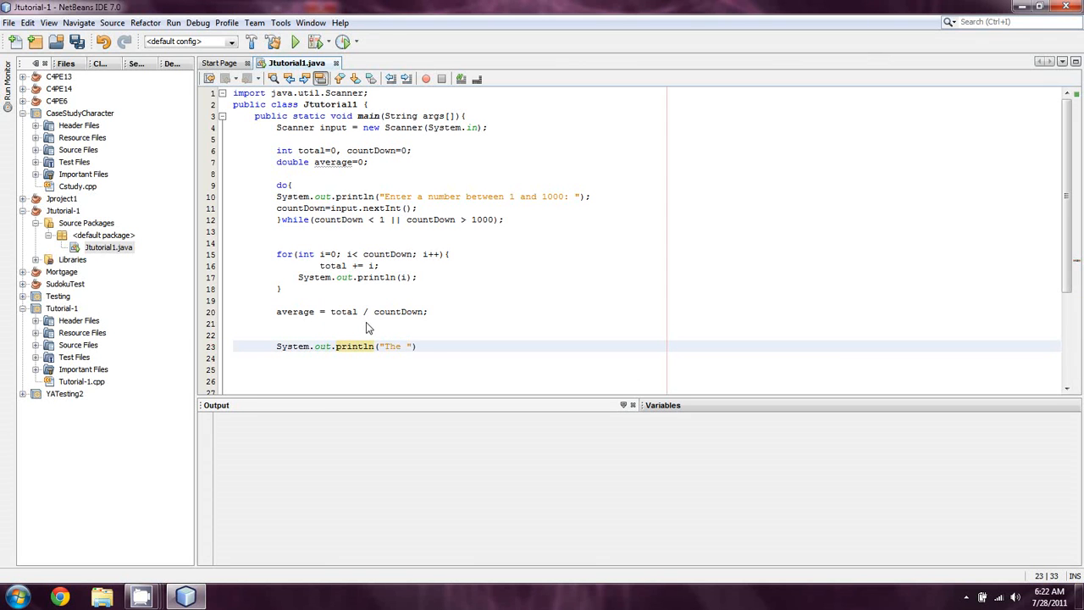
text(total of th)
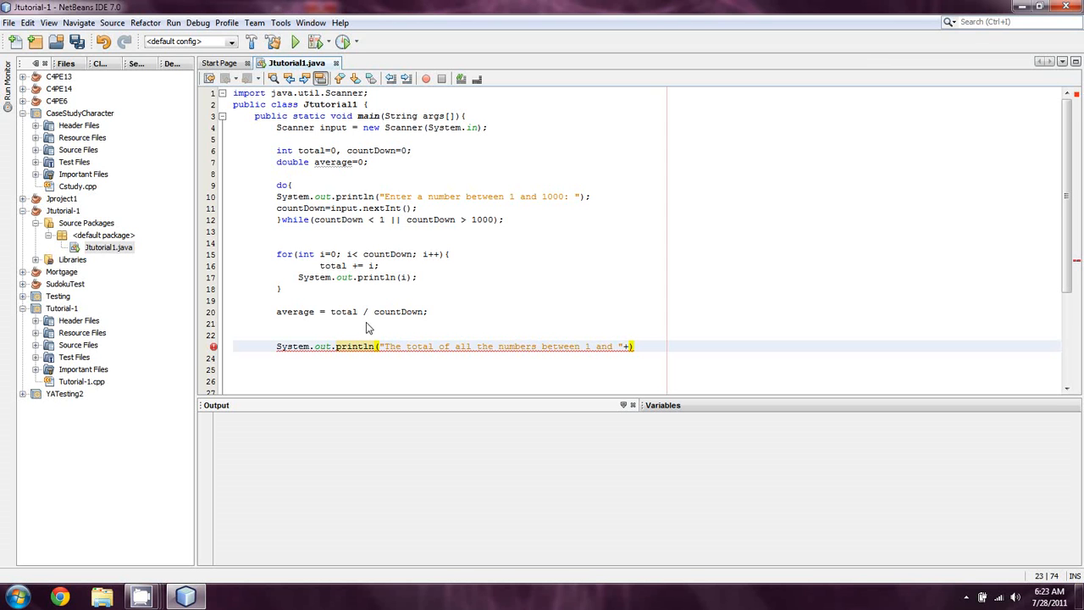
text(count)
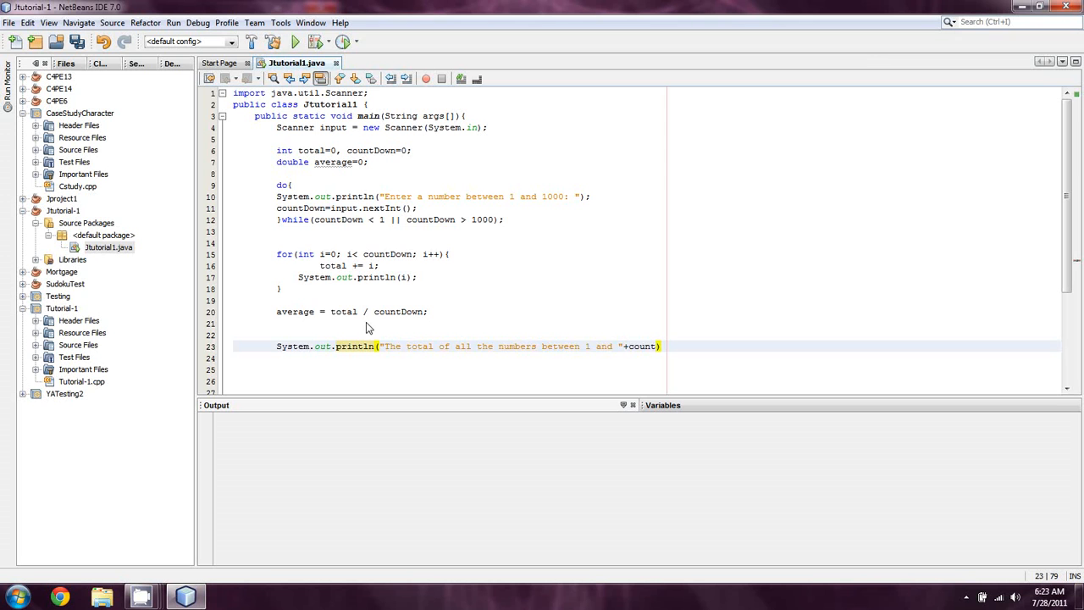
text(+ ")
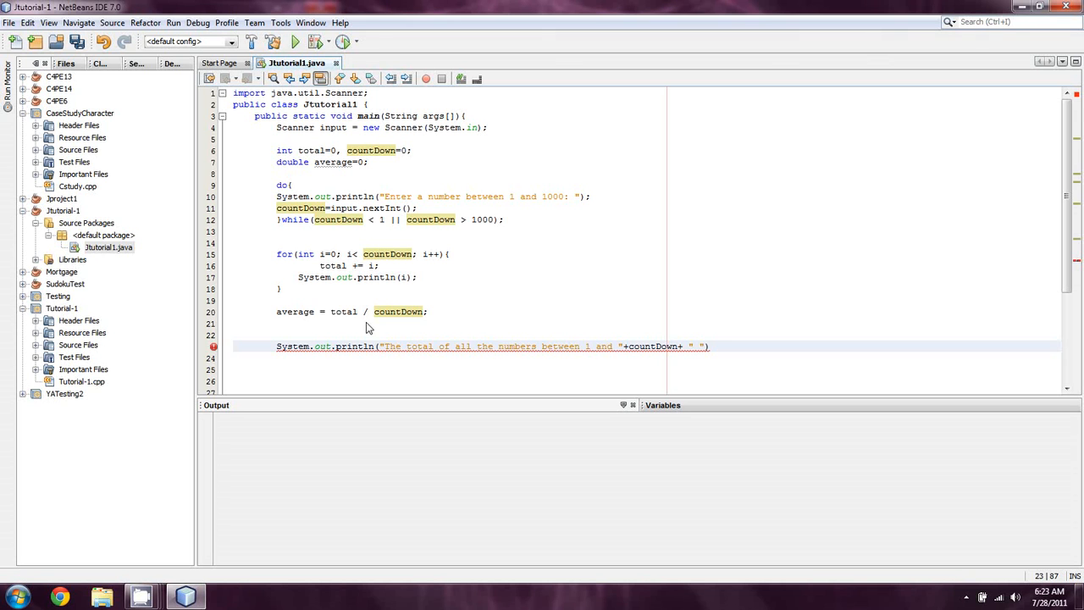
text(is)
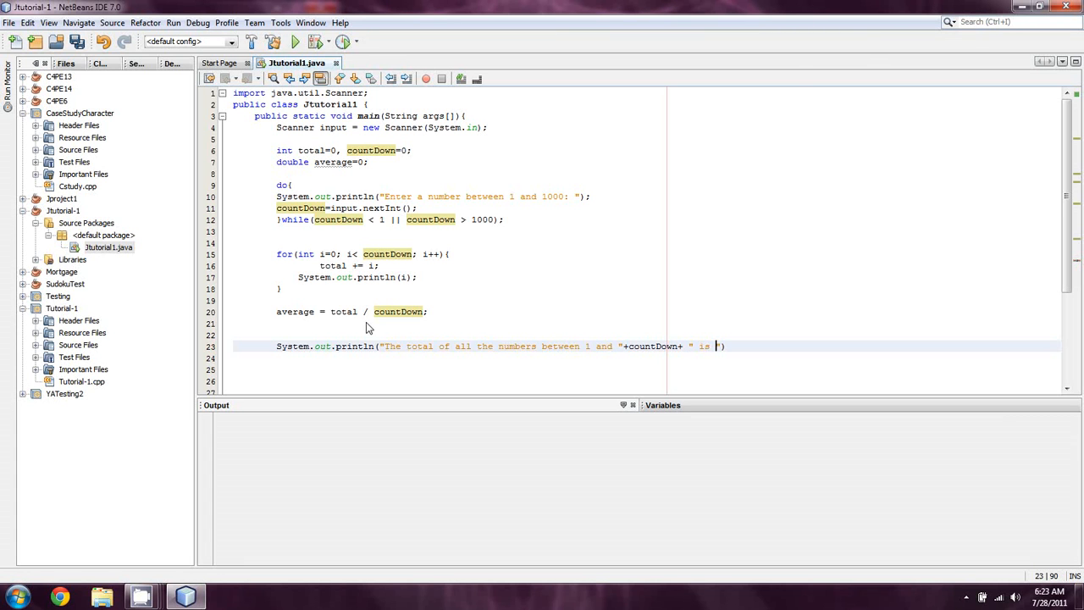
text(+)
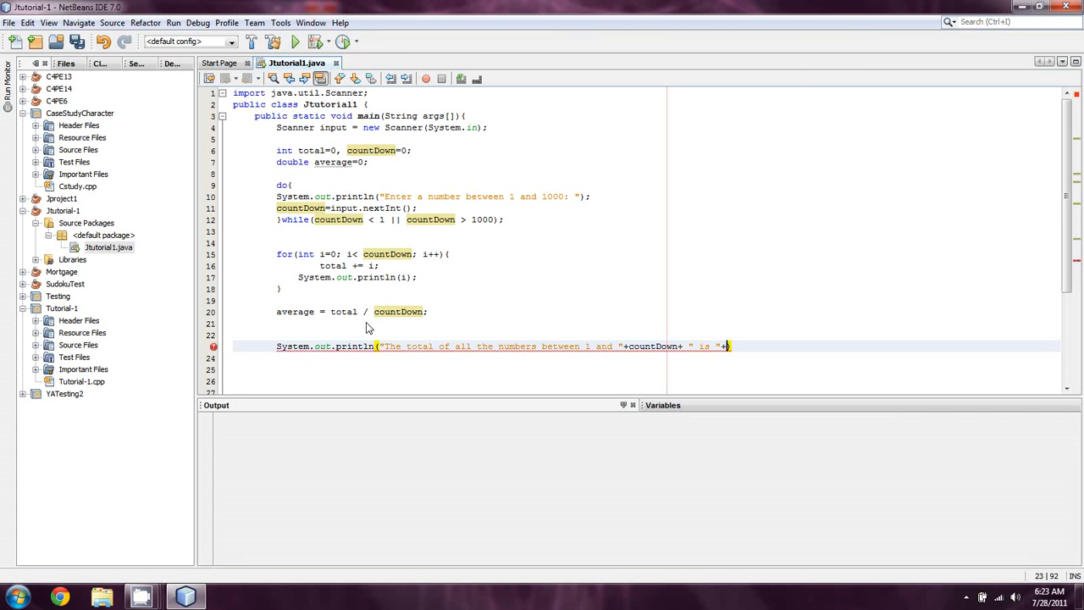
text(+total+")
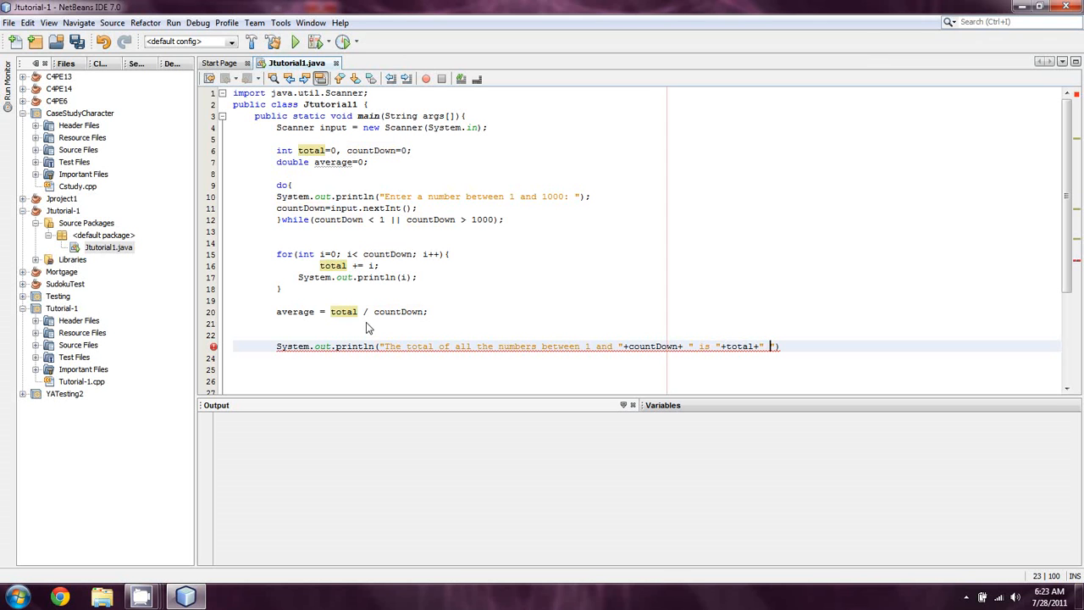
text(and the a)
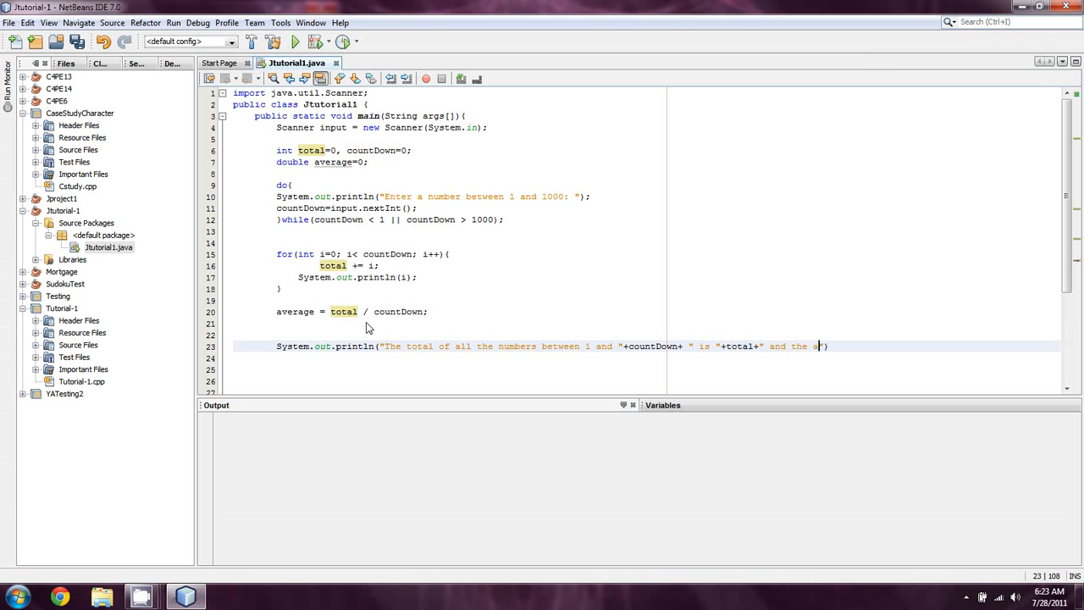
text(verage is")
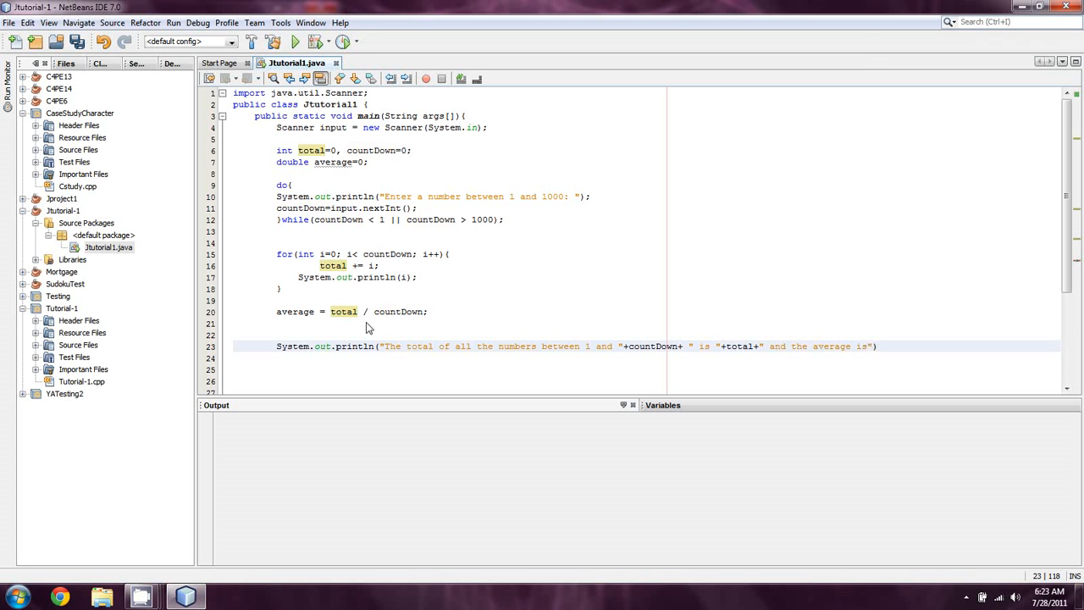
text(: "+)
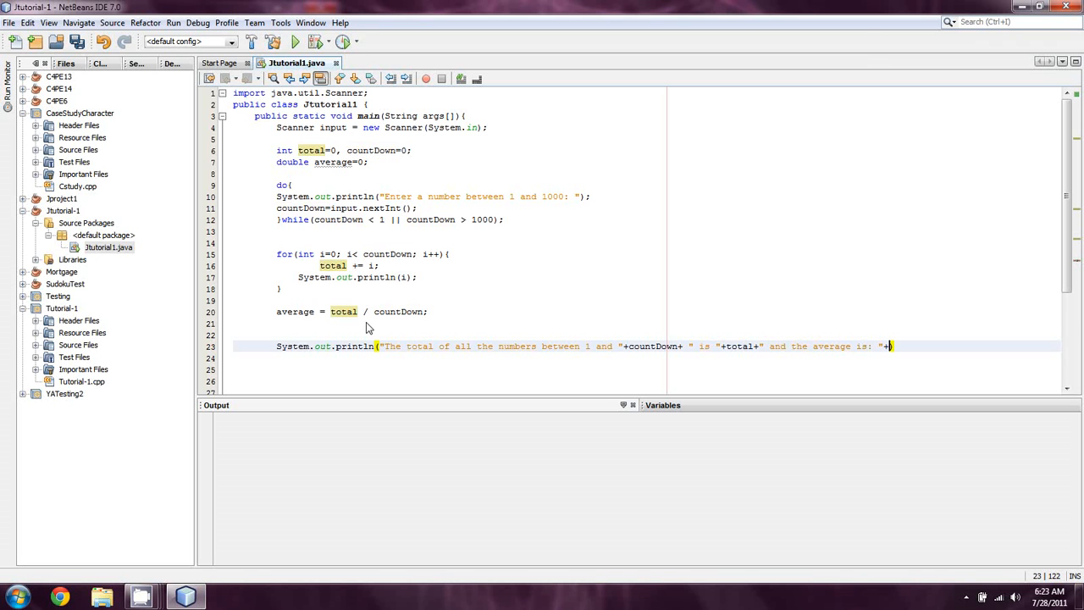
text(average)
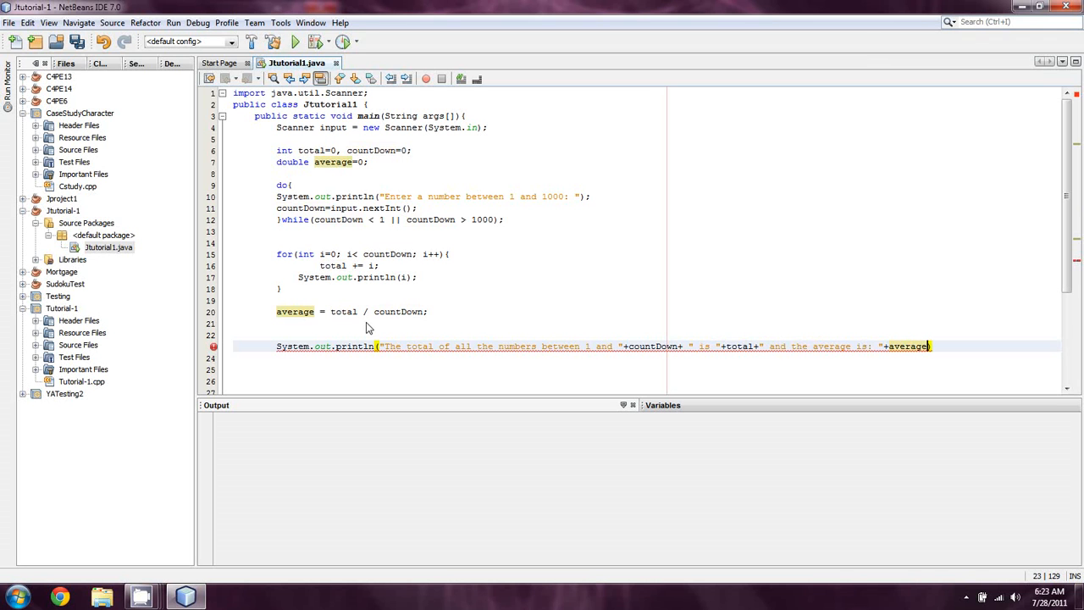
text(;)
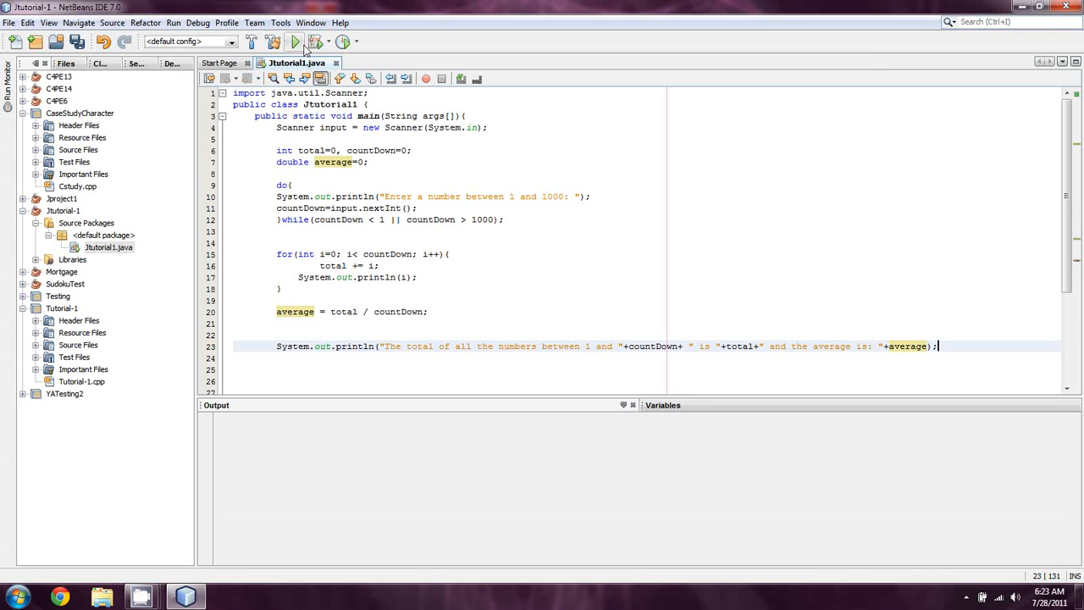
Run the program, enter 4, and highlight the reported 1.0 average
click(294, 41)
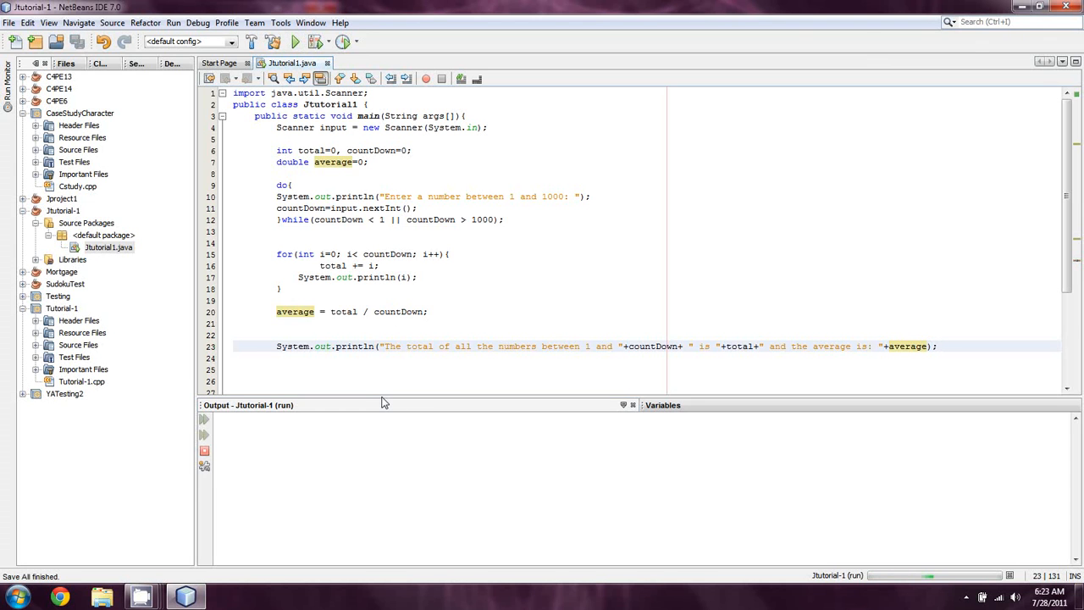
click(294, 42)
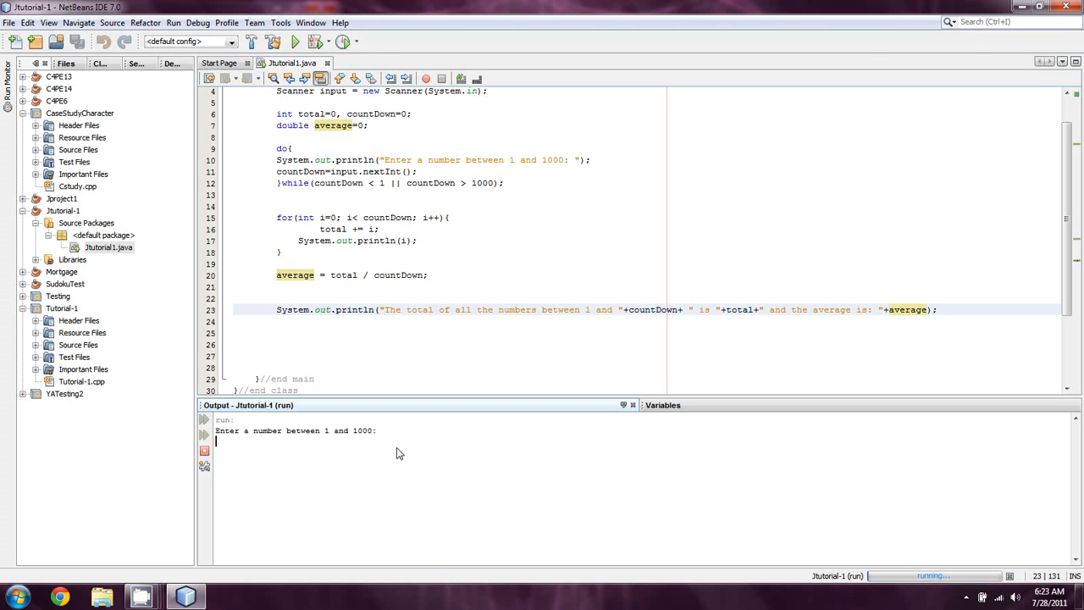
mouse_move(353, 400)
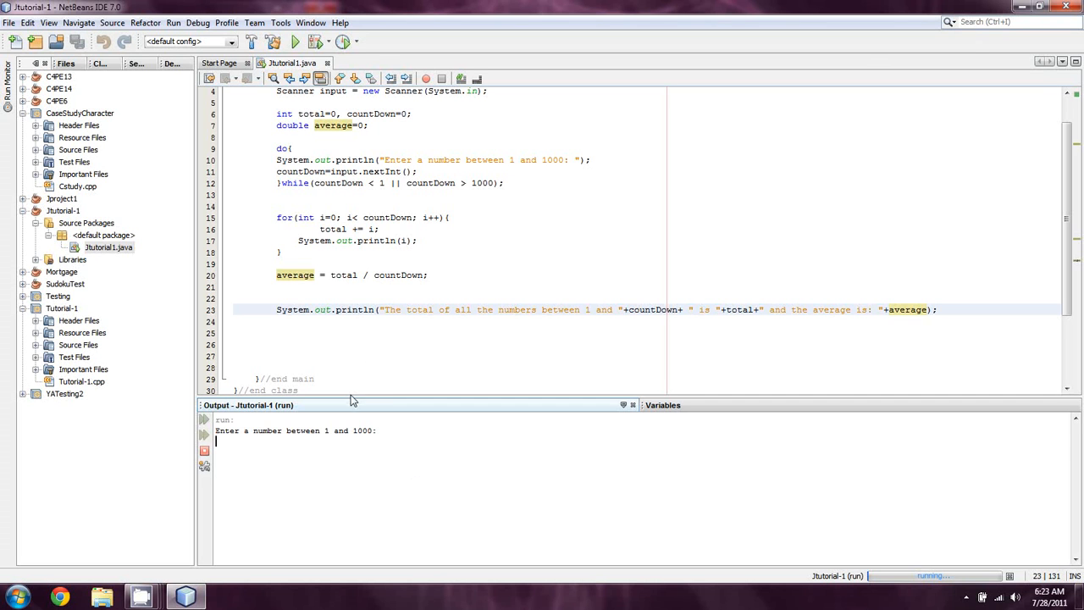
mouse_move(344, 445)
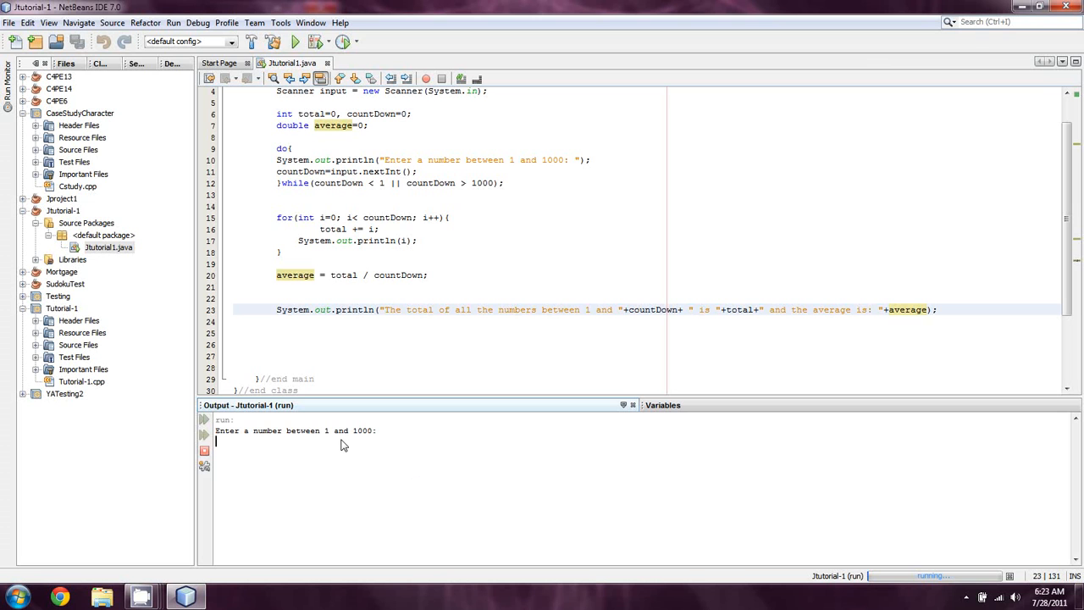
text(4)
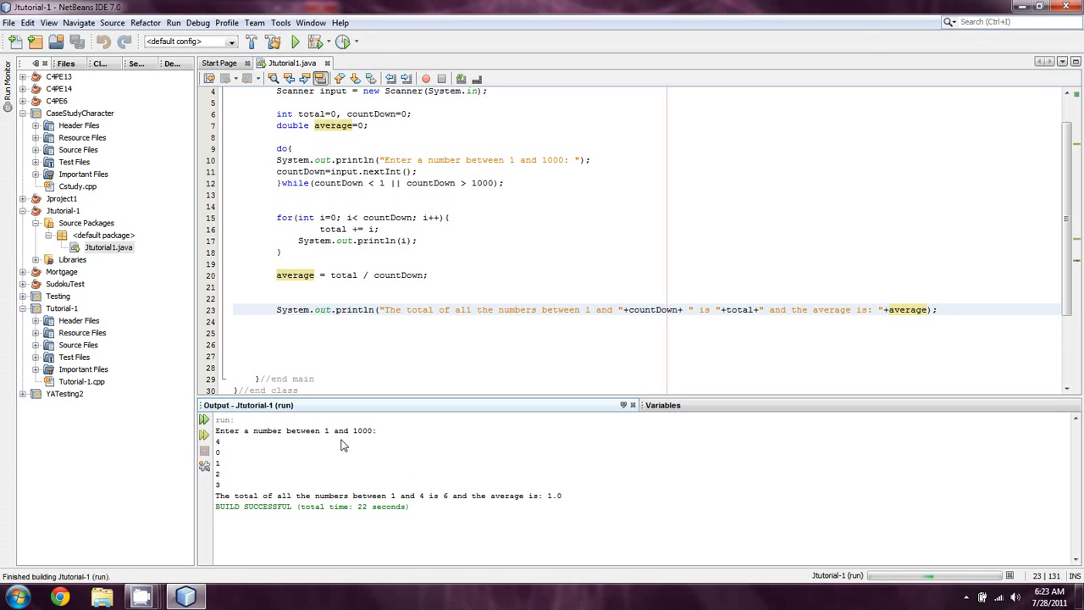
double_click(552, 495)
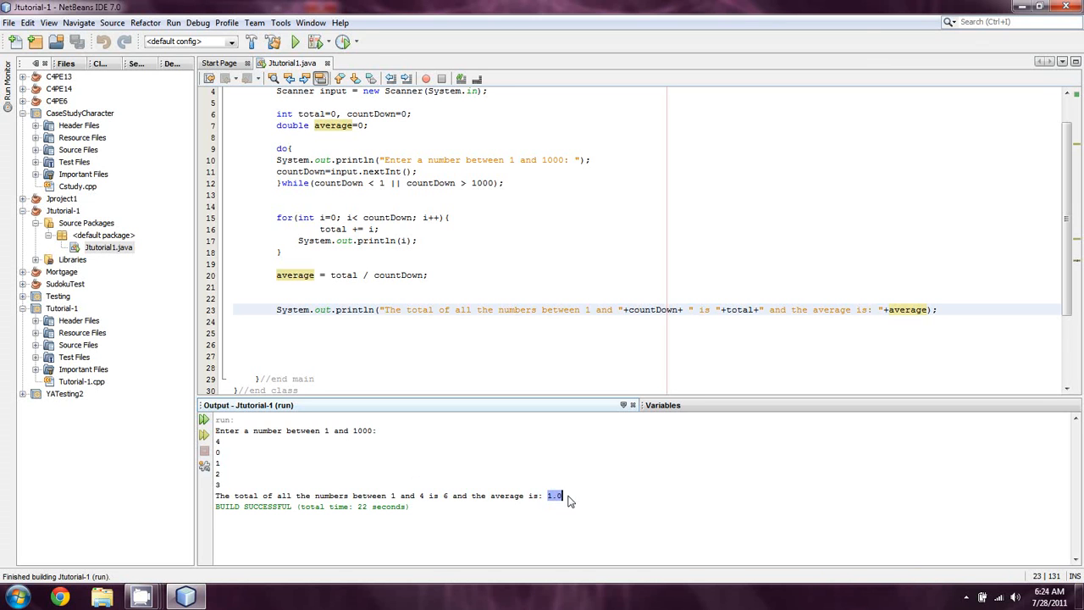
mouse_move(574, 500)
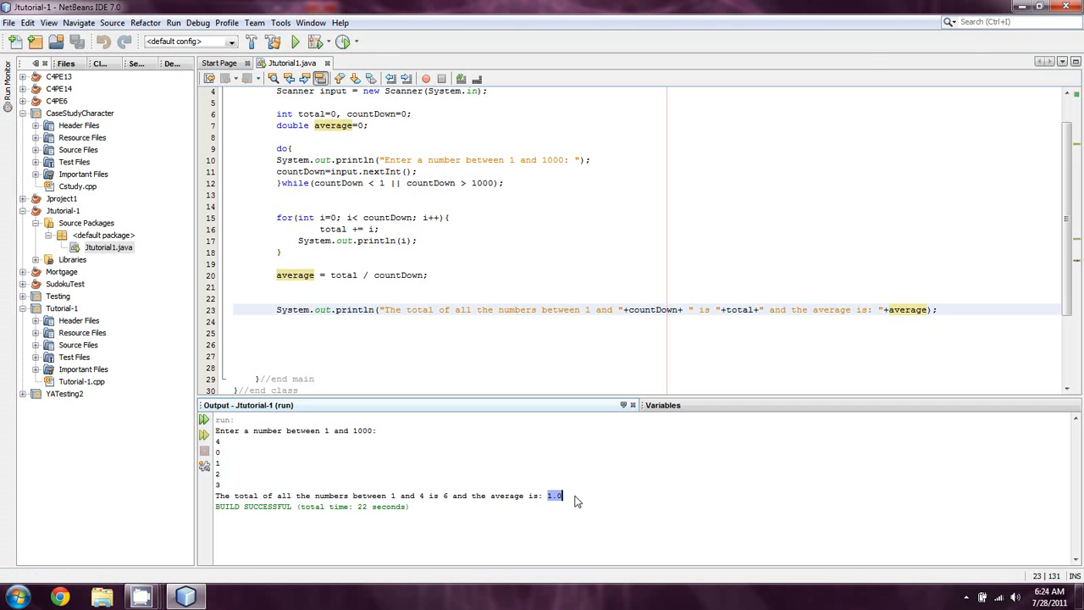
mouse_move(393, 494)
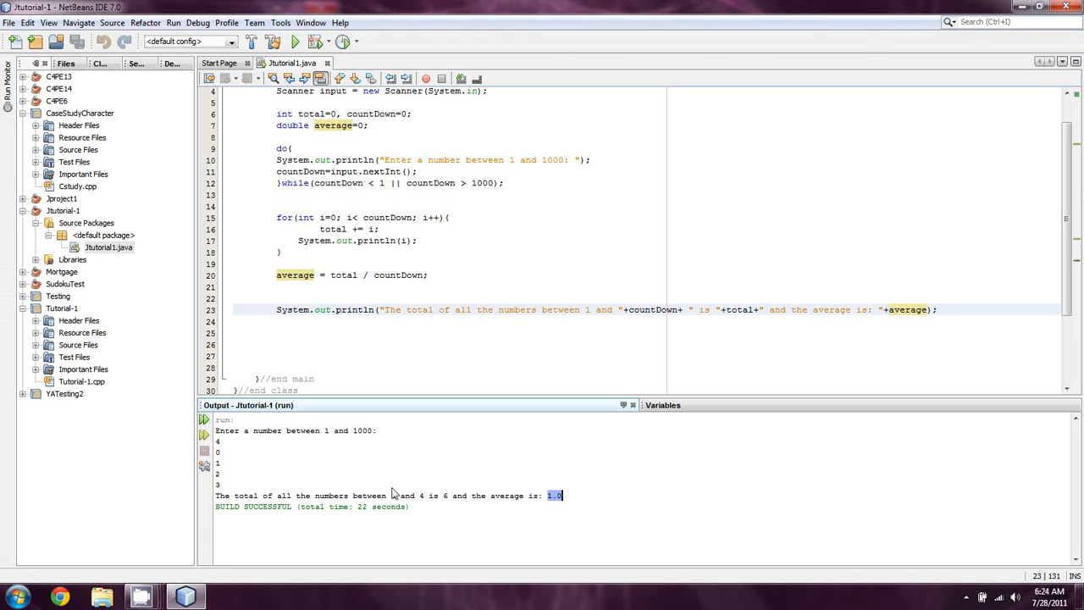
mouse_move(331, 454)
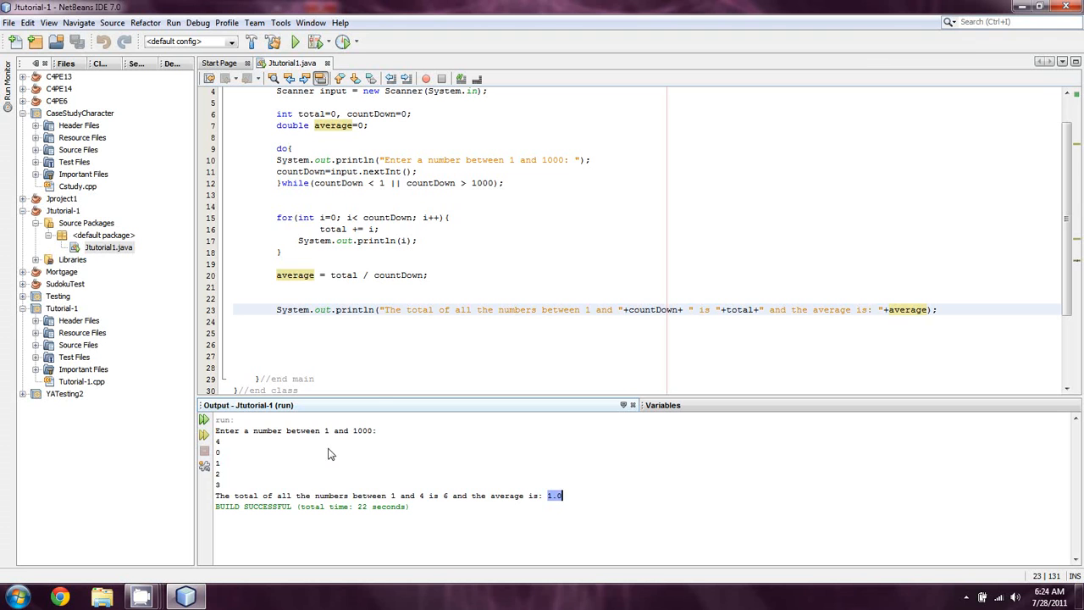
mouse_move(218, 455)
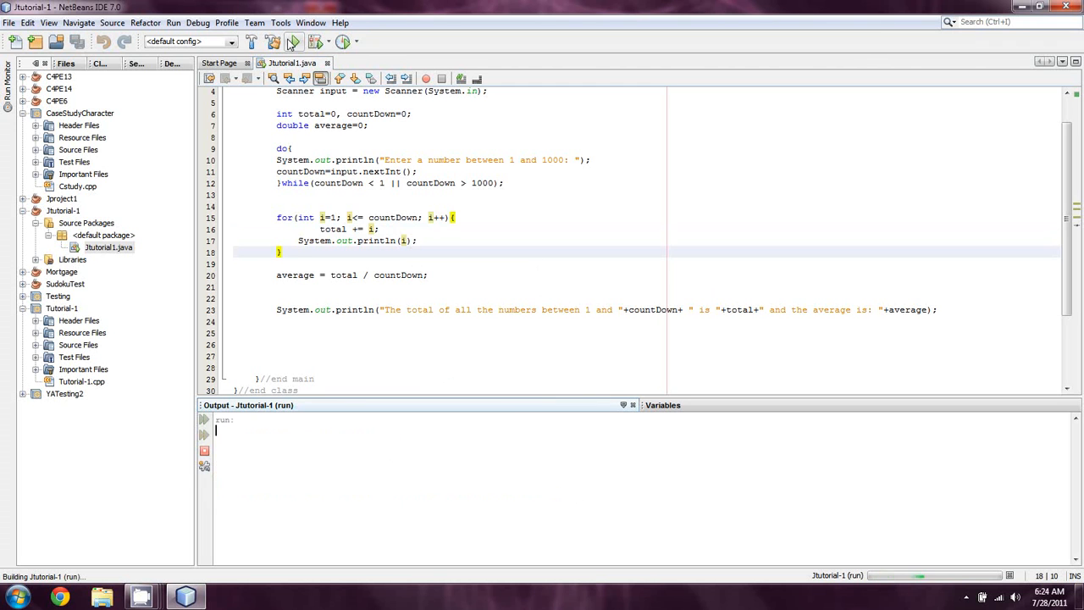
Enter 4 at the rerun prompt and highlight the reported 2.0 average
click(293, 42)
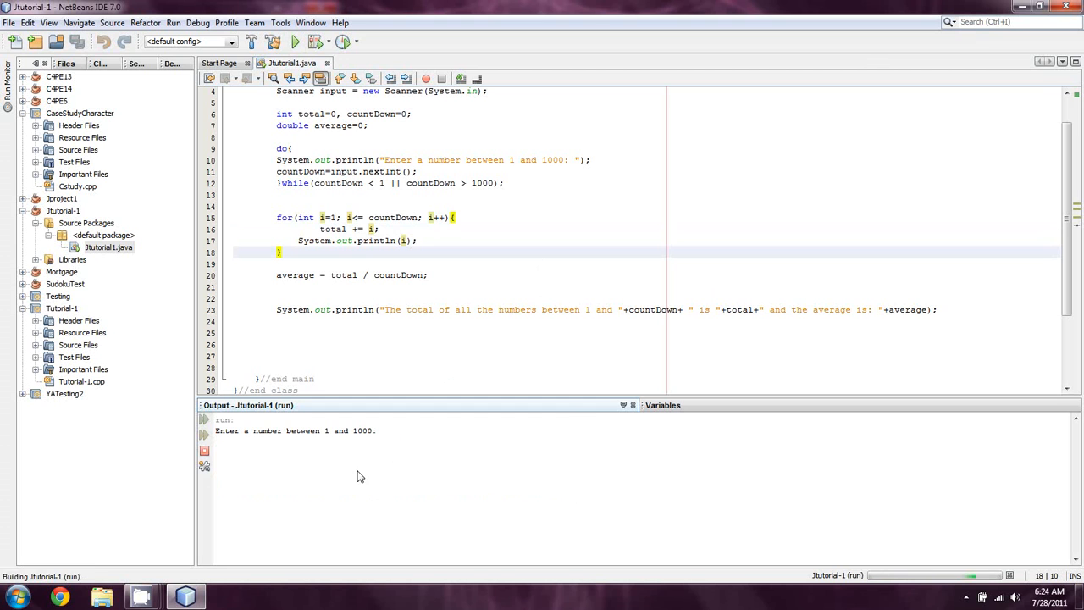
text(4)
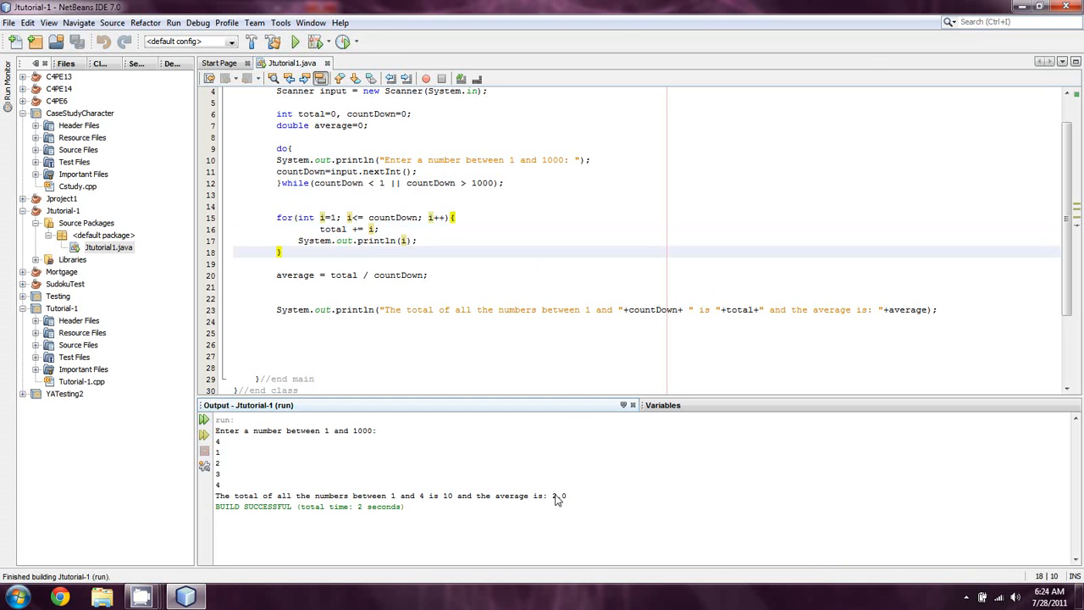
double_click(558, 495)
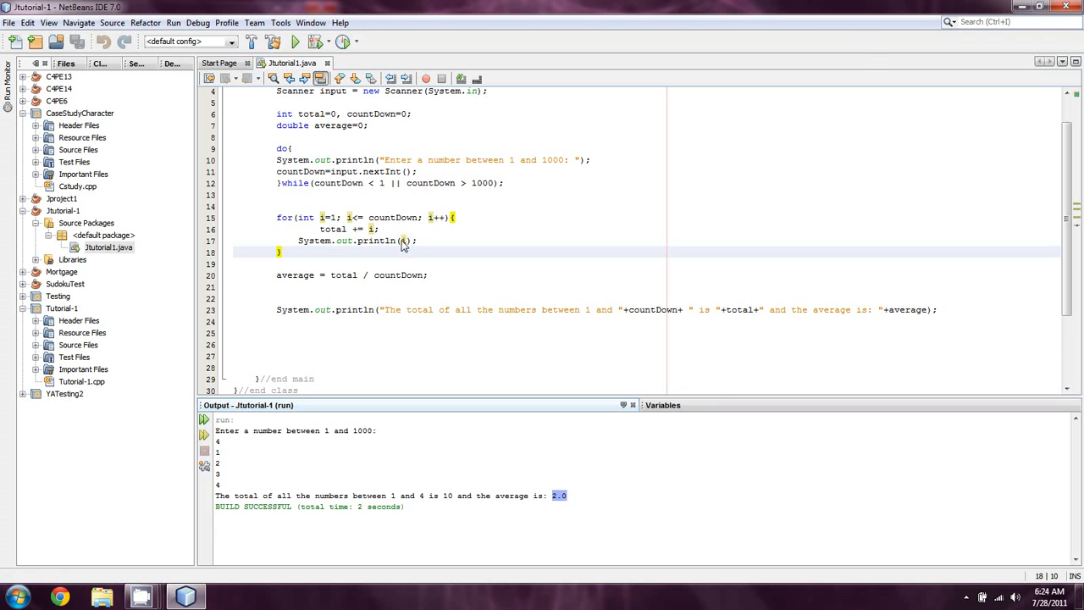
mouse_move(335, 283)
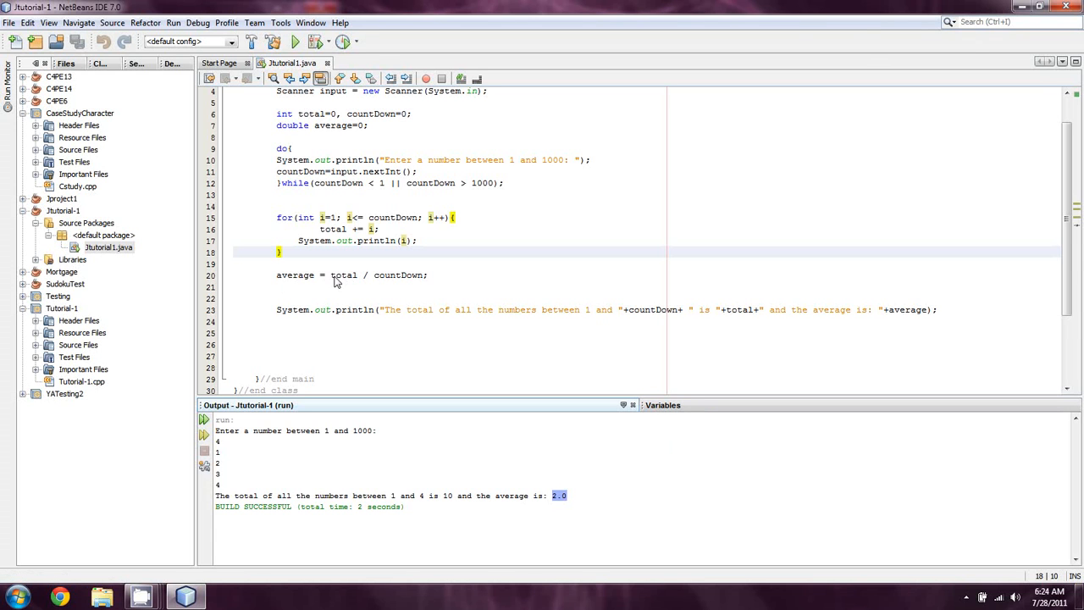
mouse_move(366, 282)
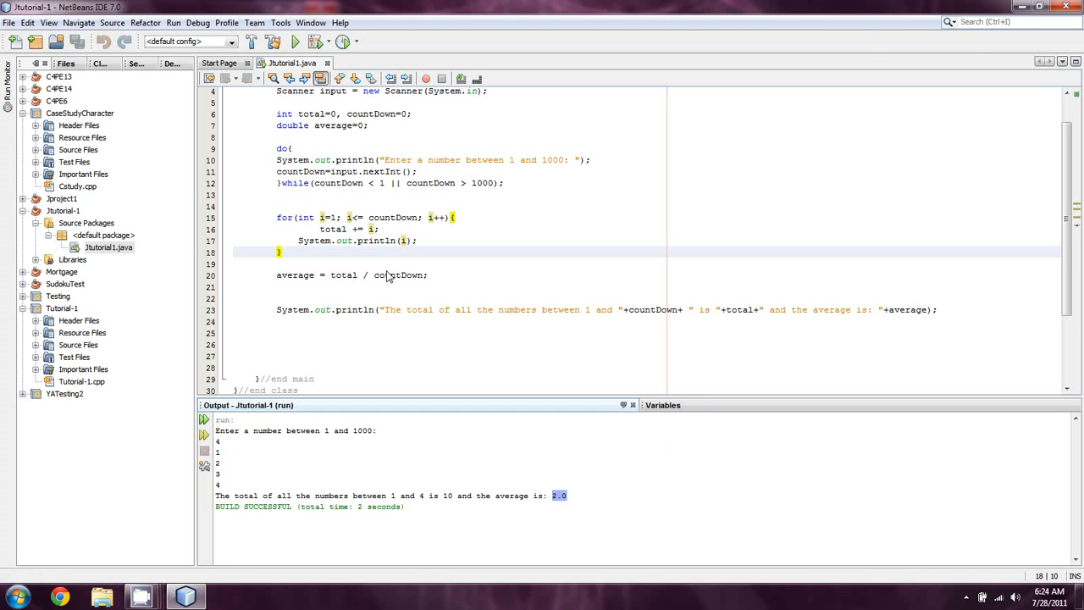
mouse_move(335, 280)
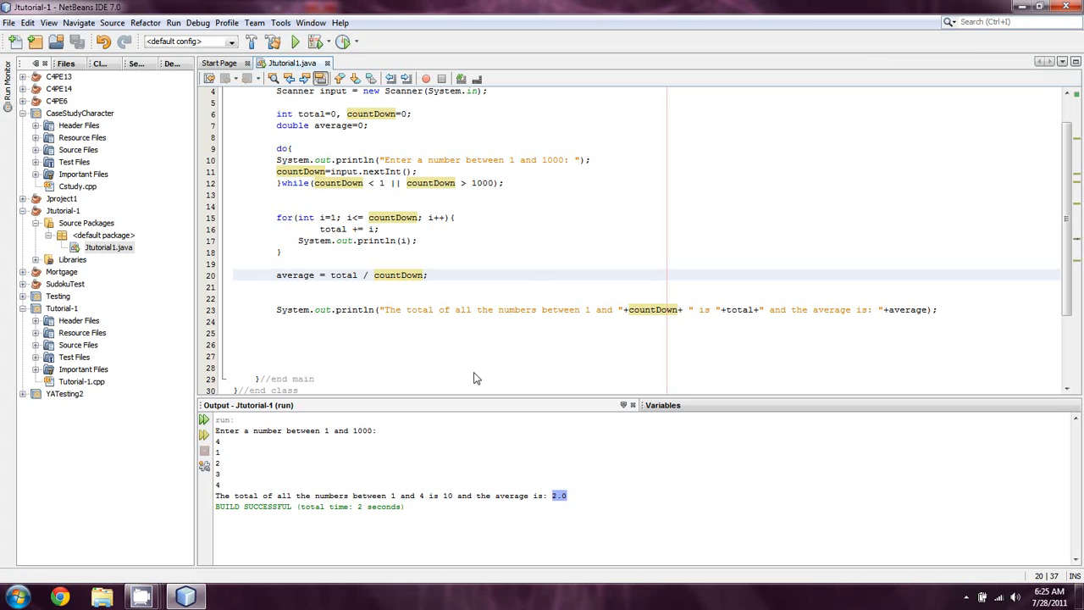
click(428, 274)
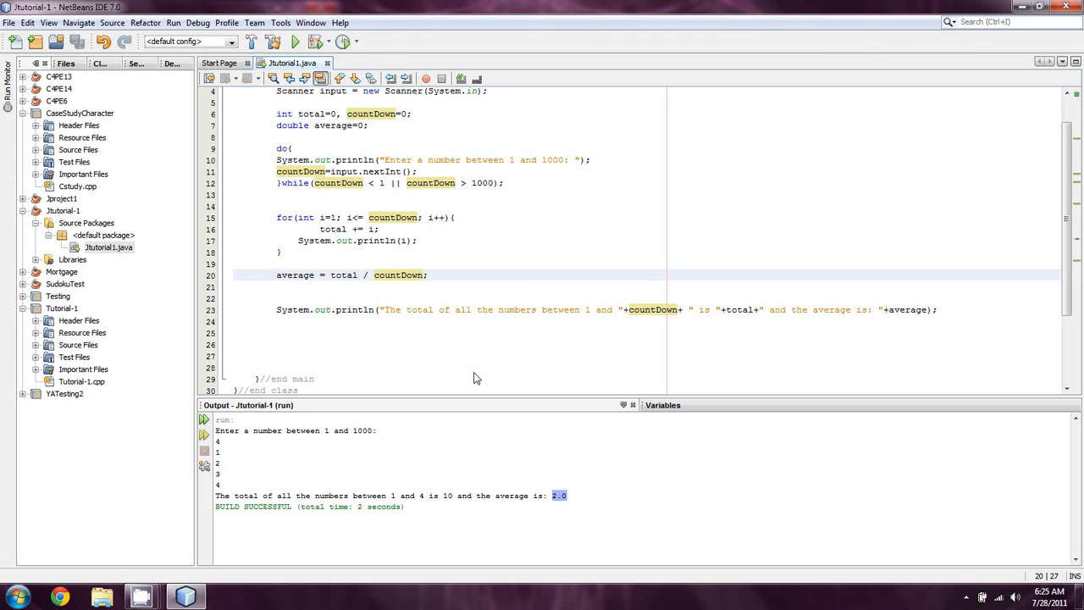
click(373, 275)
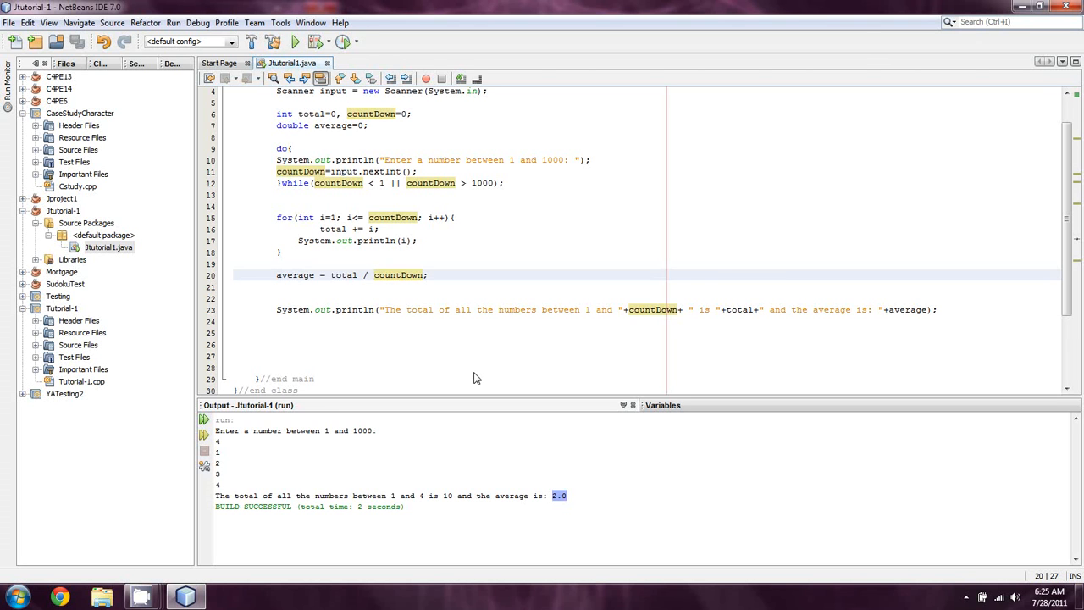
mouse_move(329, 282)
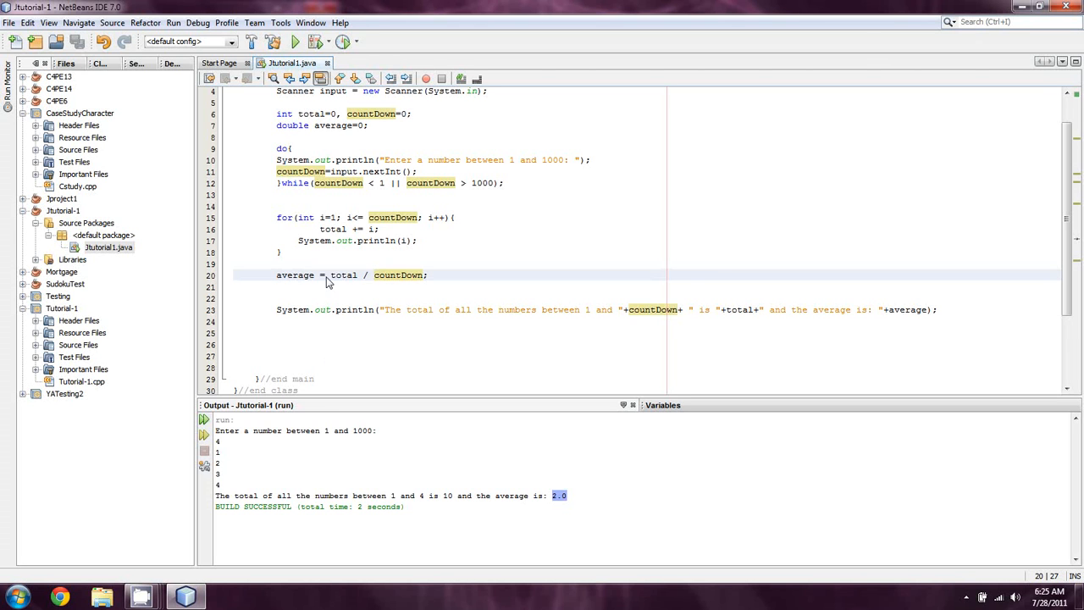
double_click(342, 275)
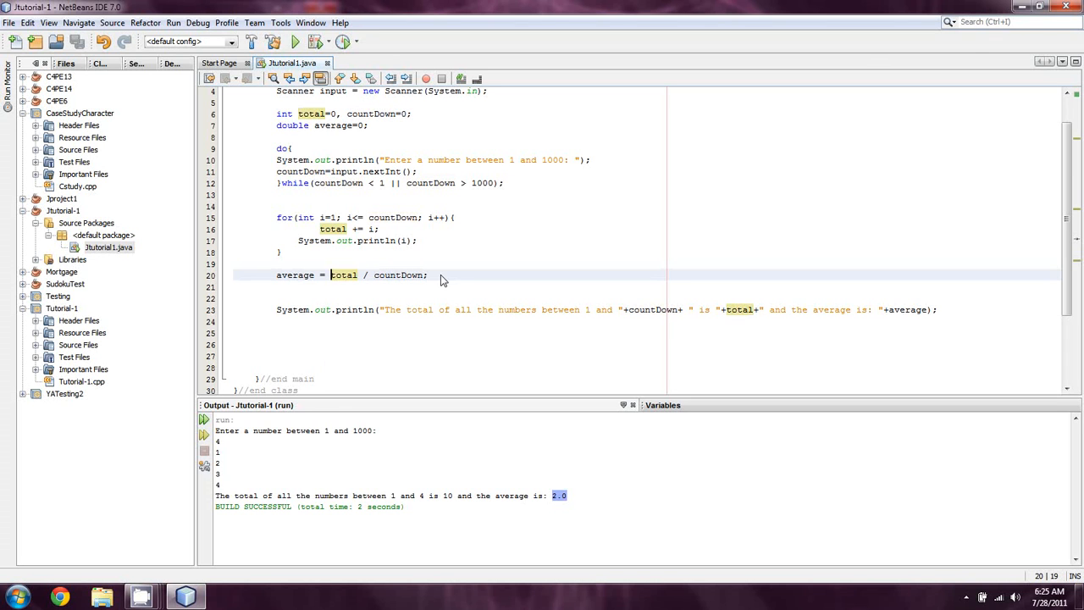
mouse_move(371, 280)
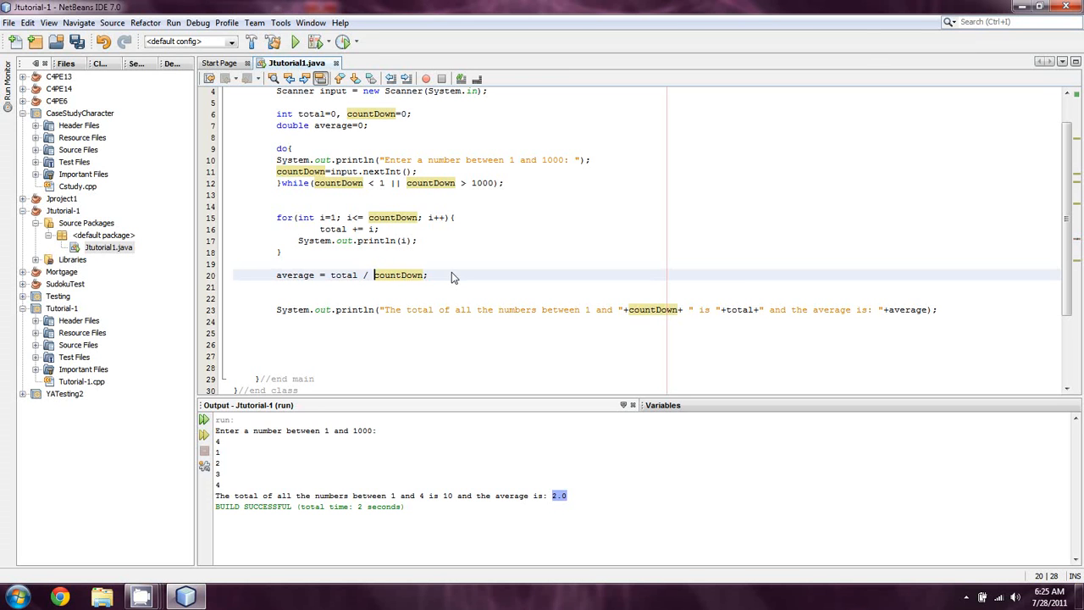
Change the average to total / (double)(countDown) and rerun the program
text(double)
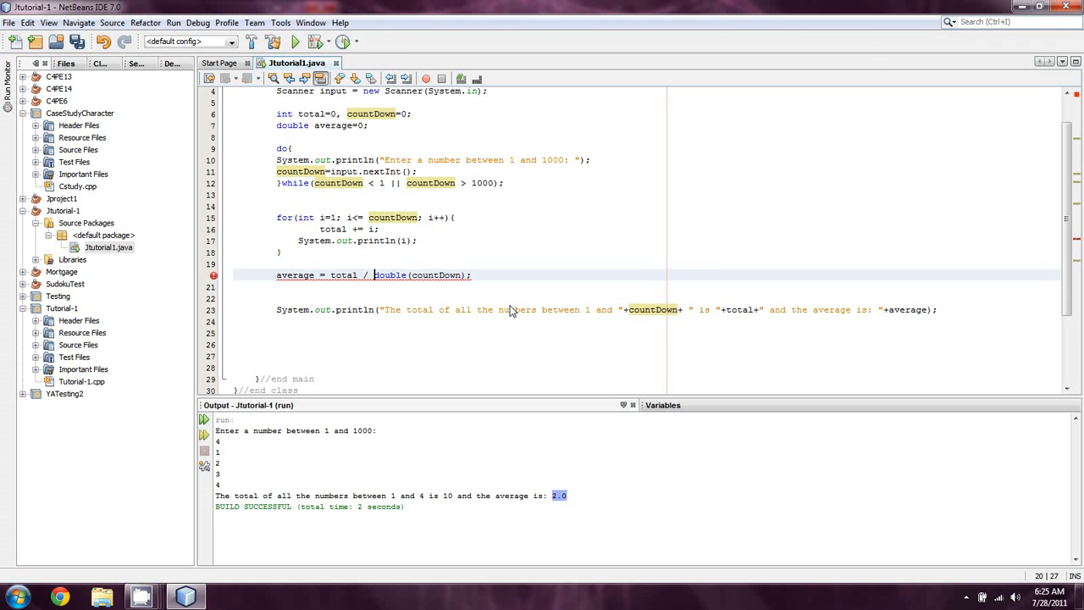
text(()
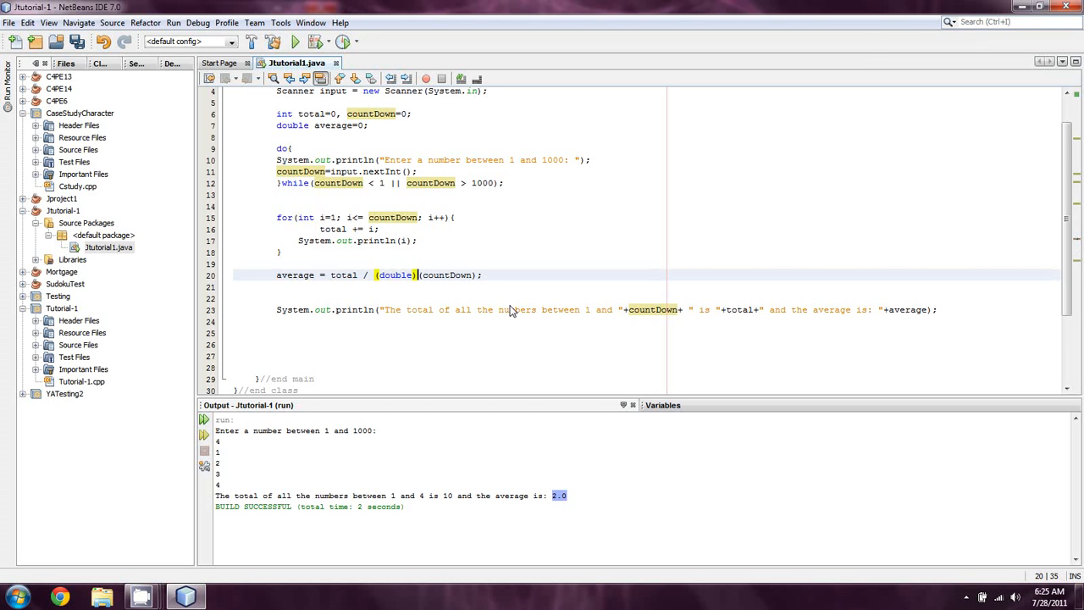
click(532, 263)
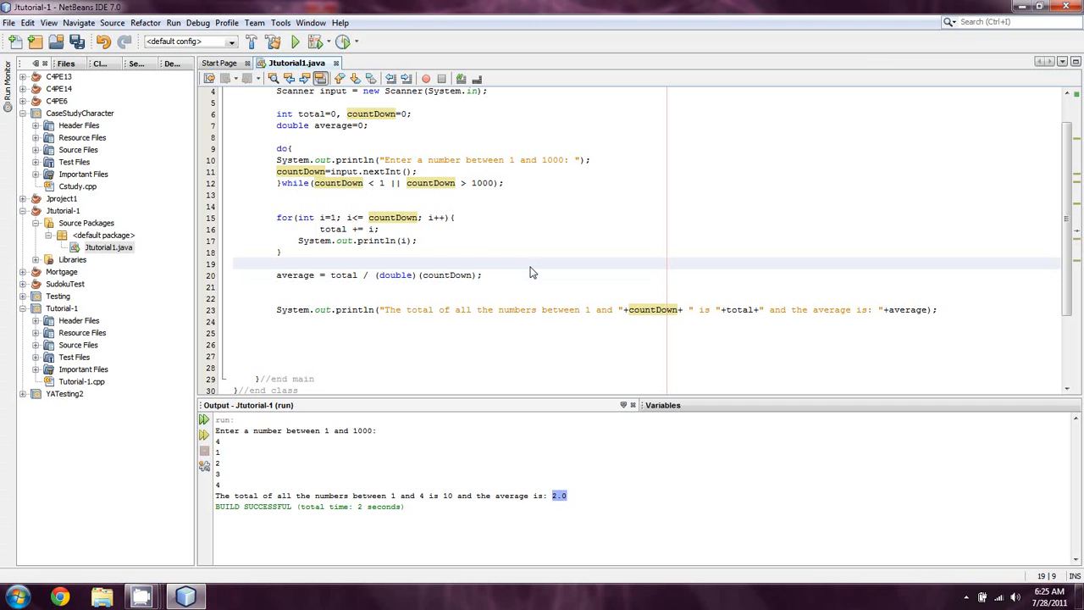
click(294, 41)
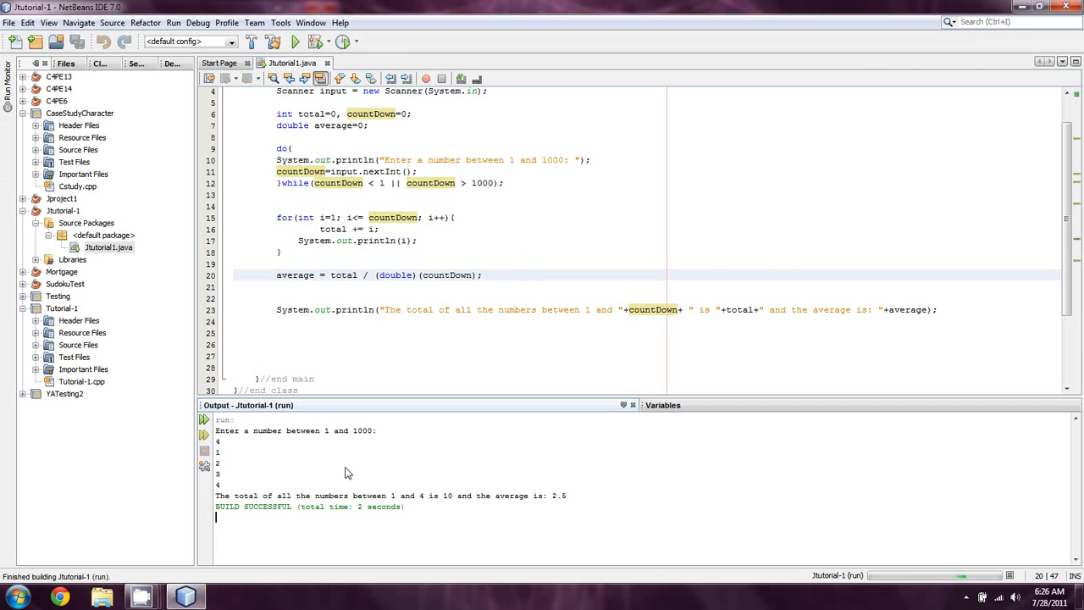
Select the new 2.5 average in the Output window for input 4
double_click(559, 496)
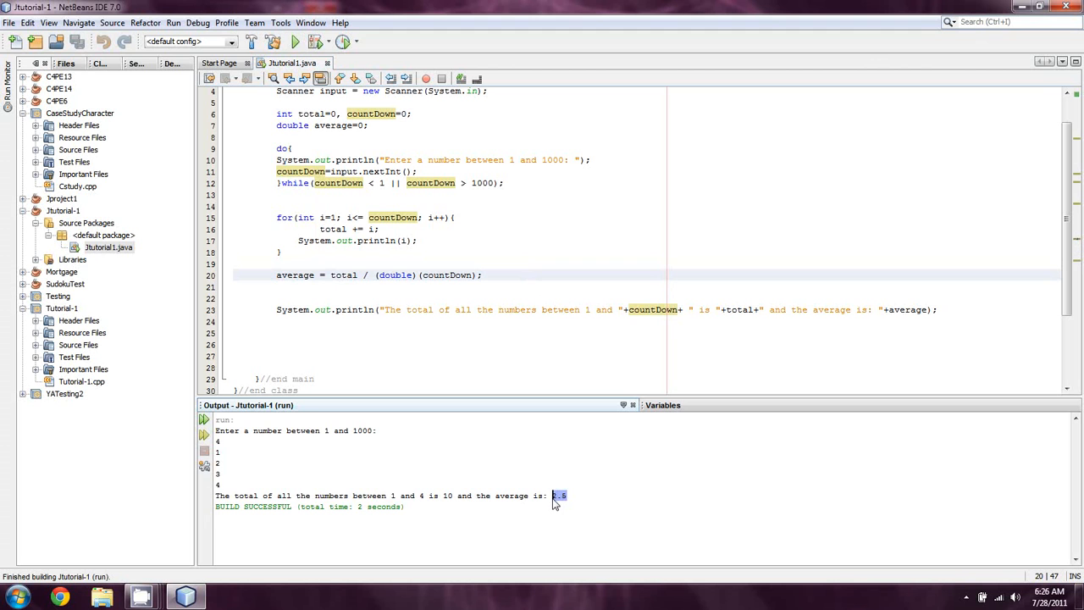
mouse_move(398, 502)
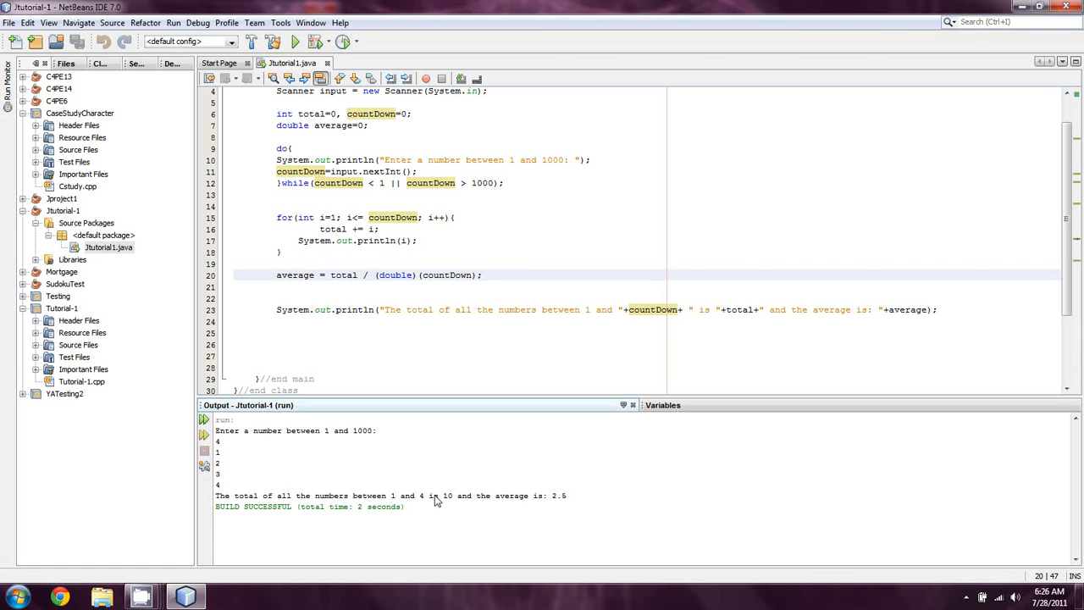
mouse_move(520, 202)
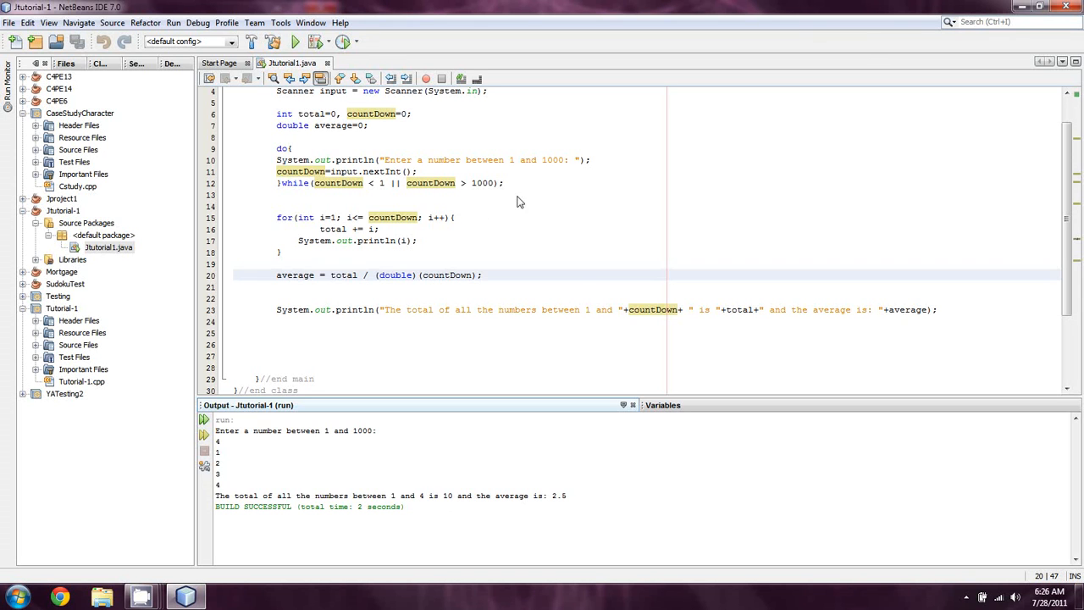
mouse_move(535, 301)
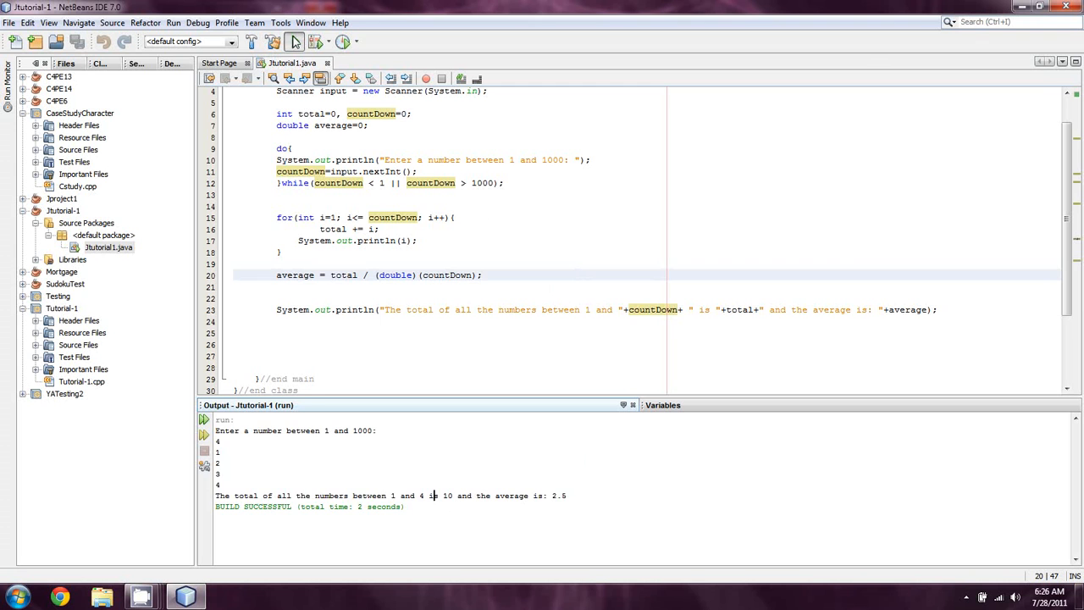
click(294, 41)
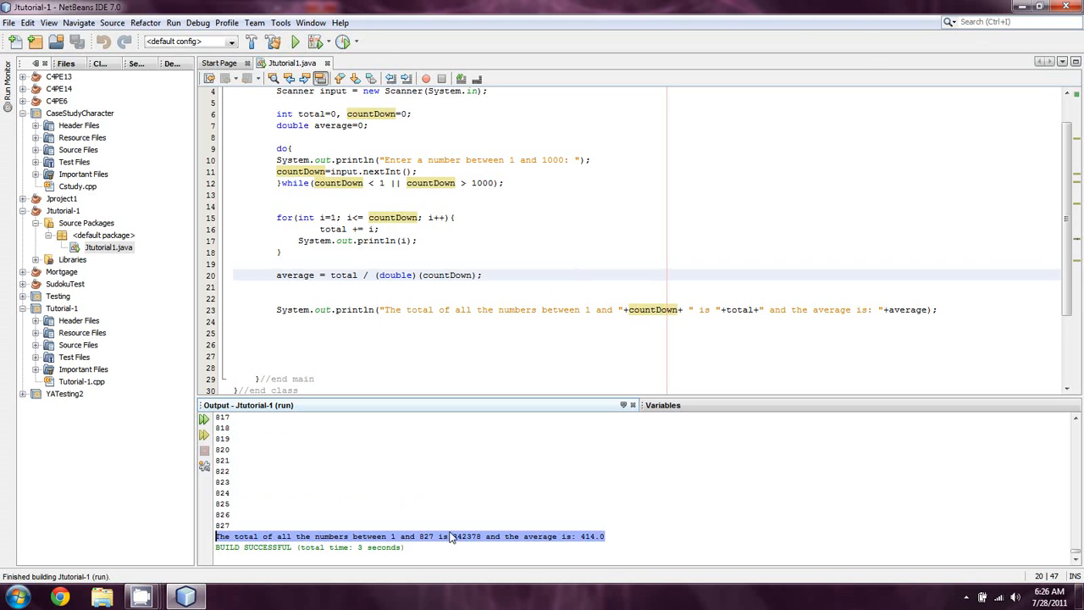
click(582, 536)
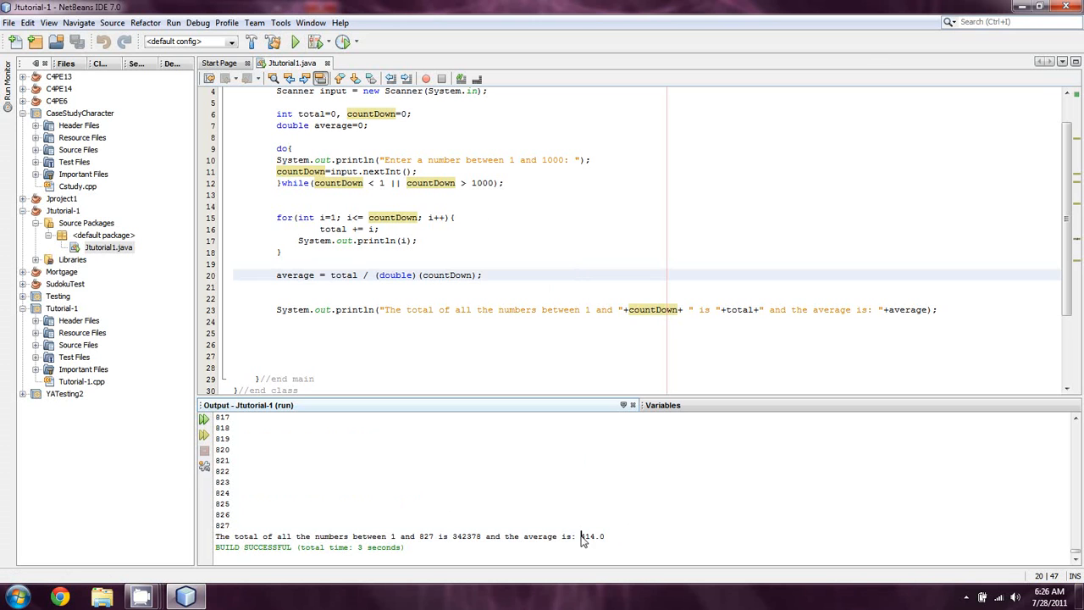
double_click(591, 536)
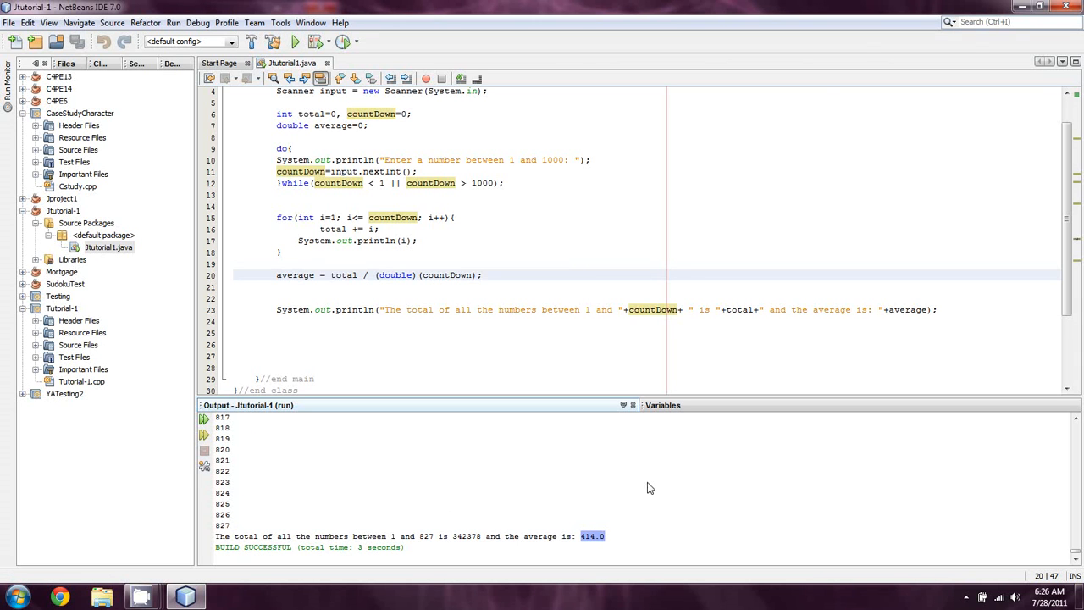
mouse_move(609, 427)
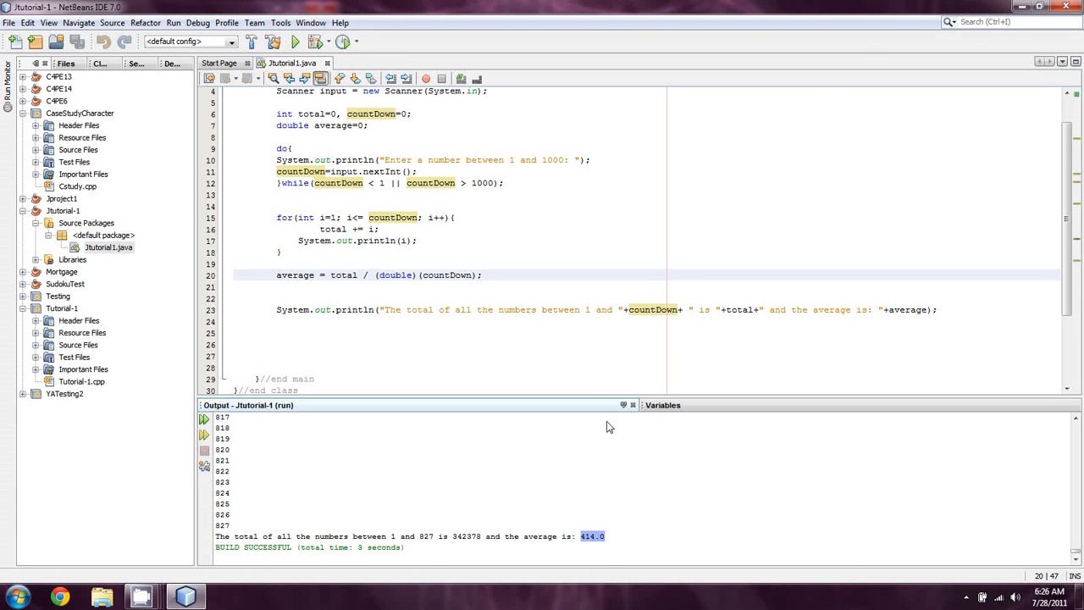
mouse_move(142, 595)
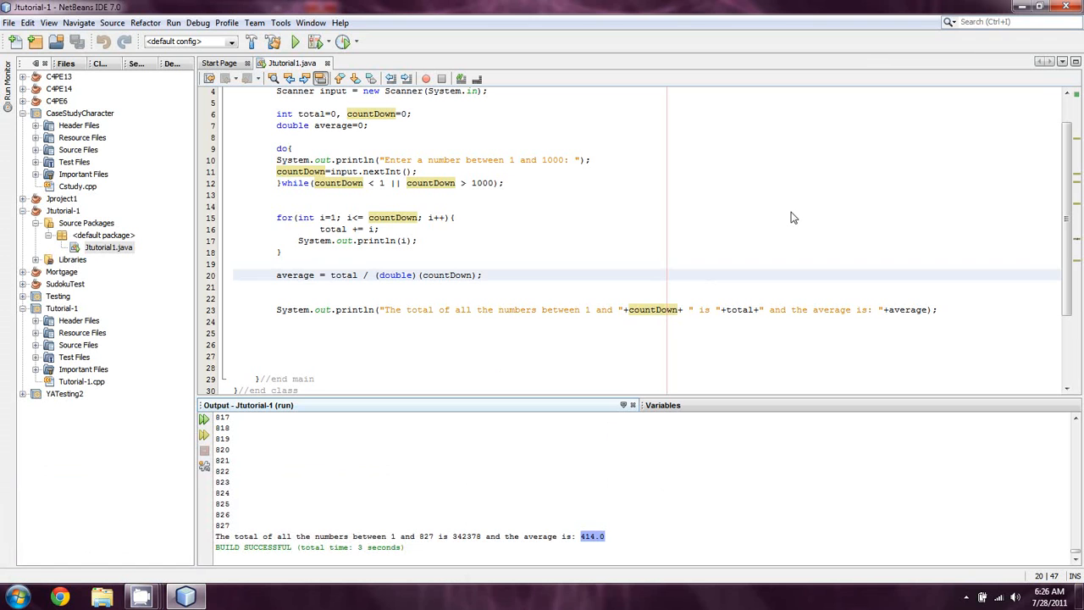
mouse_move(634, 272)
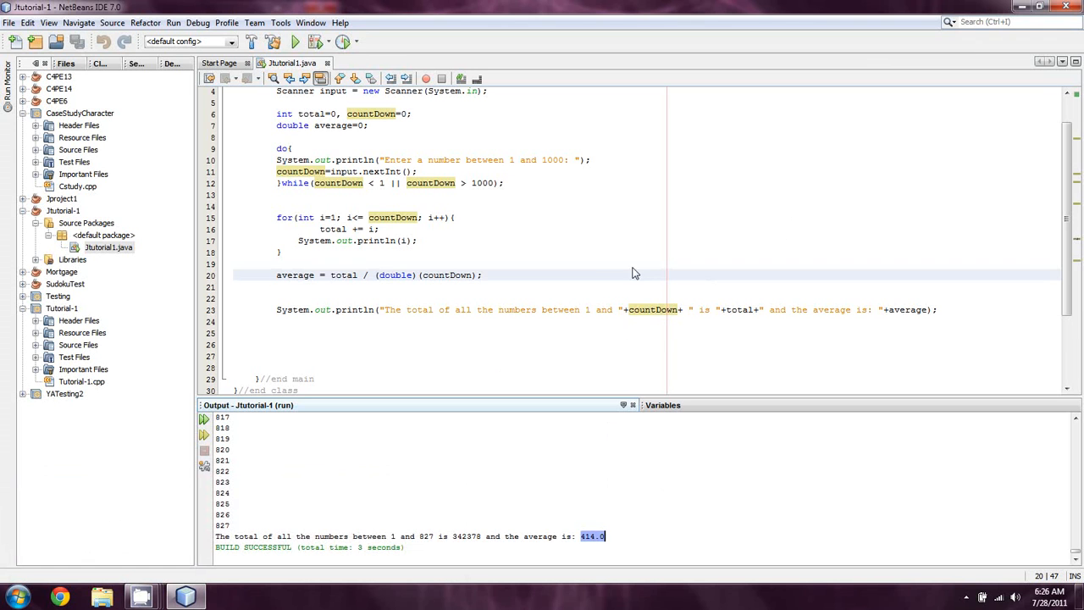
mouse_move(605, 279)
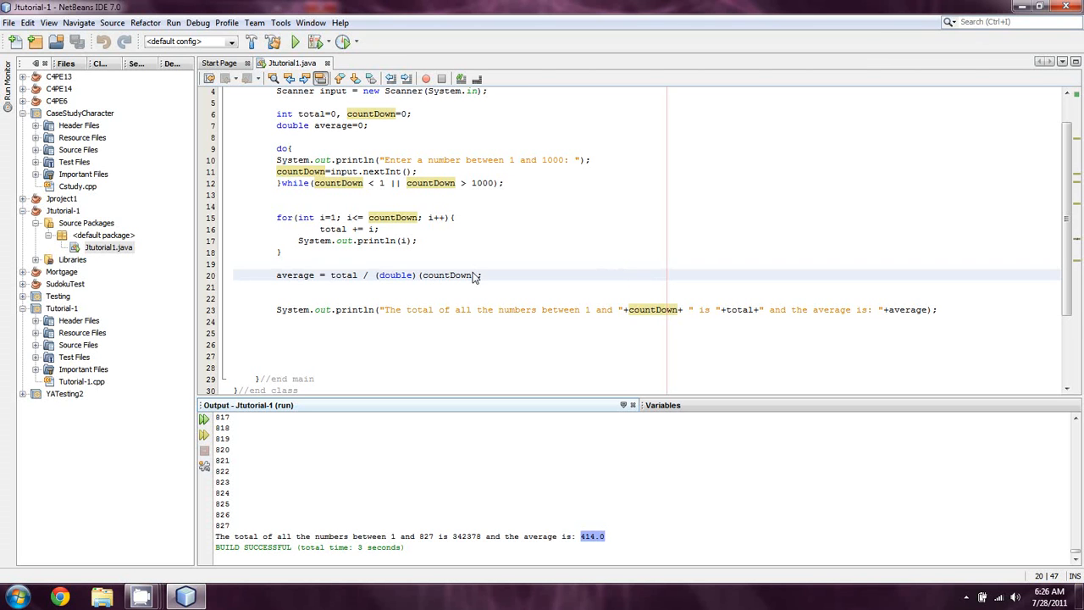
mouse_move(518, 290)
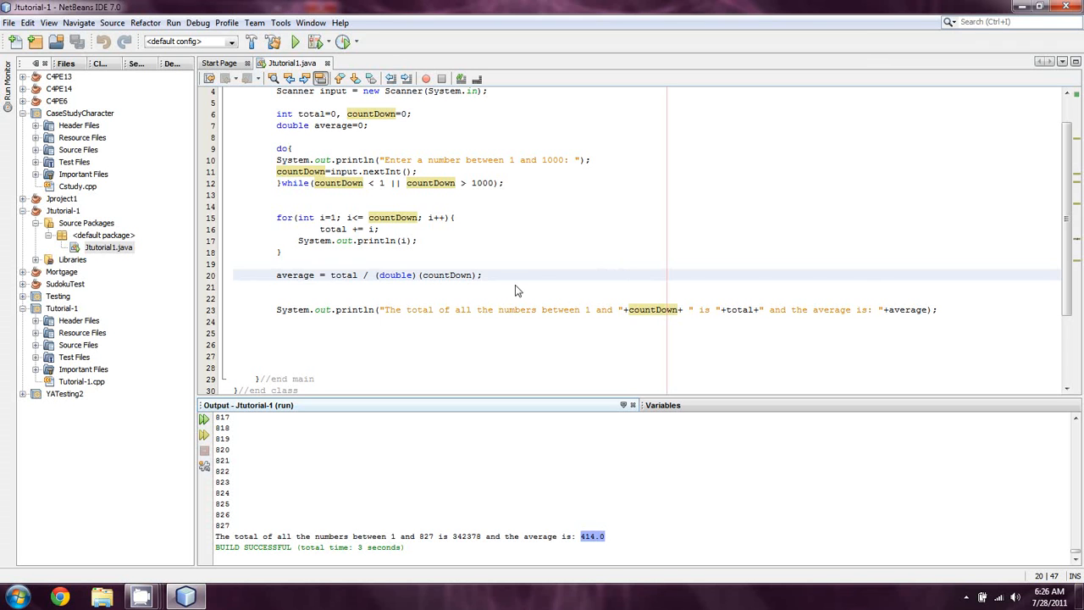
scroll(up, 3)
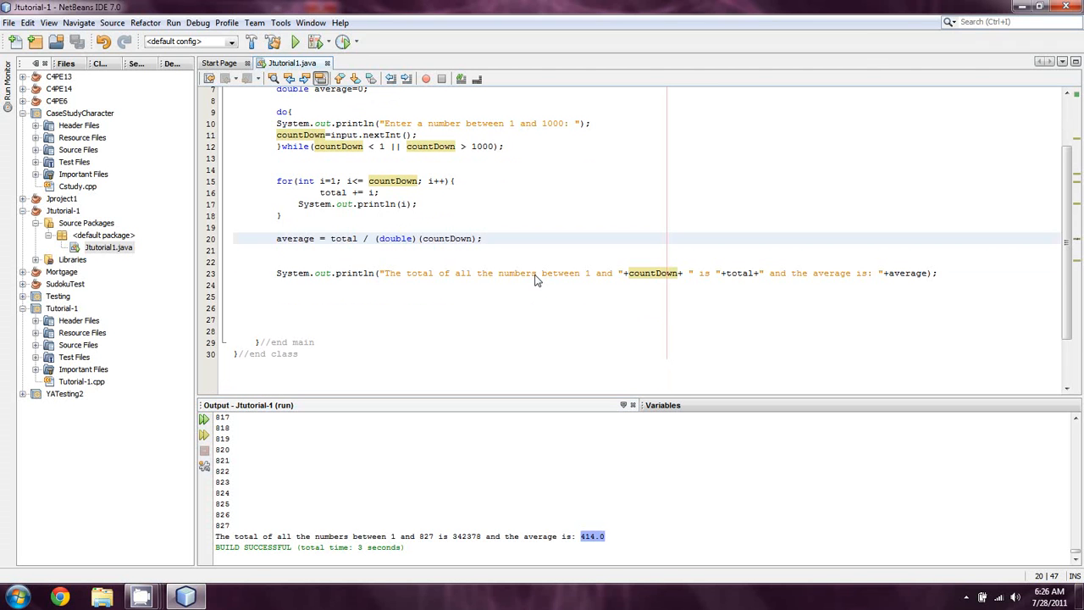
click(481, 238)
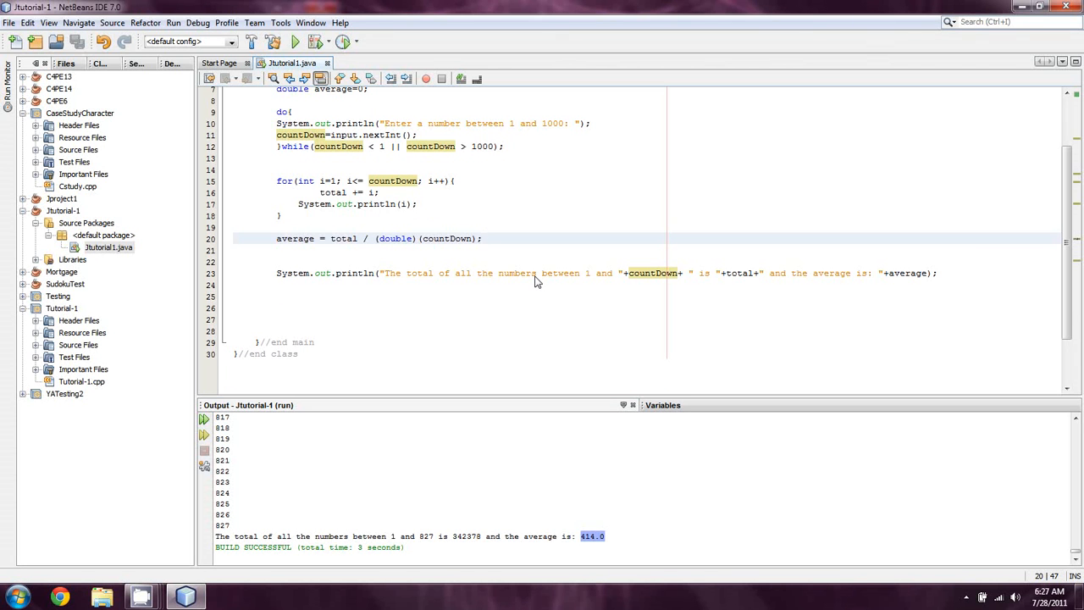
scroll(up, 3)
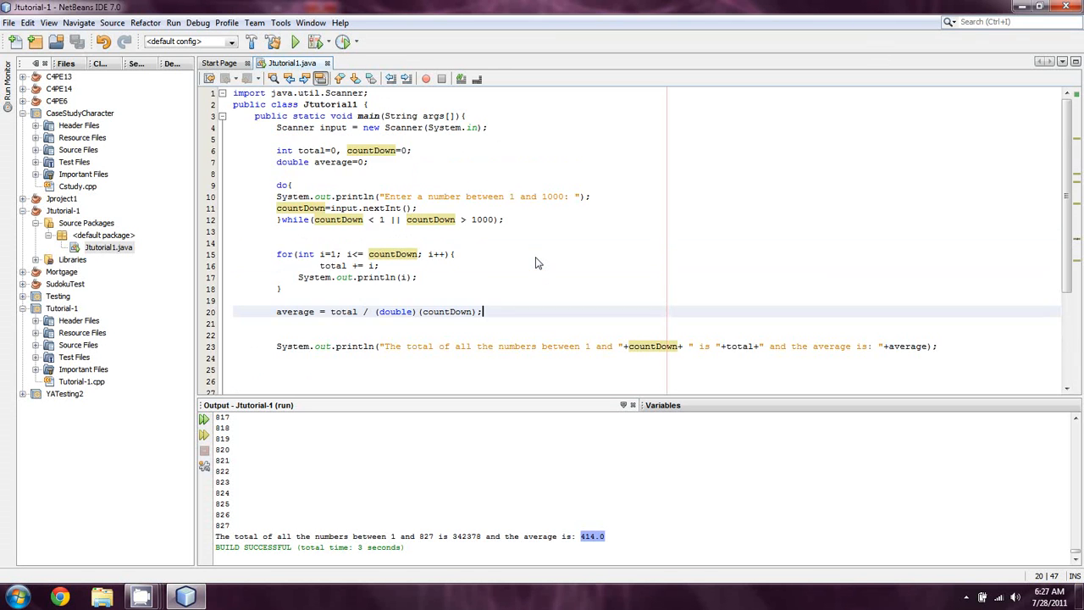
scroll(down, 3)
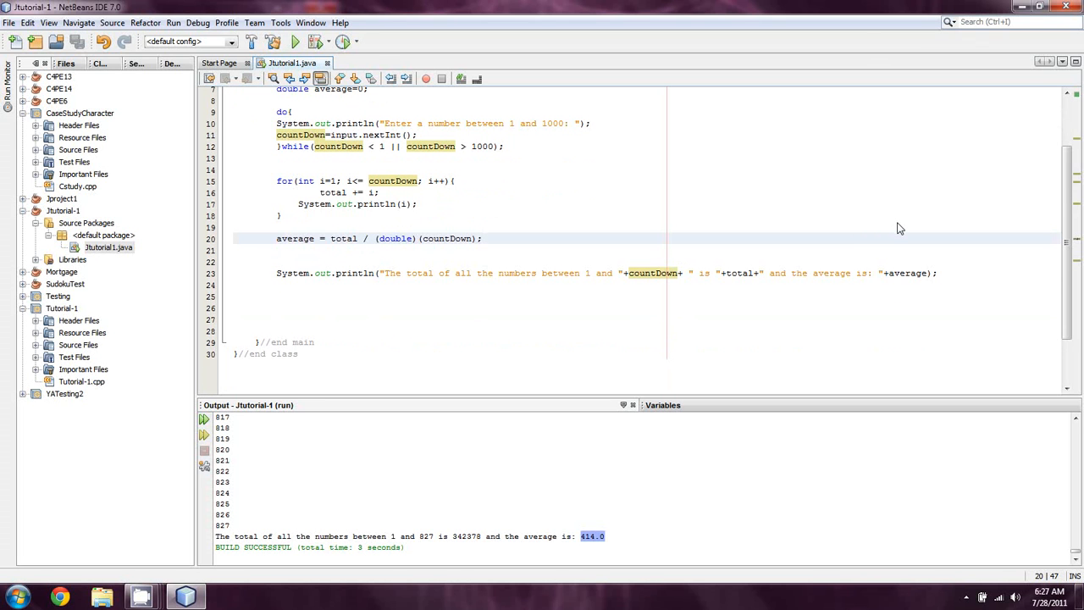
click(481, 238)
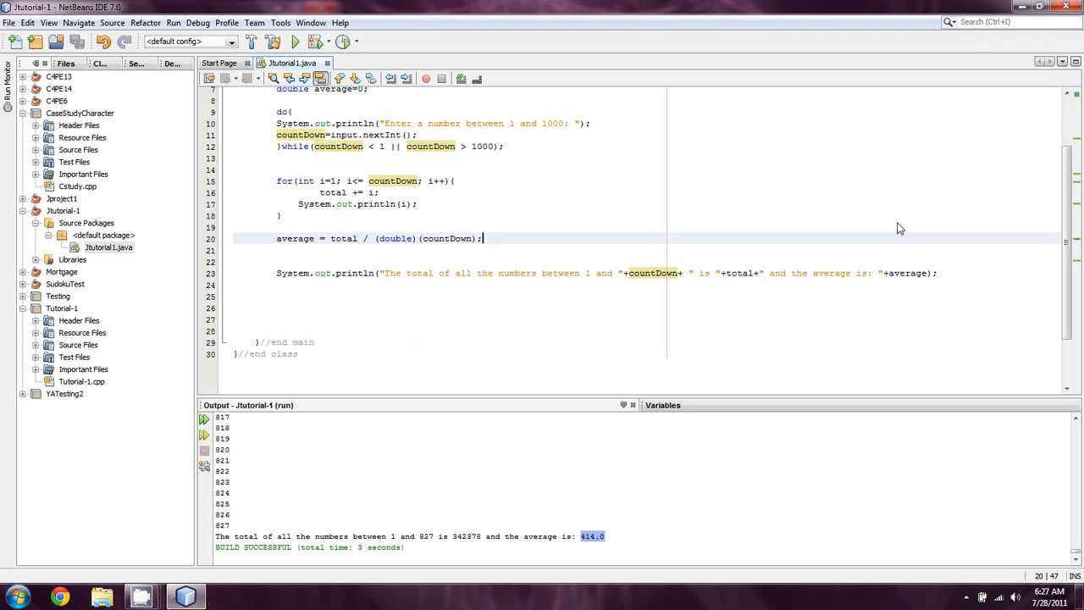
mouse_move(694, 184)
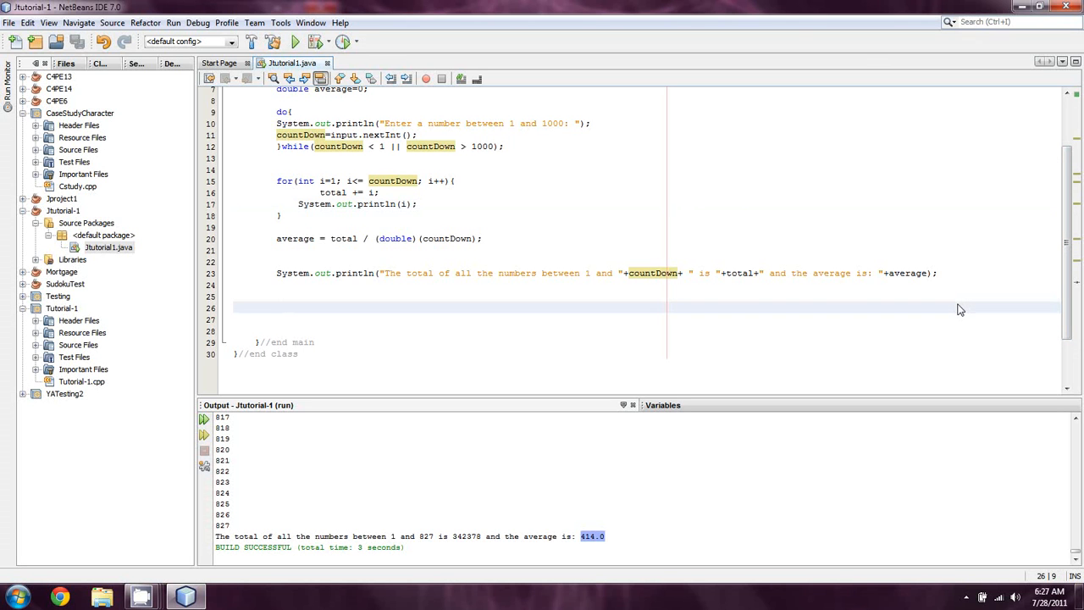
click(277, 307)
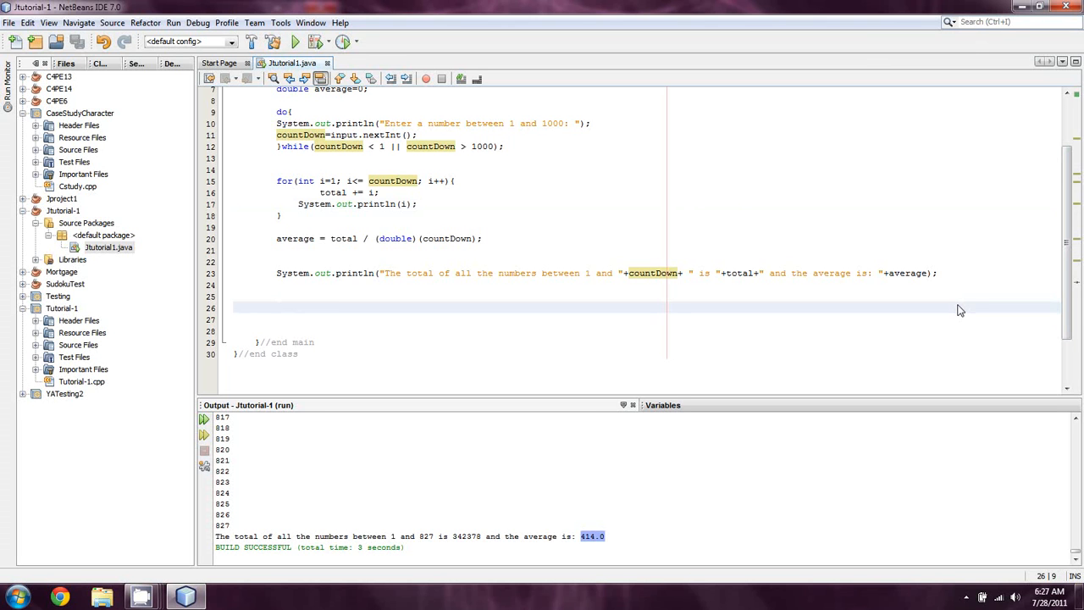
Add the comment //(int)x on line 26
text(//)
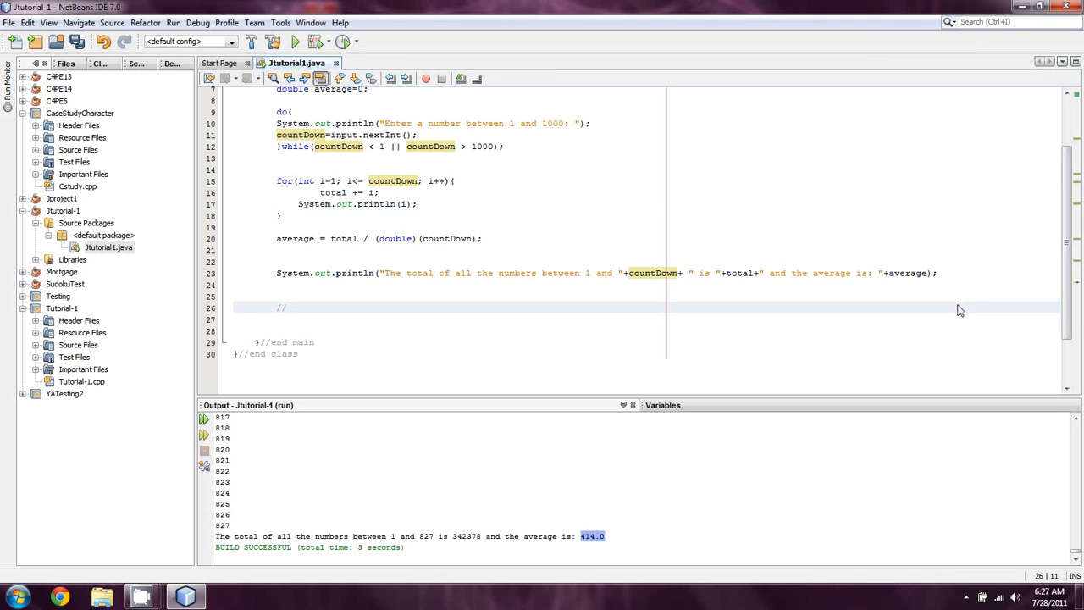
click(288, 307)
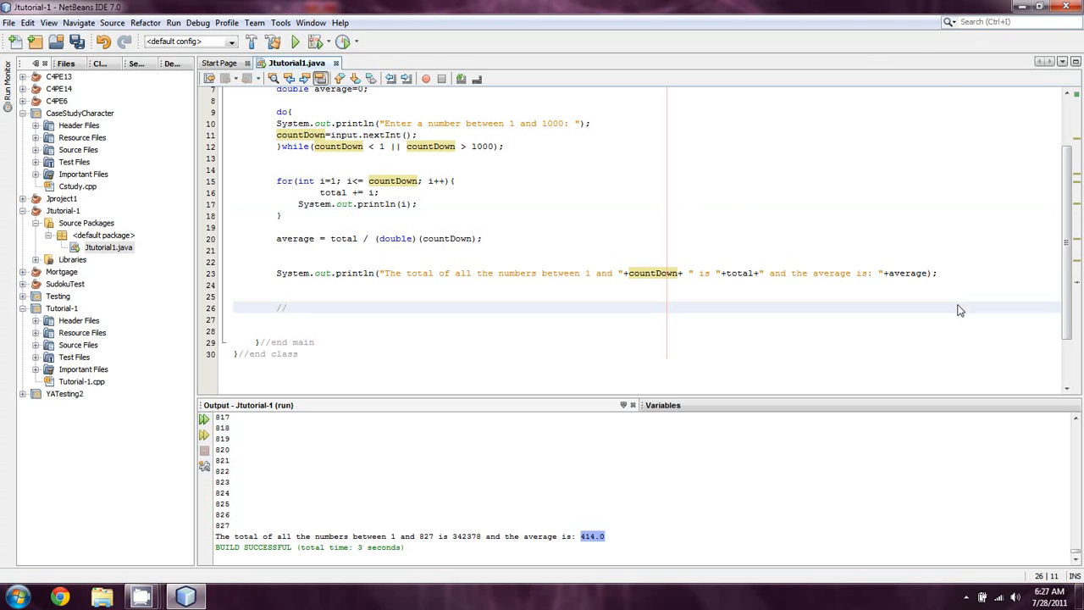
text((int))
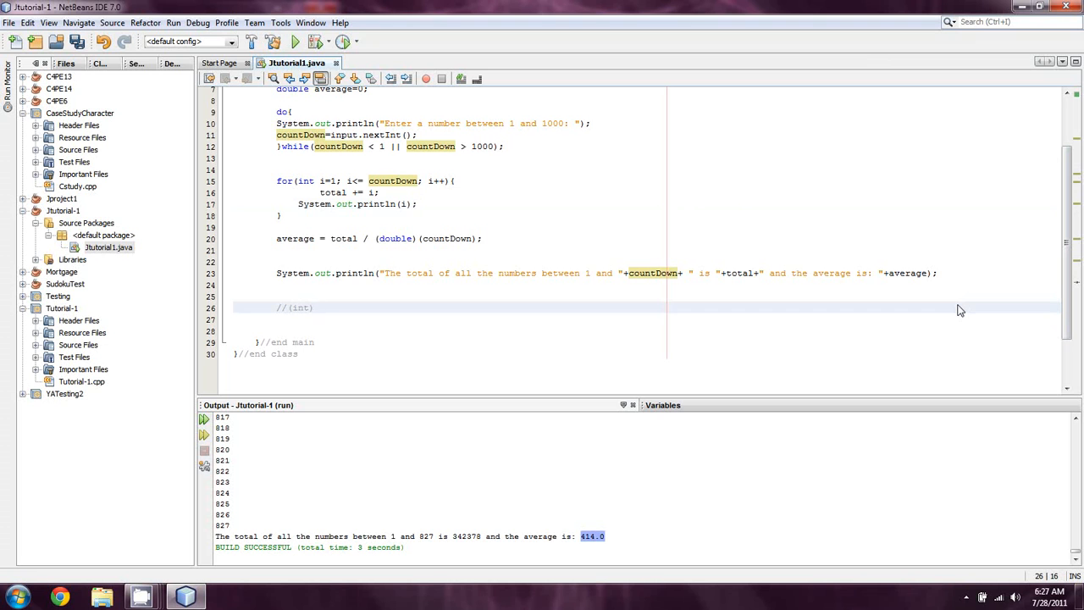
text(x)
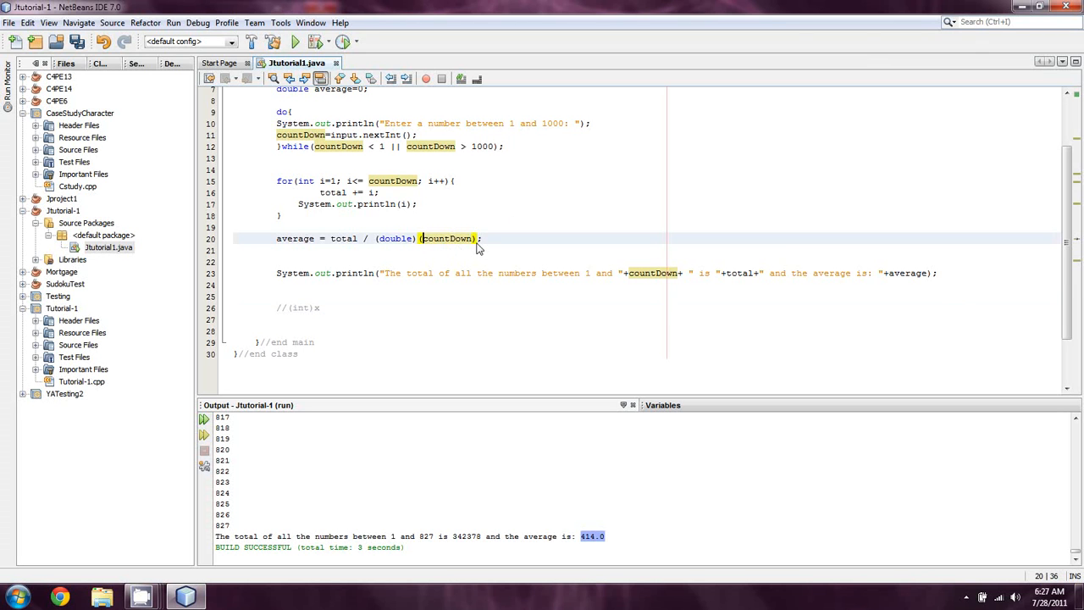
Remove the parentheses around countDown on line 20 and rerun the program
click(462, 238)
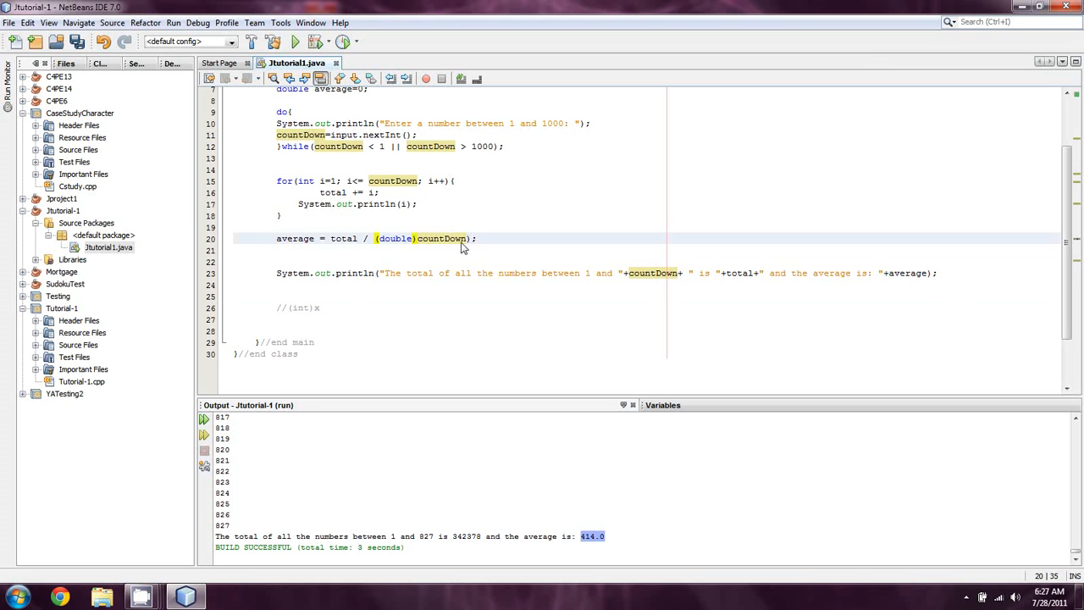
click(469, 238)
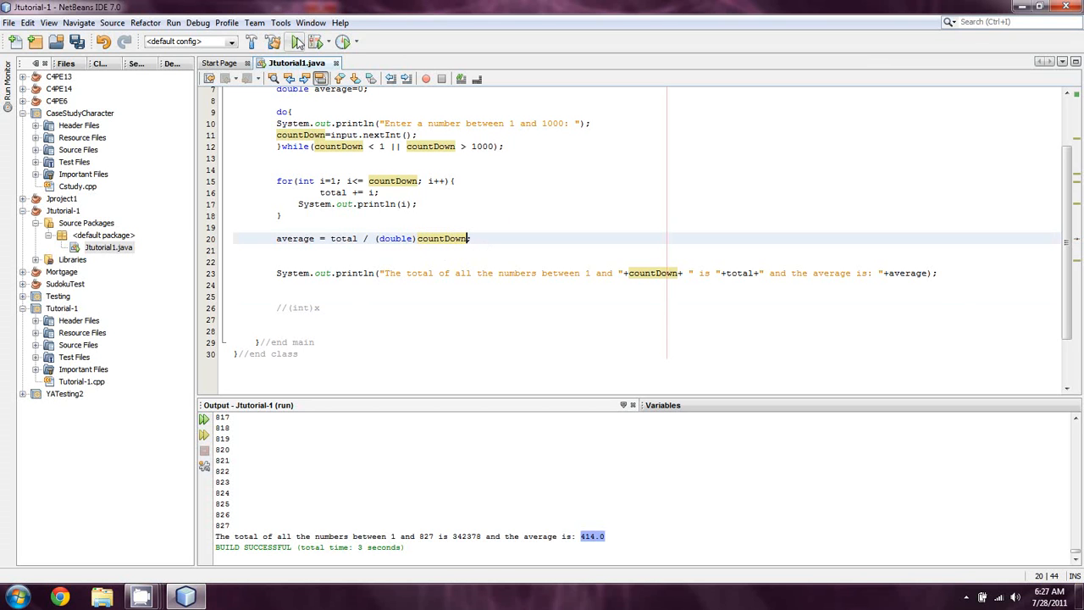
click(294, 42)
text(4)
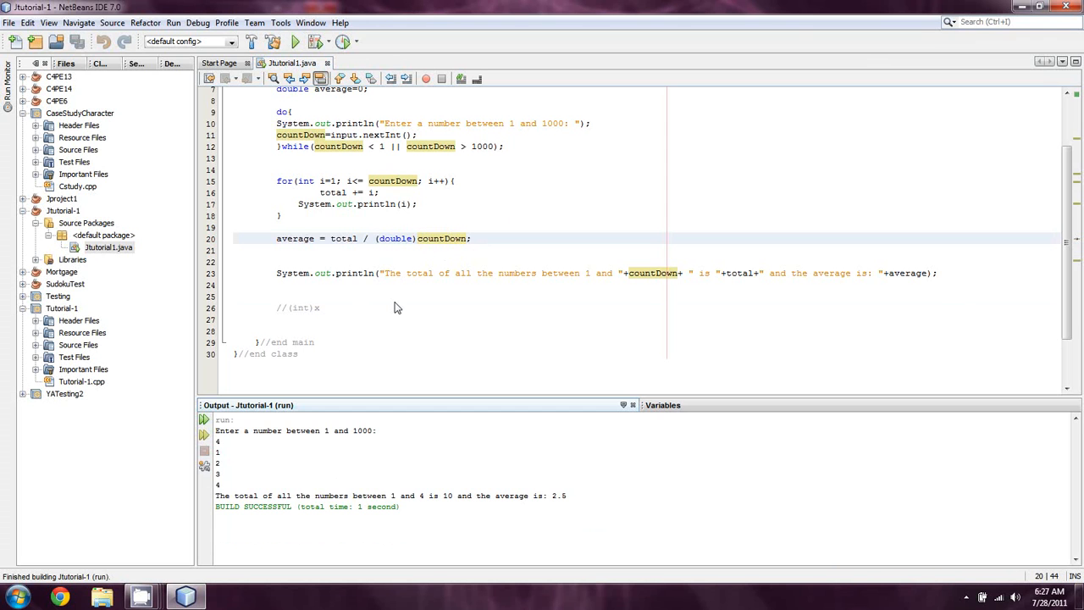
Extend the line 26 cast comment to read //(int)x, (long)x
click(417, 238)
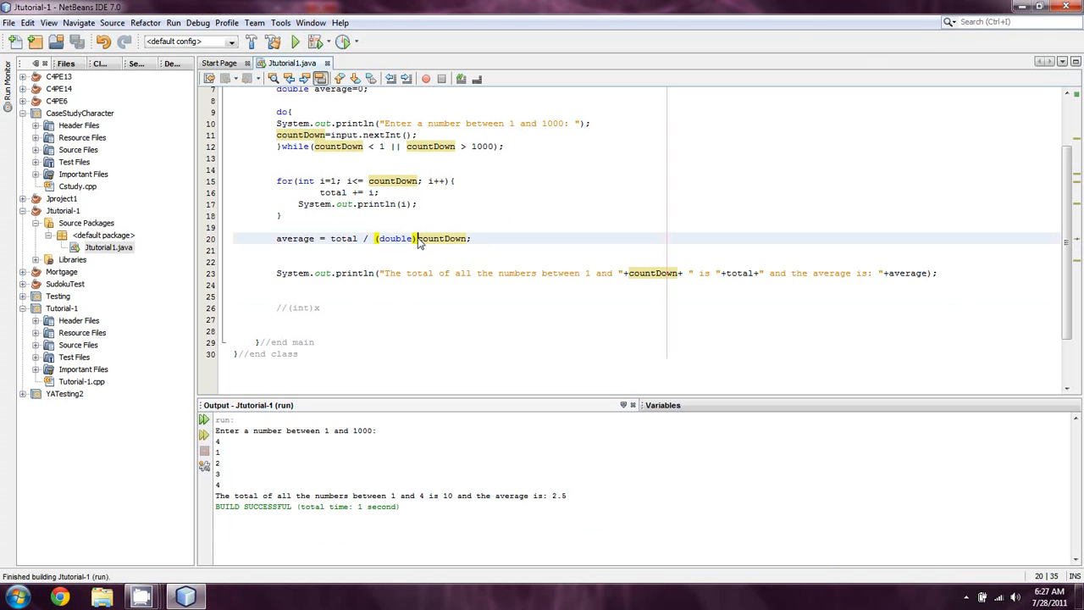
mouse_move(451, 260)
text(,  (long)x,)
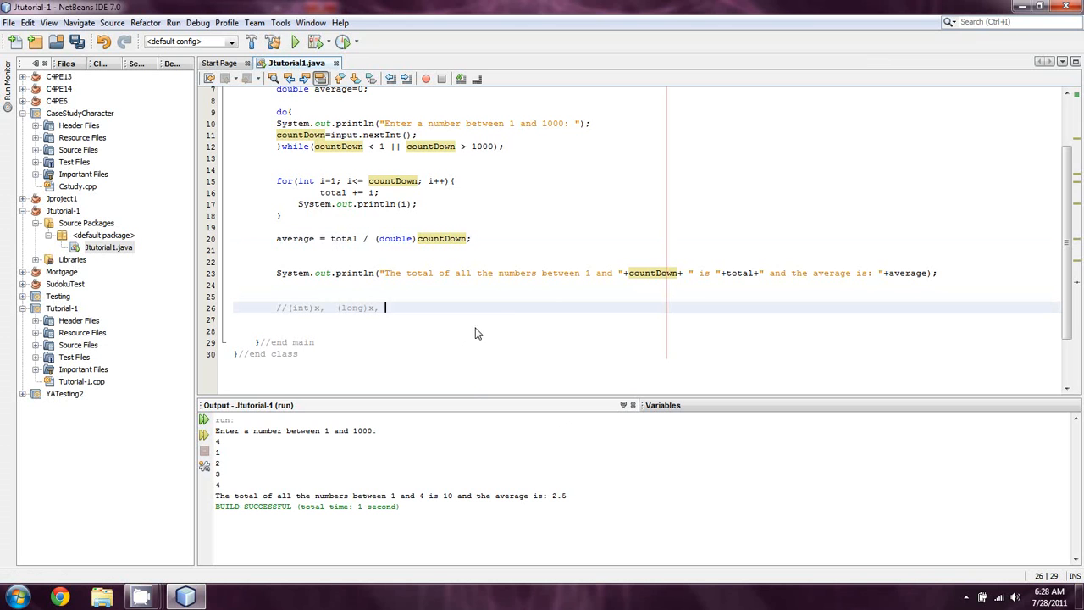
mouse_move(447, 371)
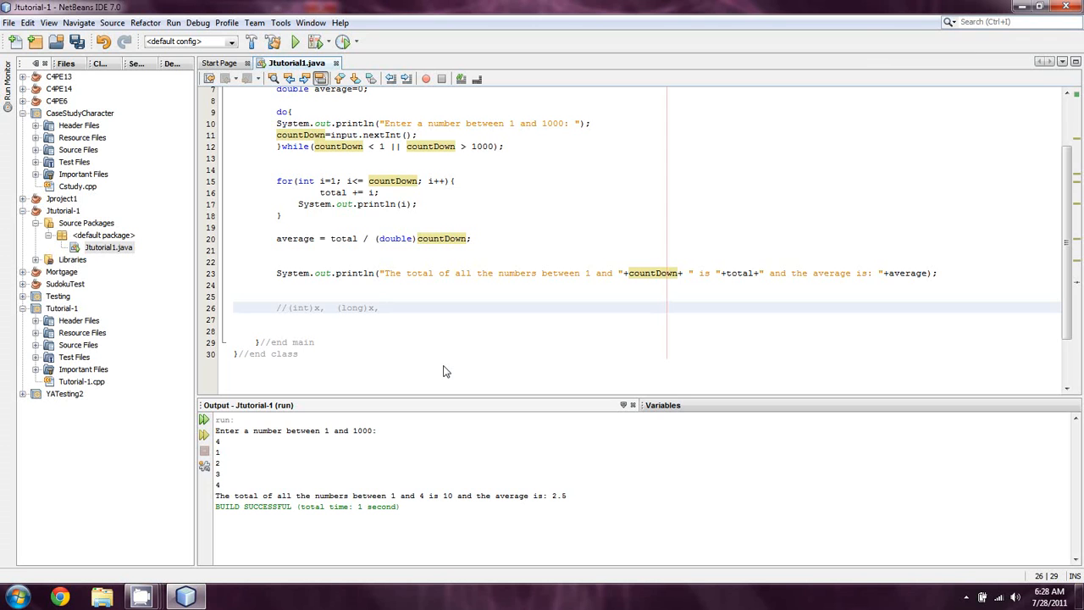
click(381, 308)
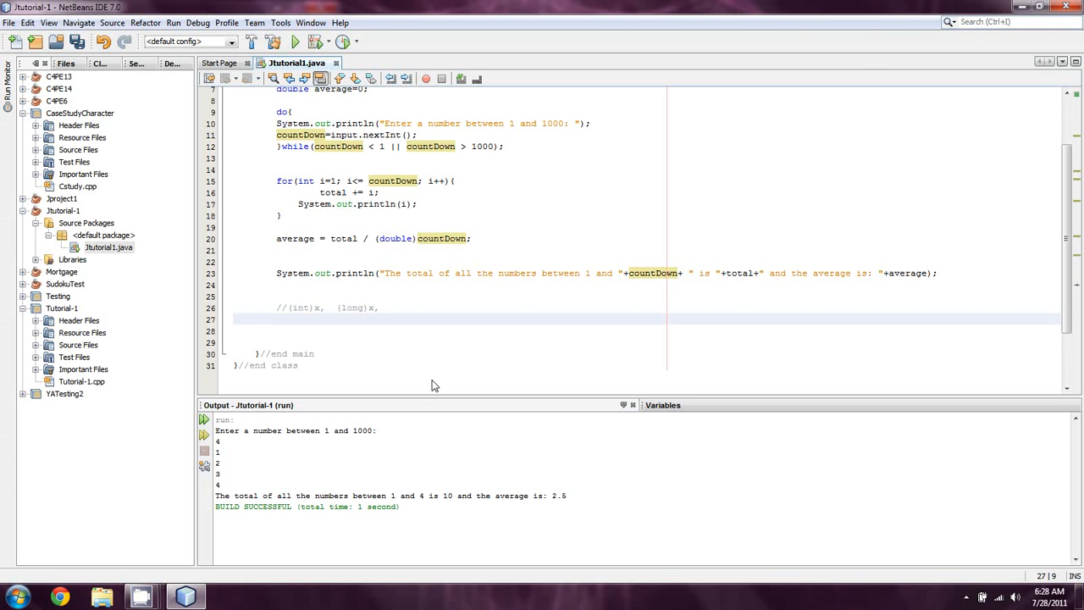
Declare the String hello variable on the empty line below the comment
click(276, 319)
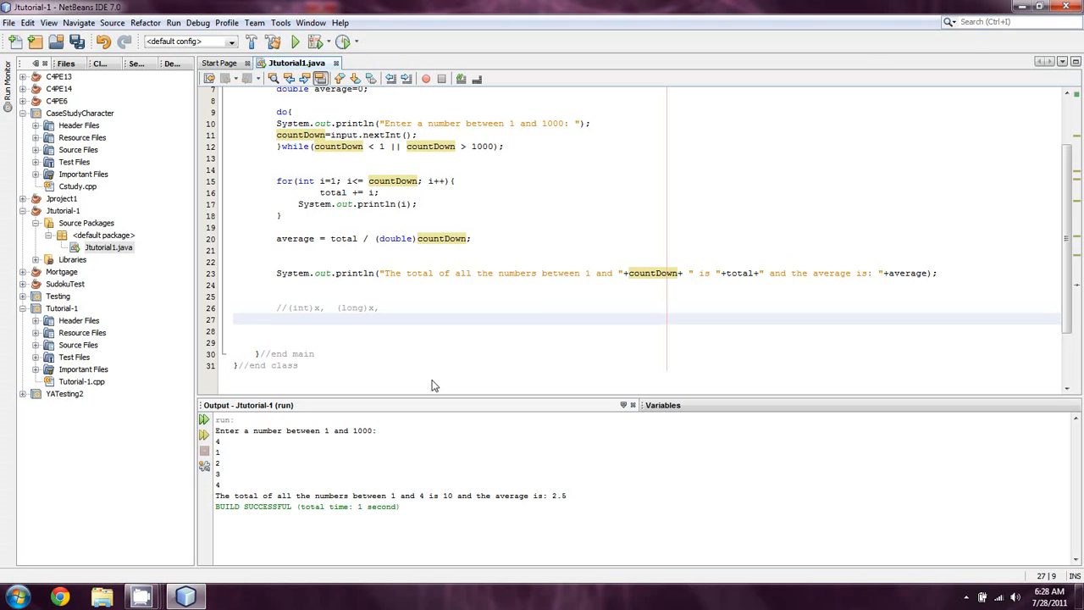
click(277, 318)
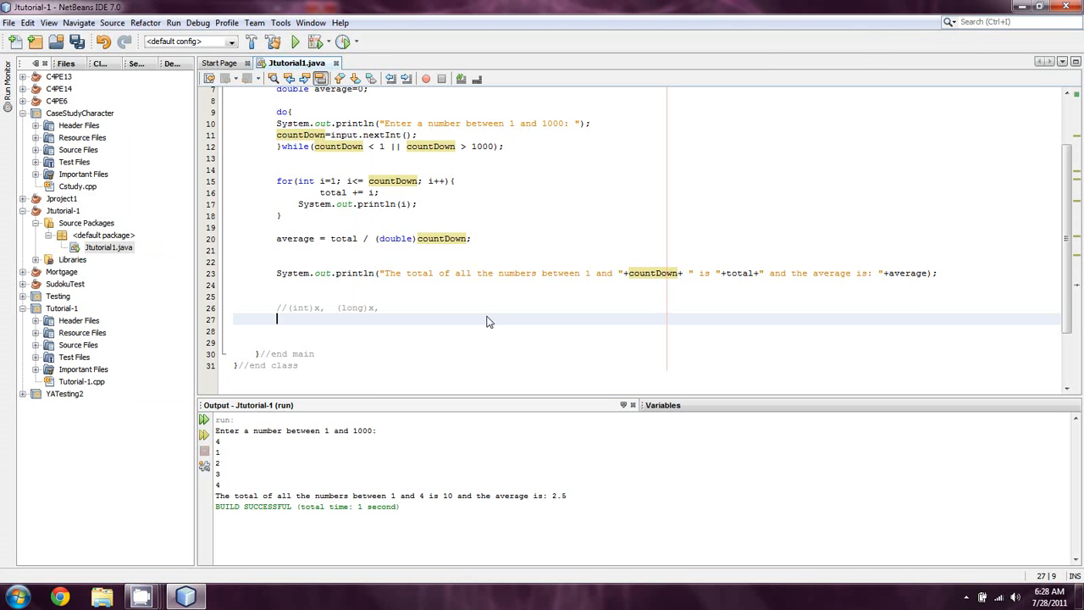
text(S)
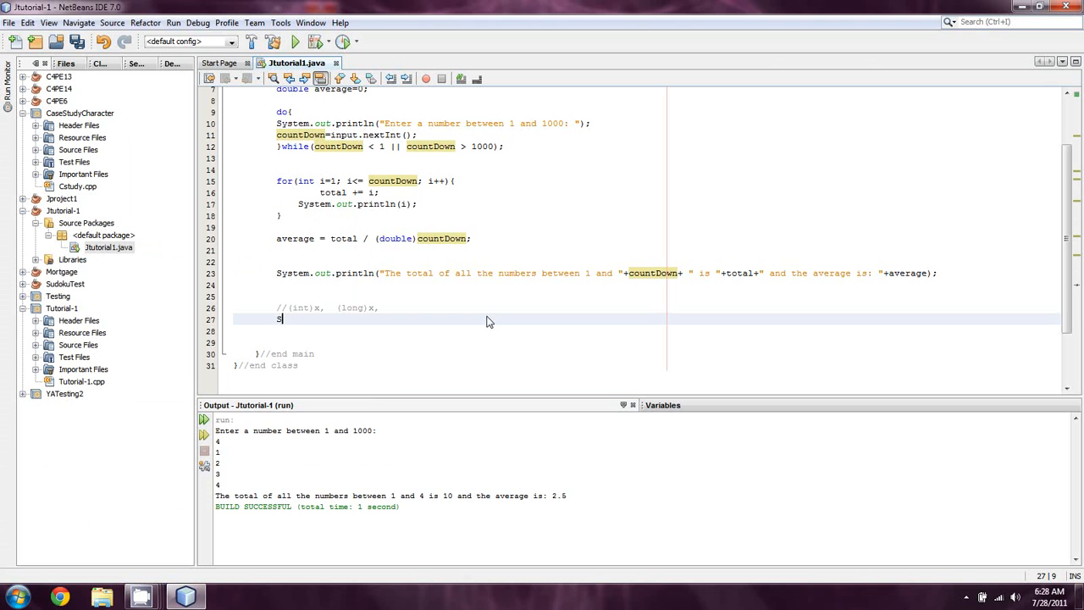
text(tring)
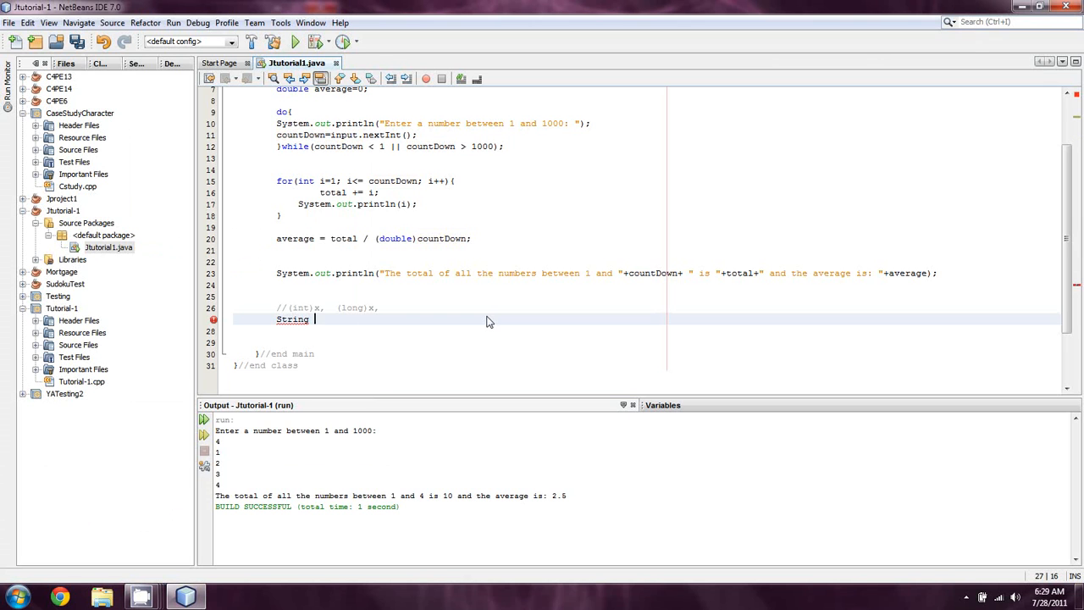
text(hello="Hello World";)
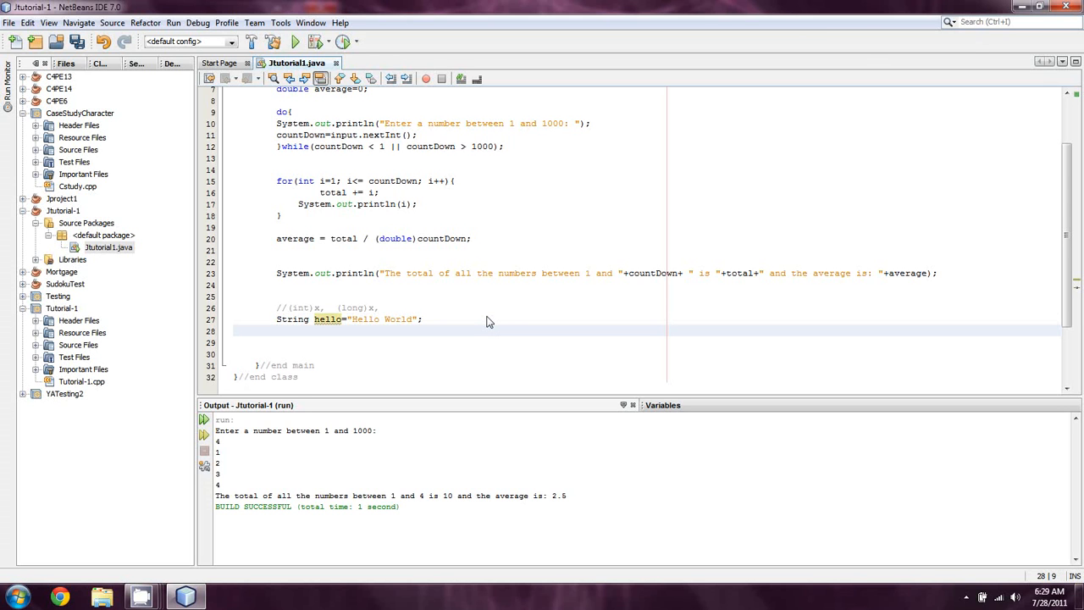
Add System.out.println(hello) below the hello declaration
text(System)
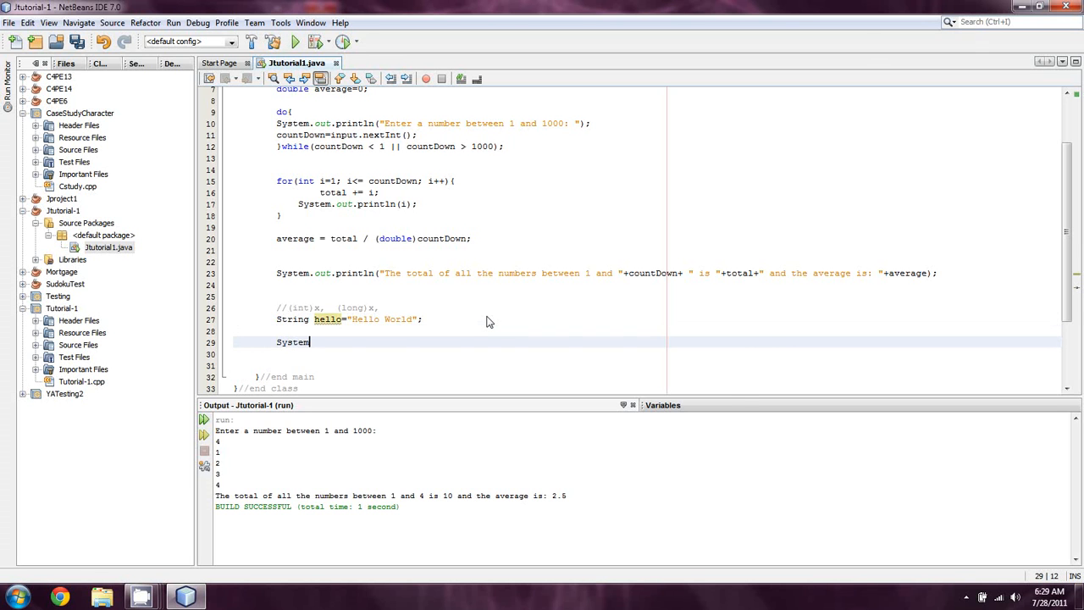
text(.out.prtintln()
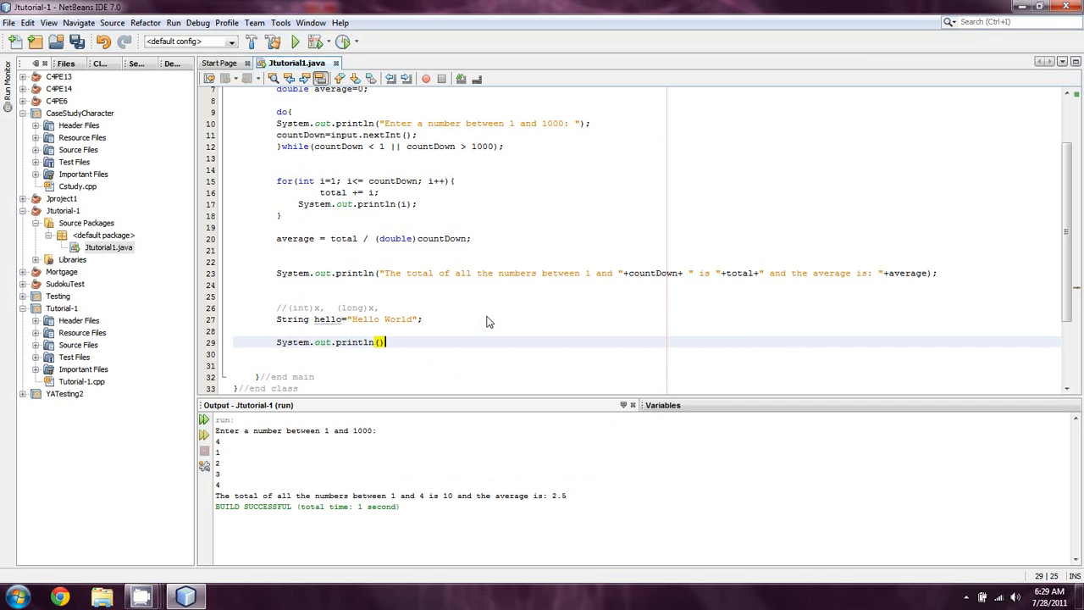
text(hello)
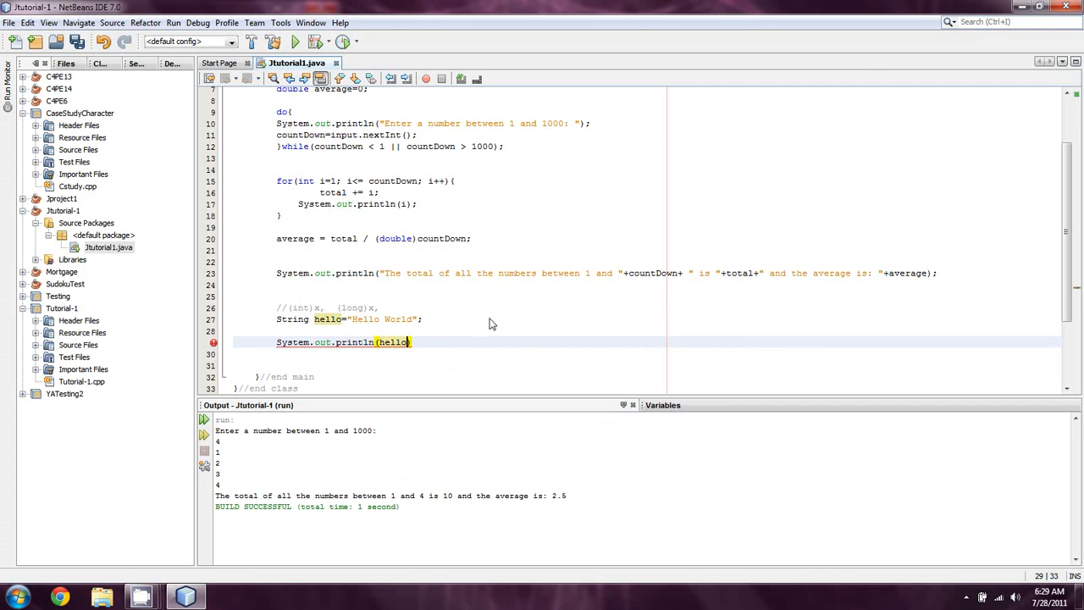
scroll(up, 3)
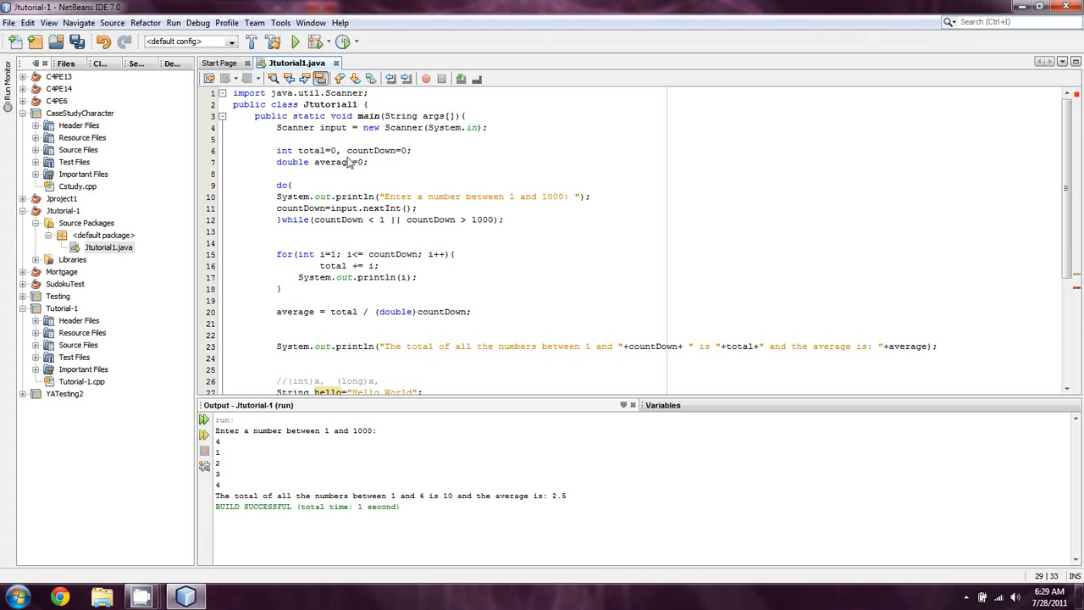
Wrap the code from int total through the cast note in /* */ and run, printing Hello World
text(/*)
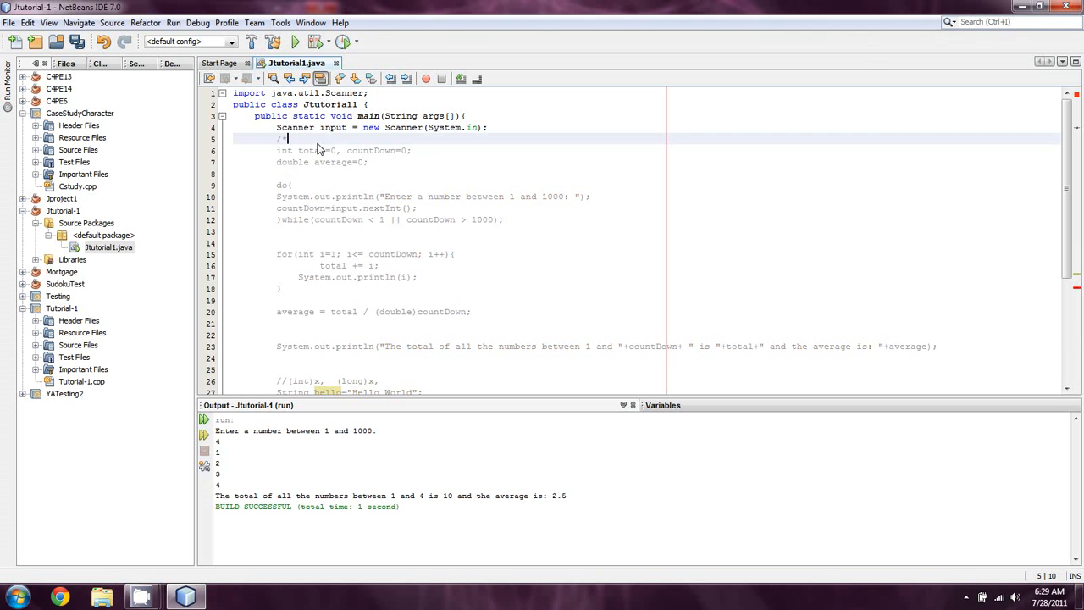
scroll(down, 3)
text(System.out.println(hello);)
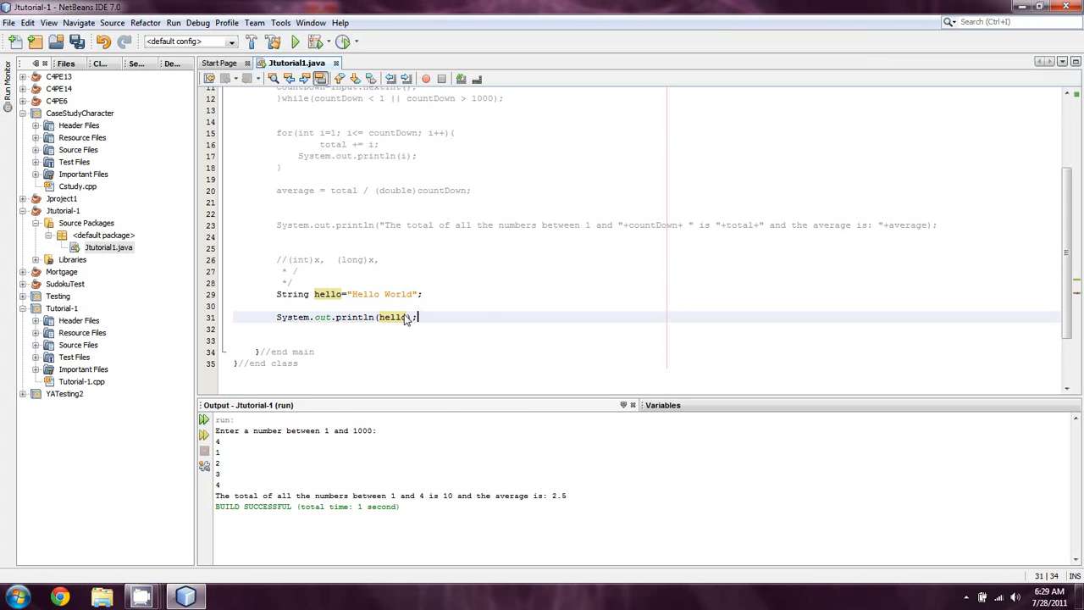
click(294, 41)
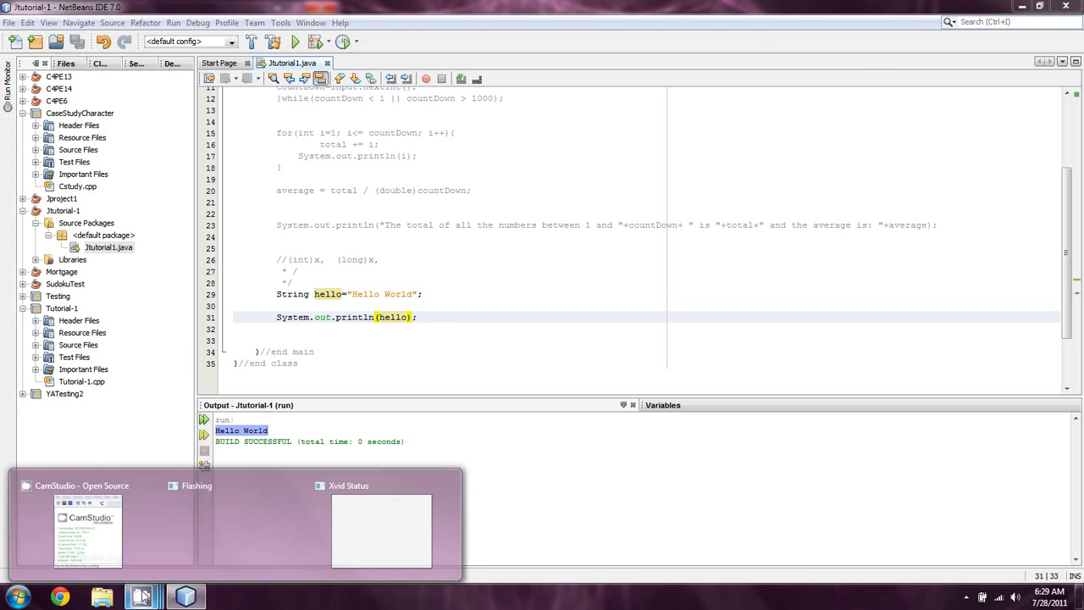
click(89, 529)
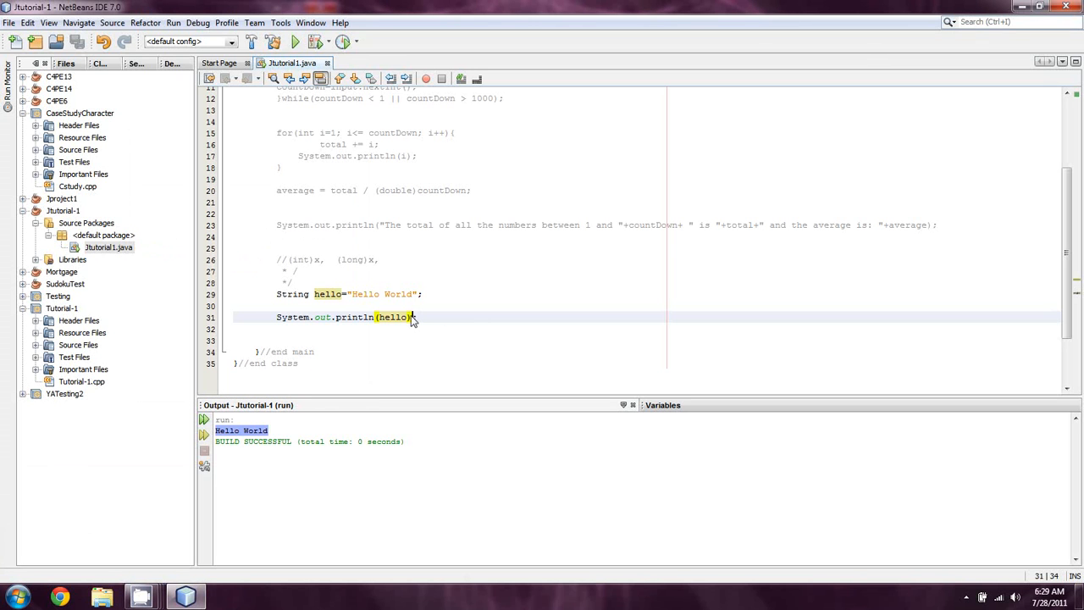
mouse_move(441, 340)
text(")
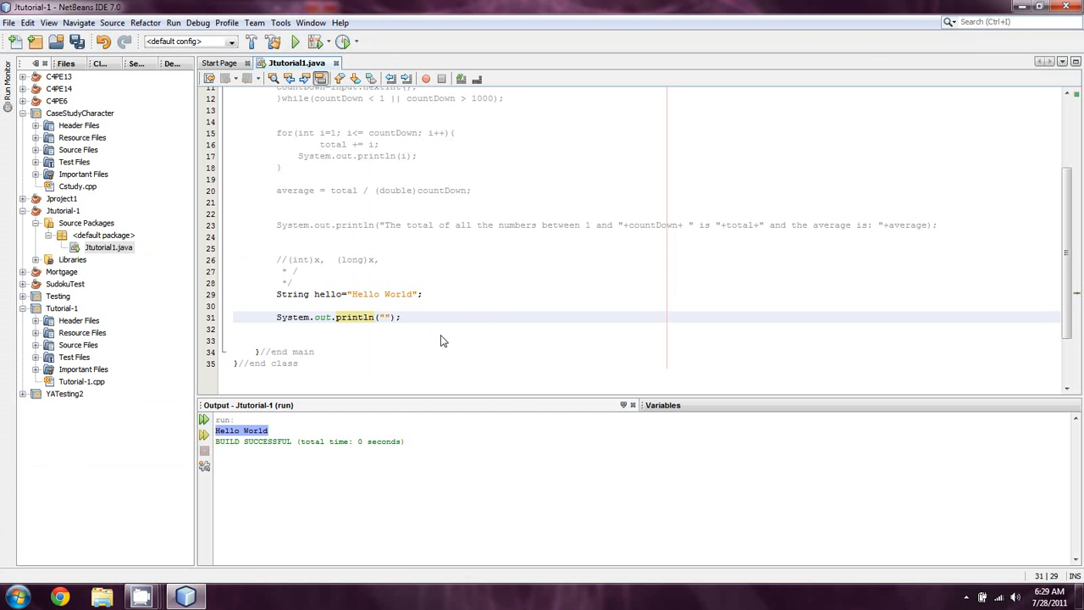
Print "The length of the string hello is: " + hello.length() and run, showing 11
text(The length of the str)
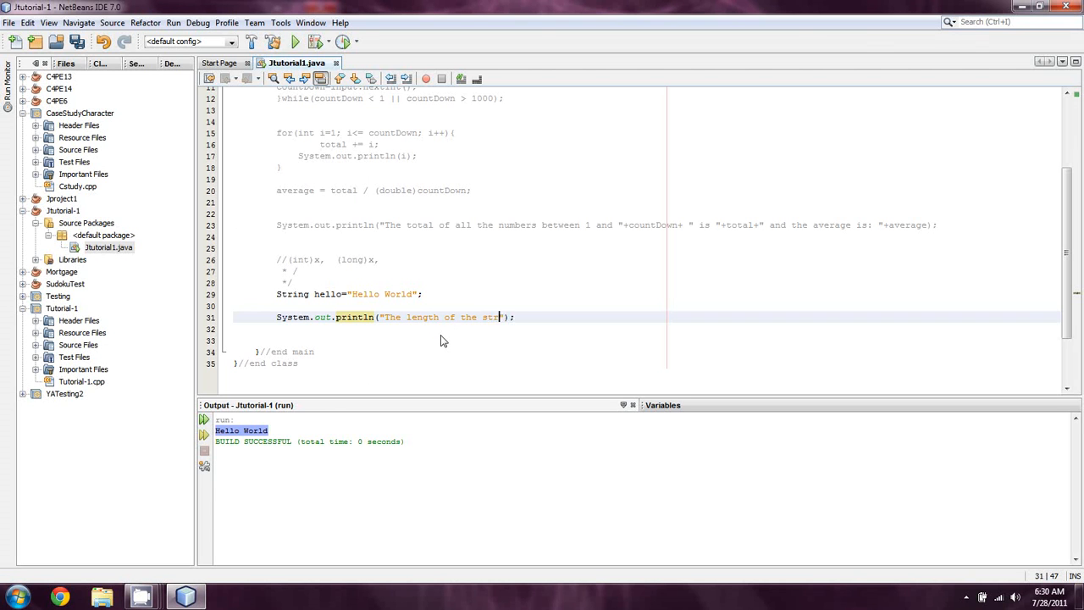
text(ing)
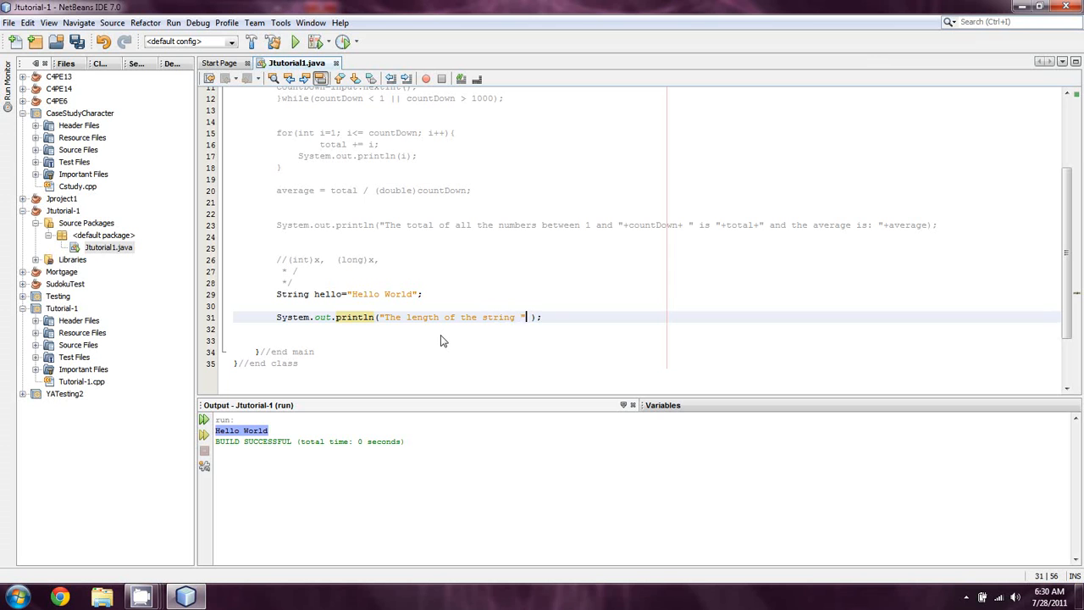
text(hello)
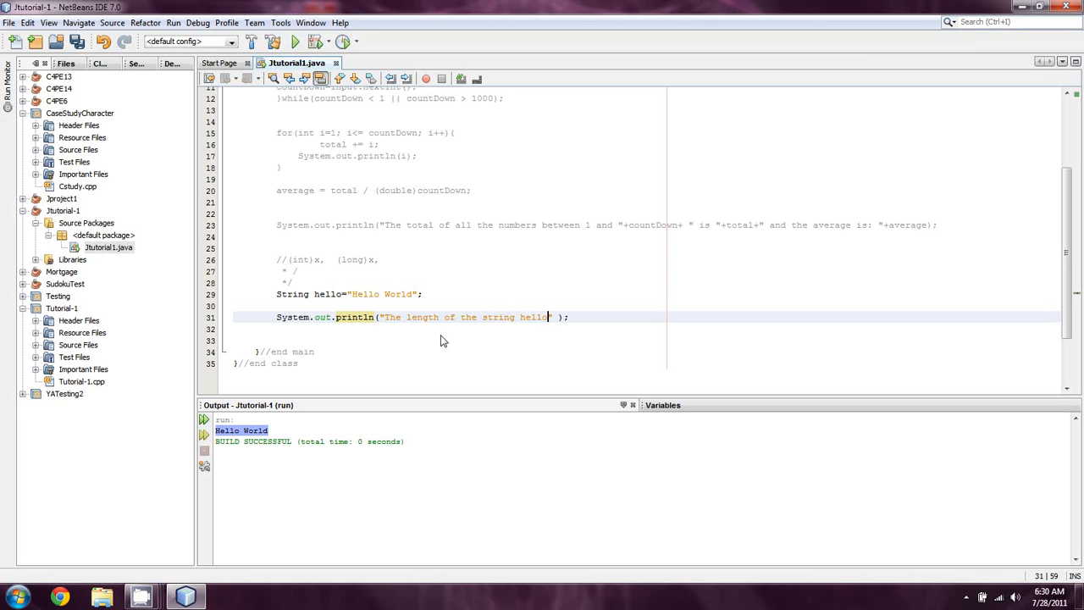
text(is)
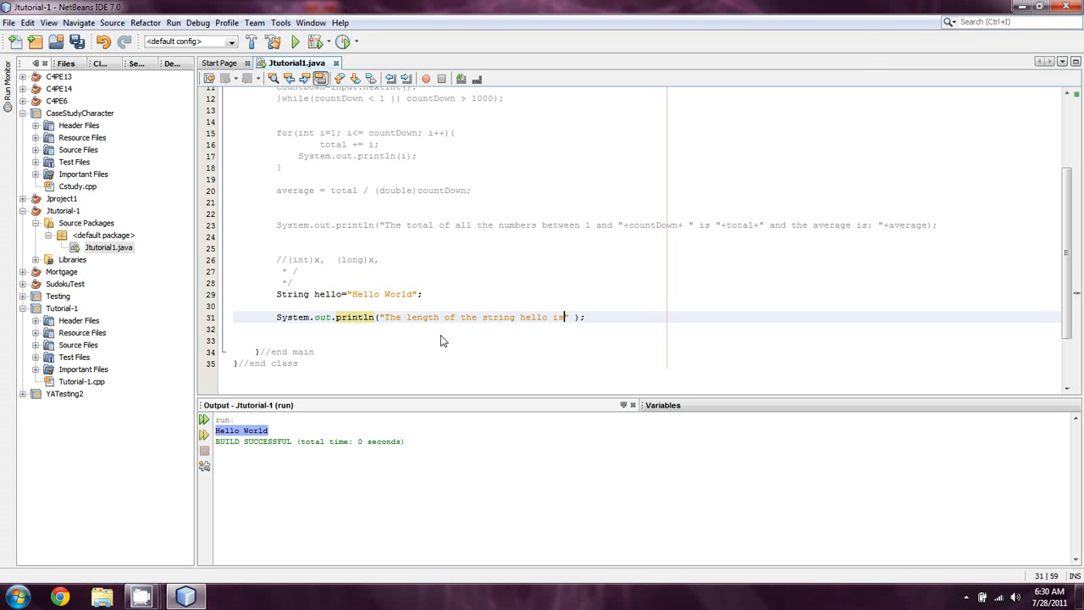
text(: ")
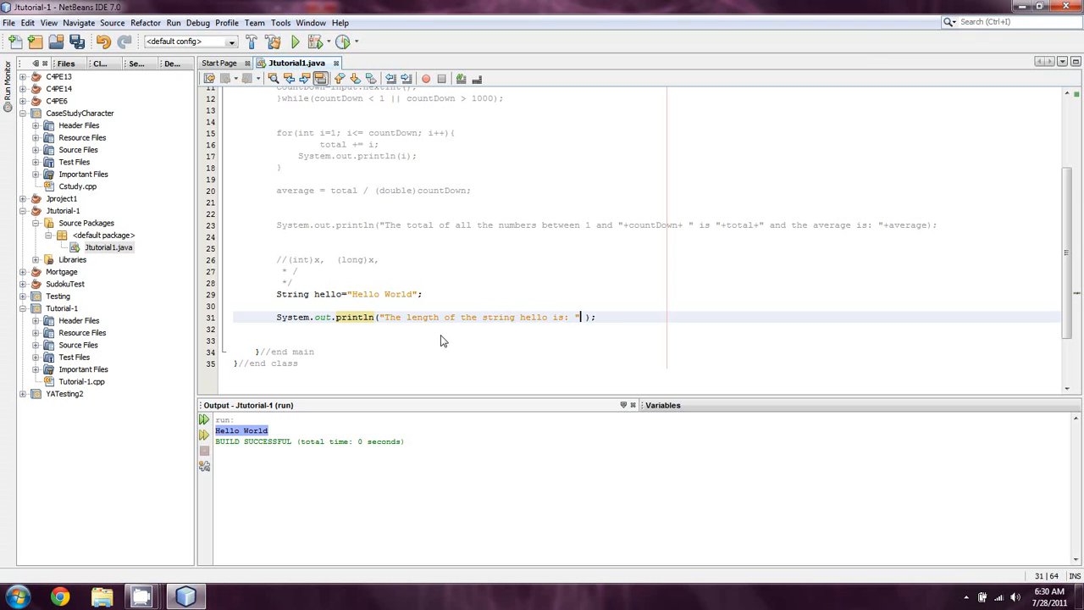
text(+)
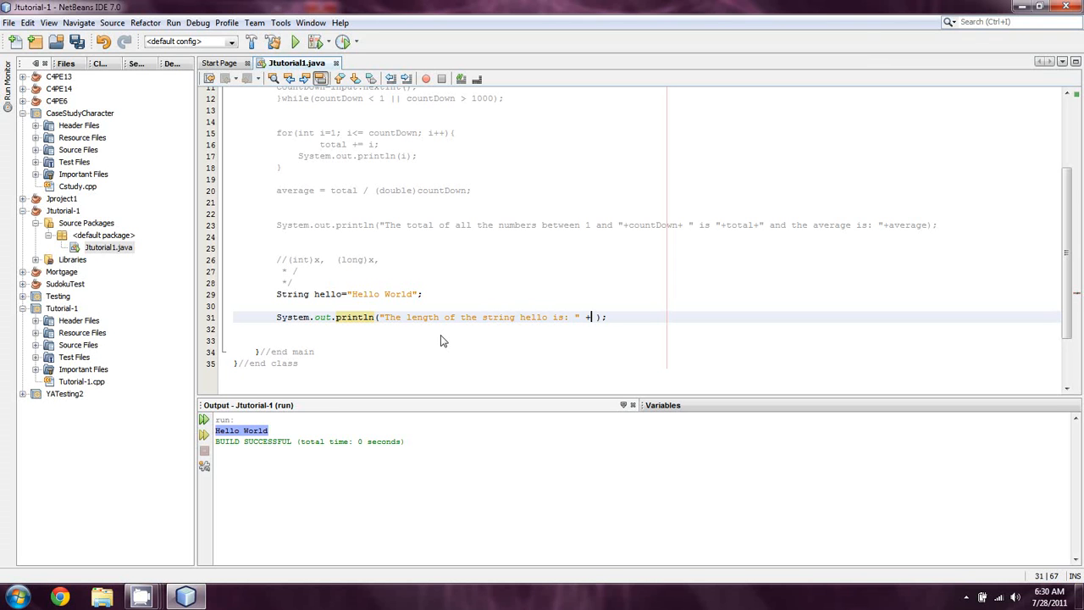
text(hello.leng)
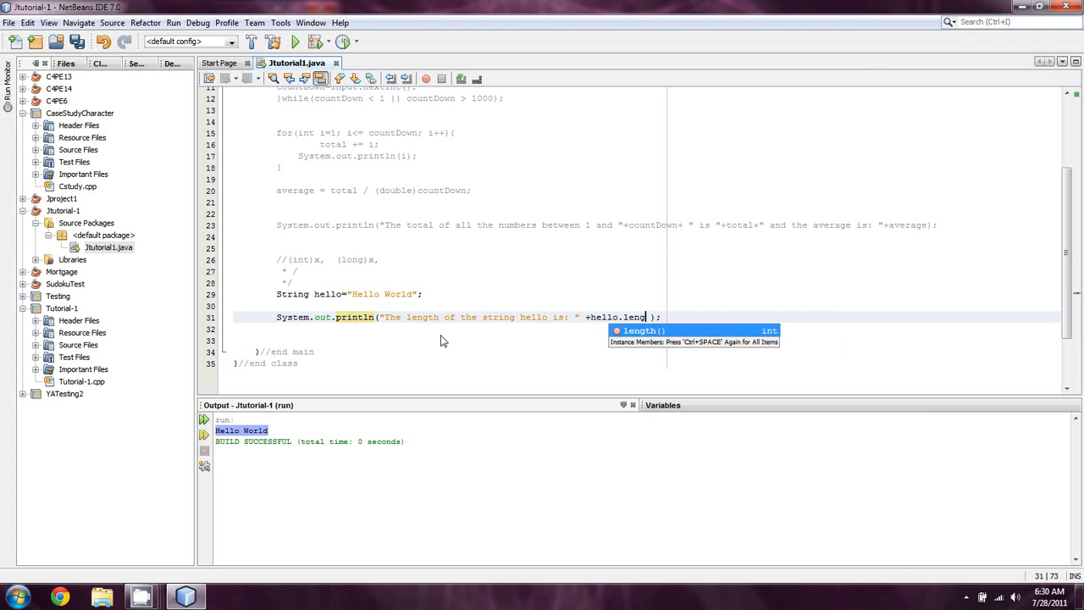
key(Enter)
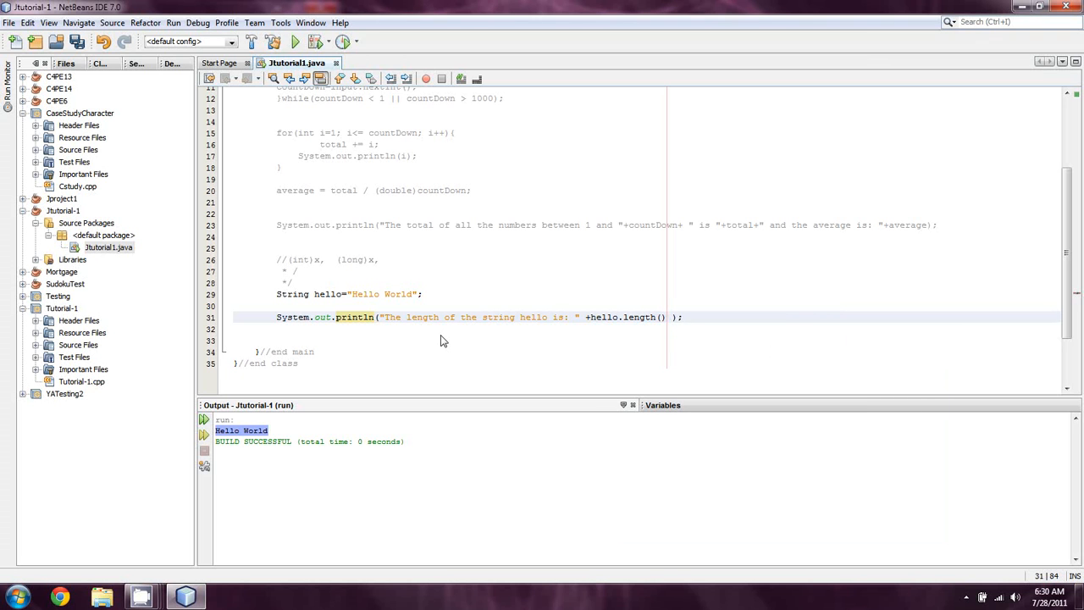
click(295, 41)
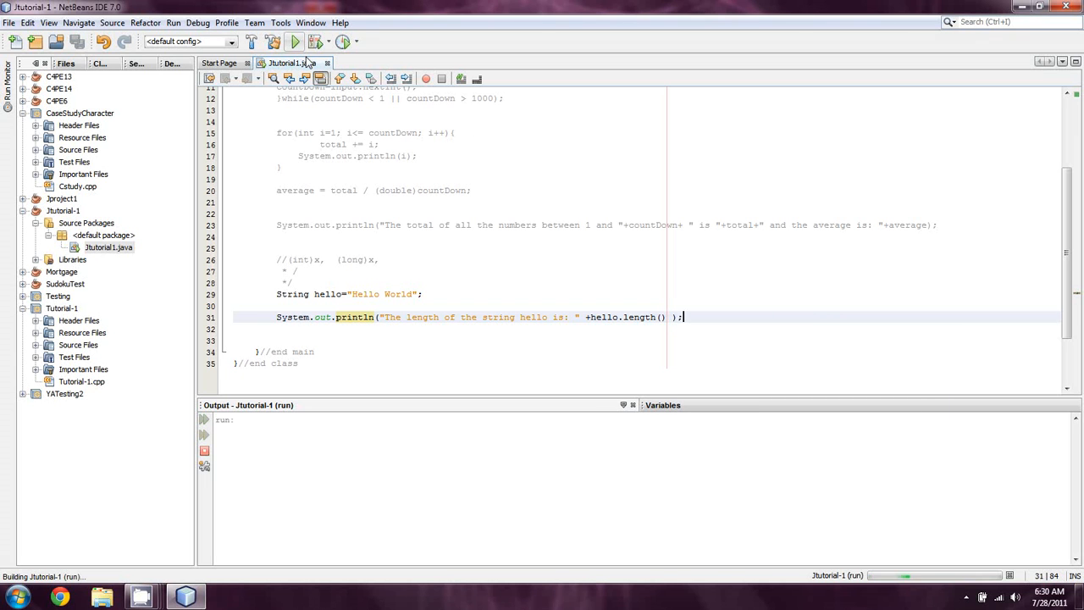
click(294, 41)
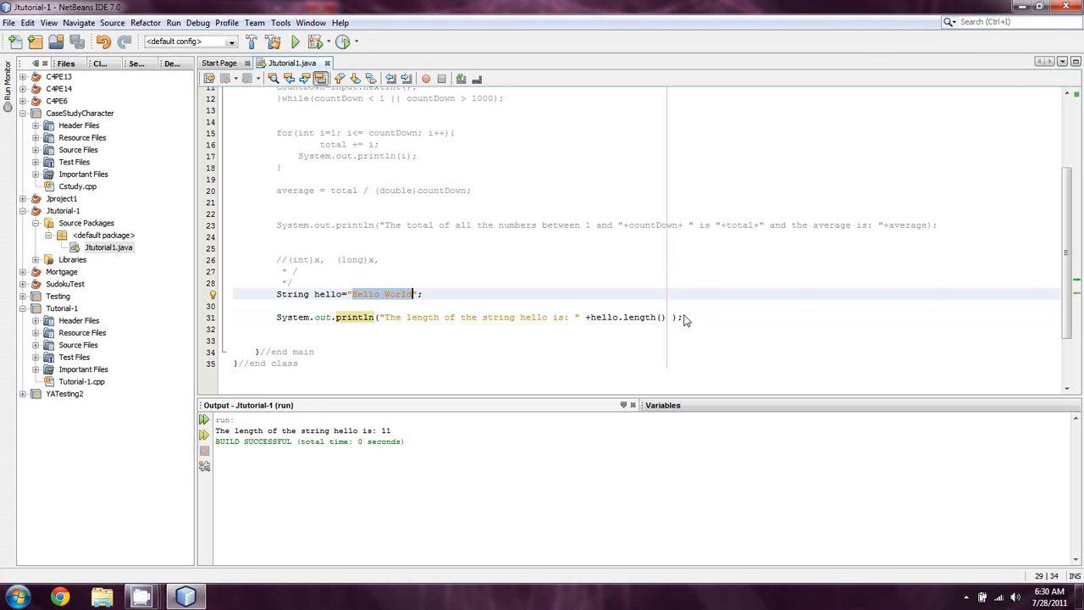
Append " And contains the words / characters: " + hello to the println and run it
click(668, 317)
text(+ " )
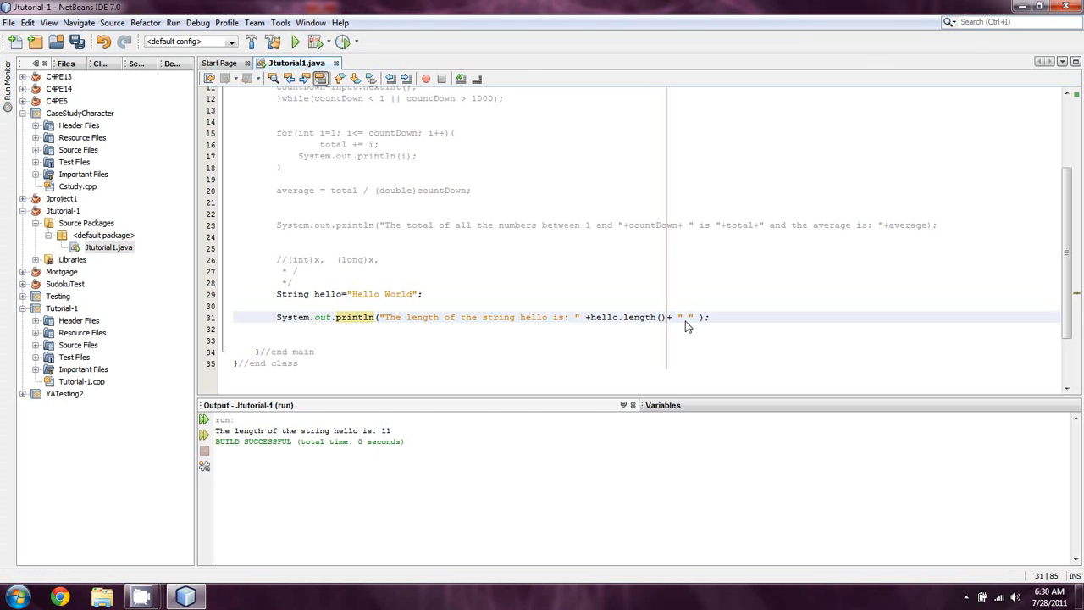
text(And contains the)
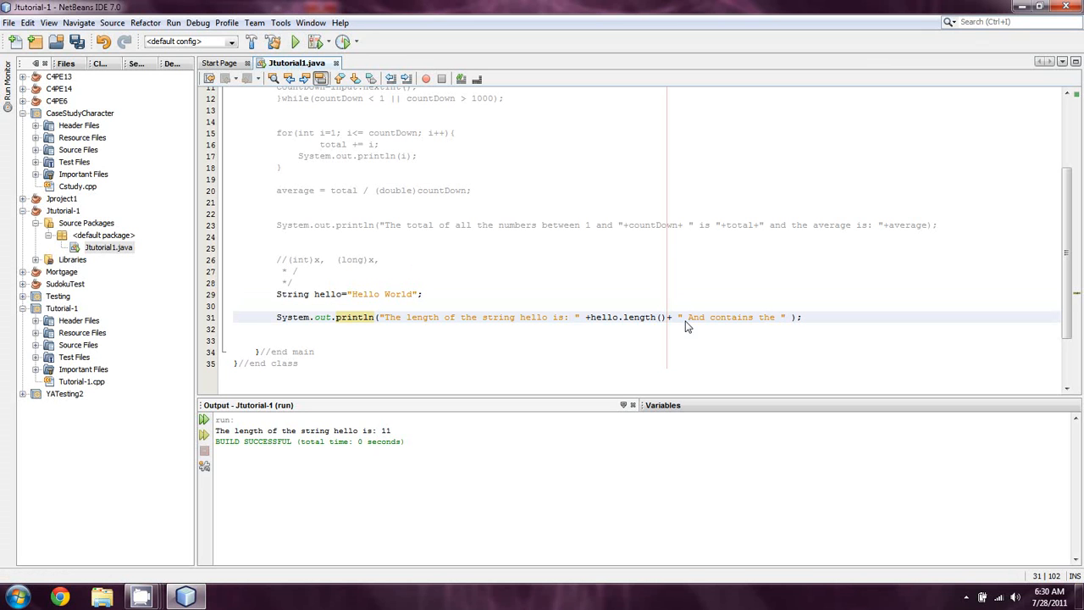
text(ords / characters :)
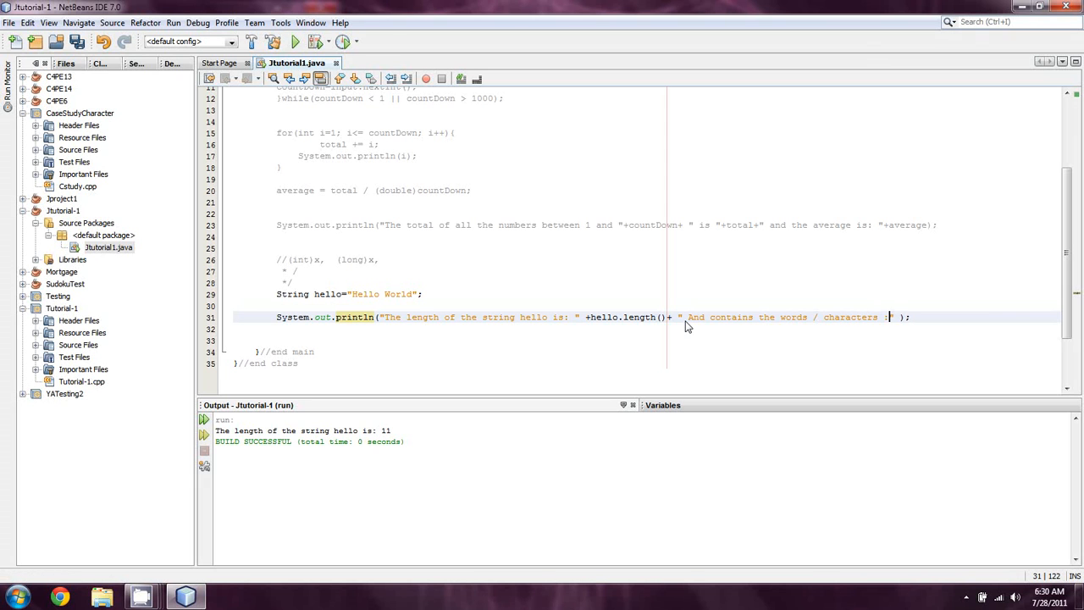
text(+)
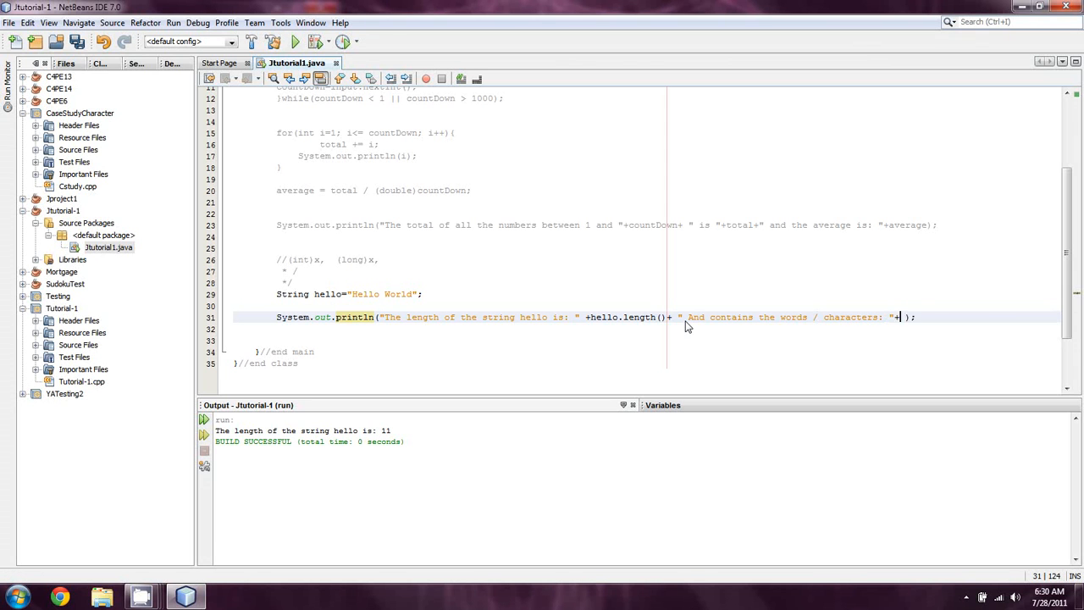
text(hello)
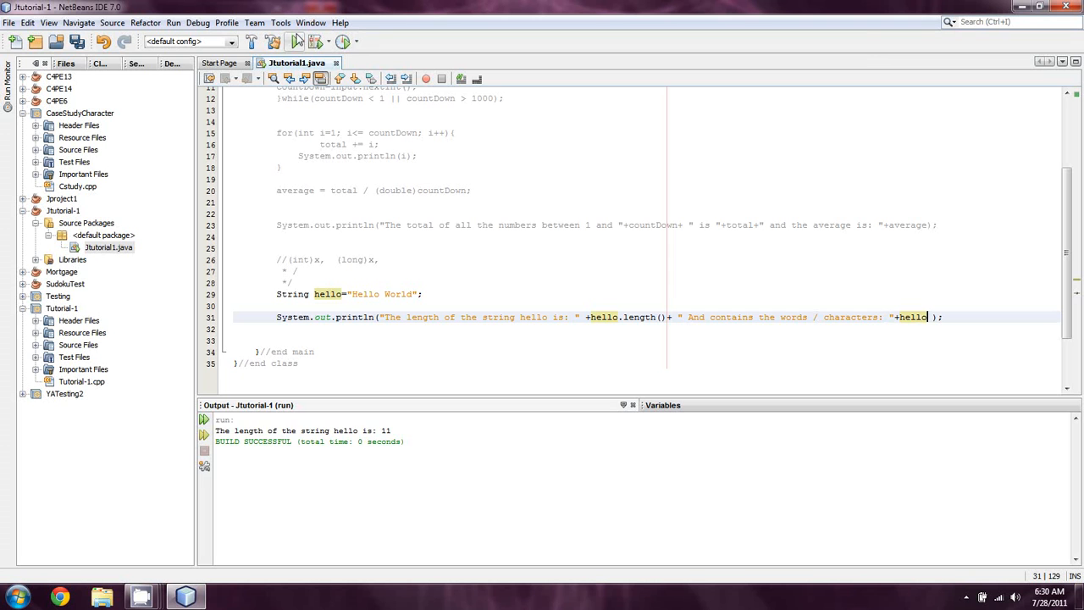
click(294, 41)
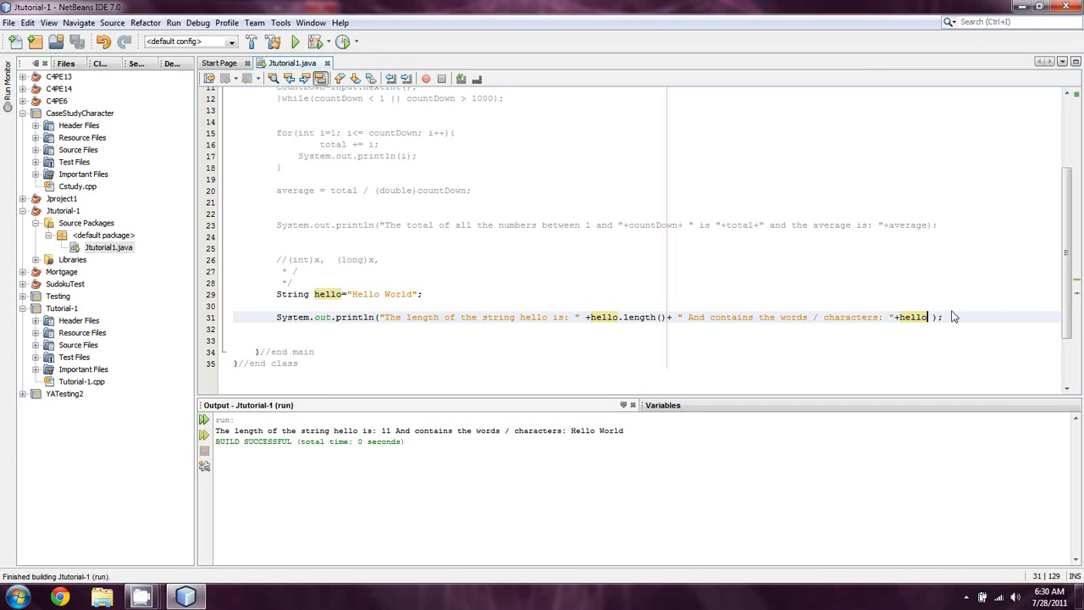
mouse_move(244, 533)
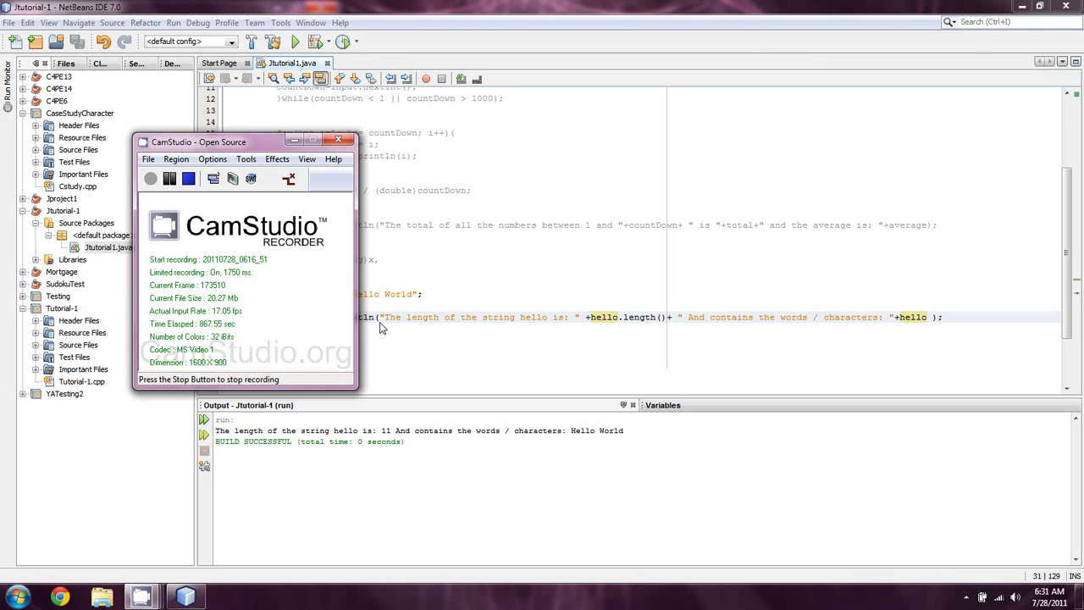
mouse_move(176, 195)
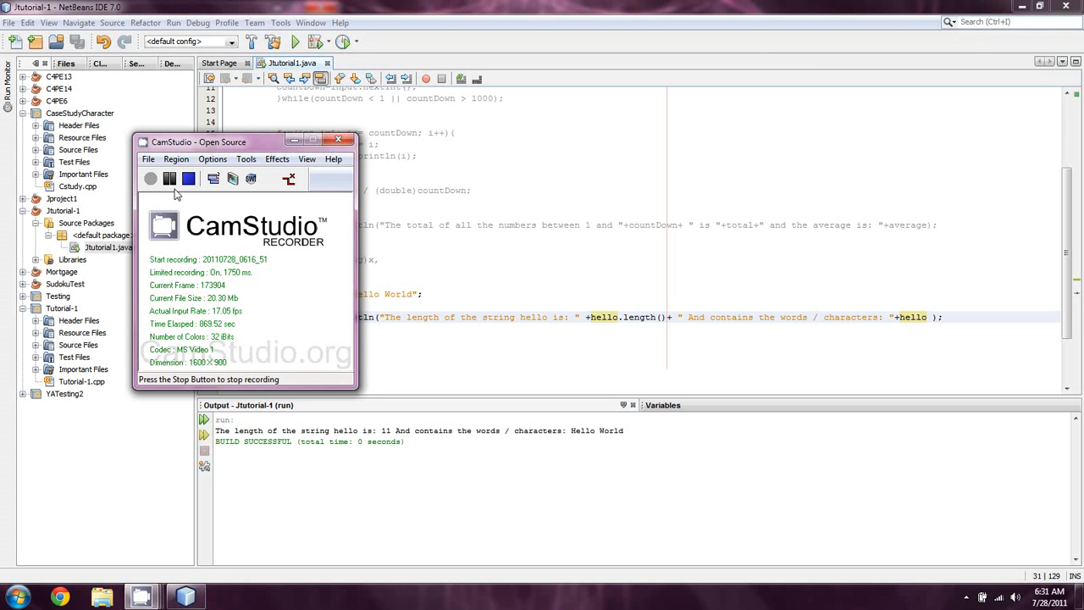